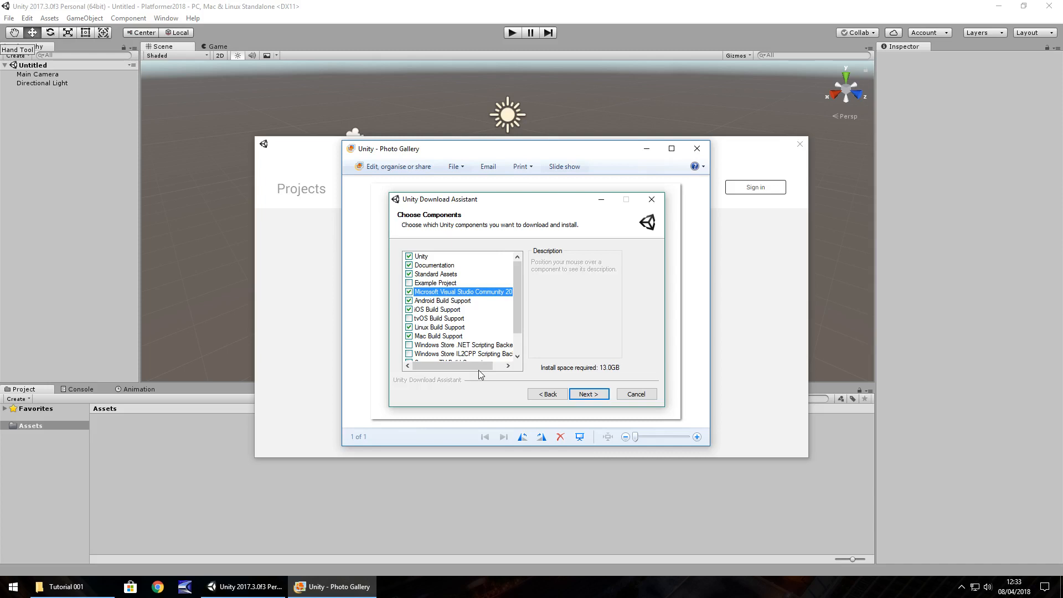
{"action": "mouse_move", "coordinate": [407, 465]}
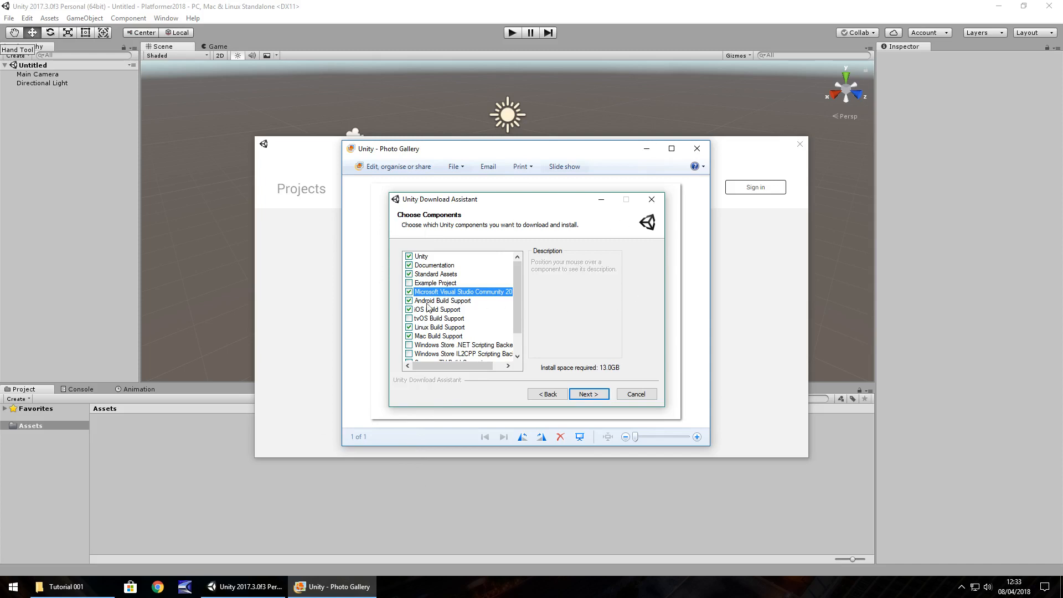
{"action": "mouse_move", "coordinate": [458, 309]}
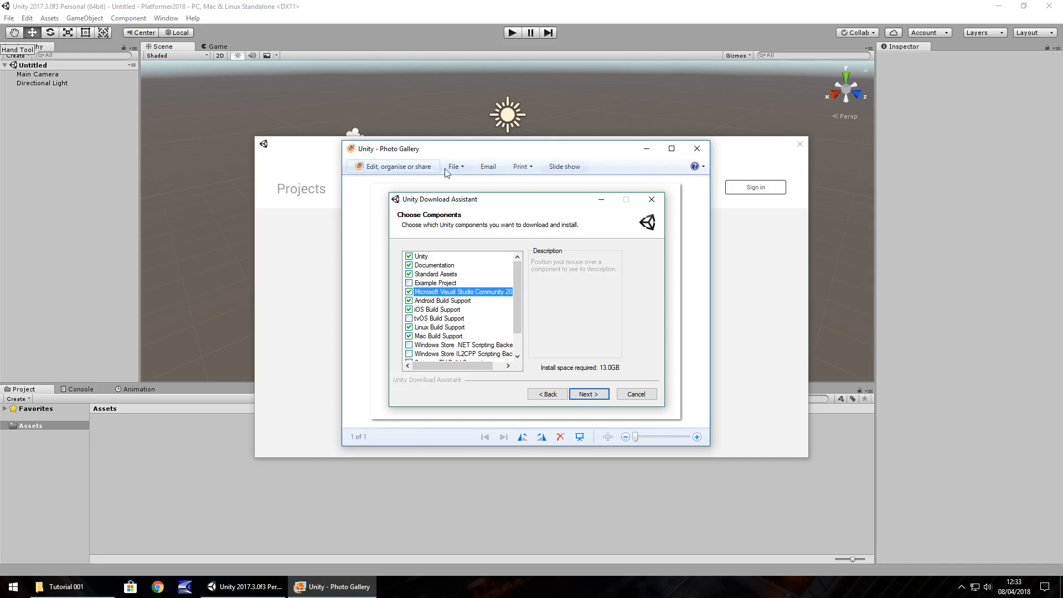
{"action": "mouse_move", "coordinate": [552, 320]}
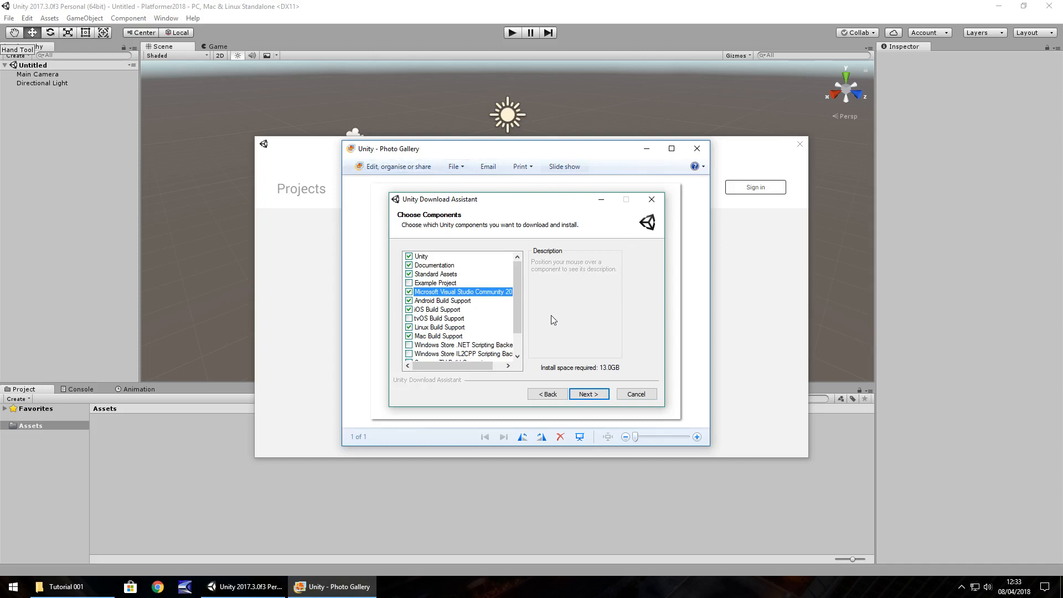
{"action": "mouse_move", "coordinate": [679, 213]}
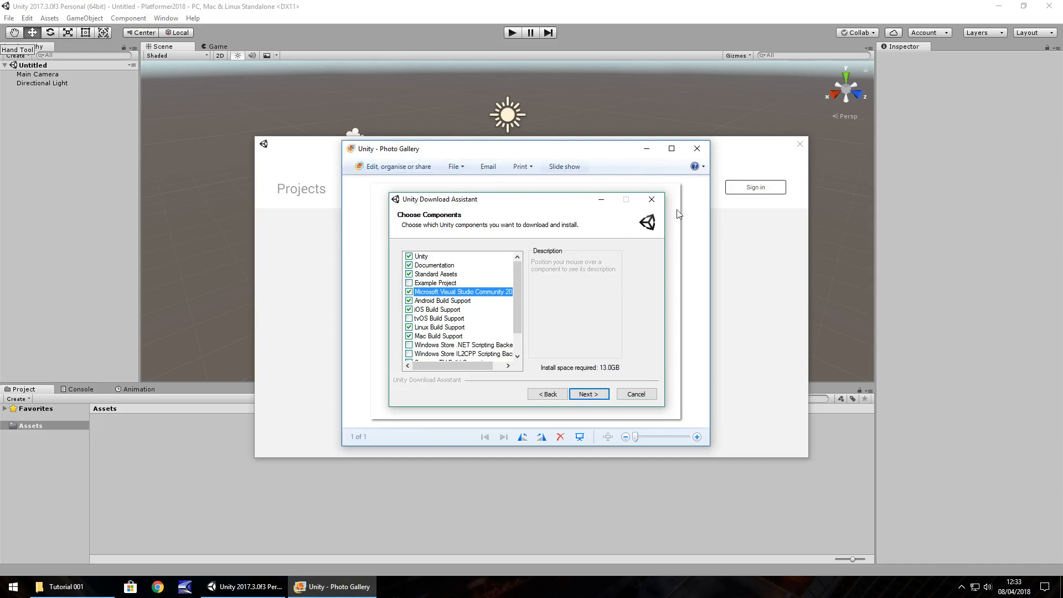
{"action": "mouse_move", "coordinate": [575, 286]}
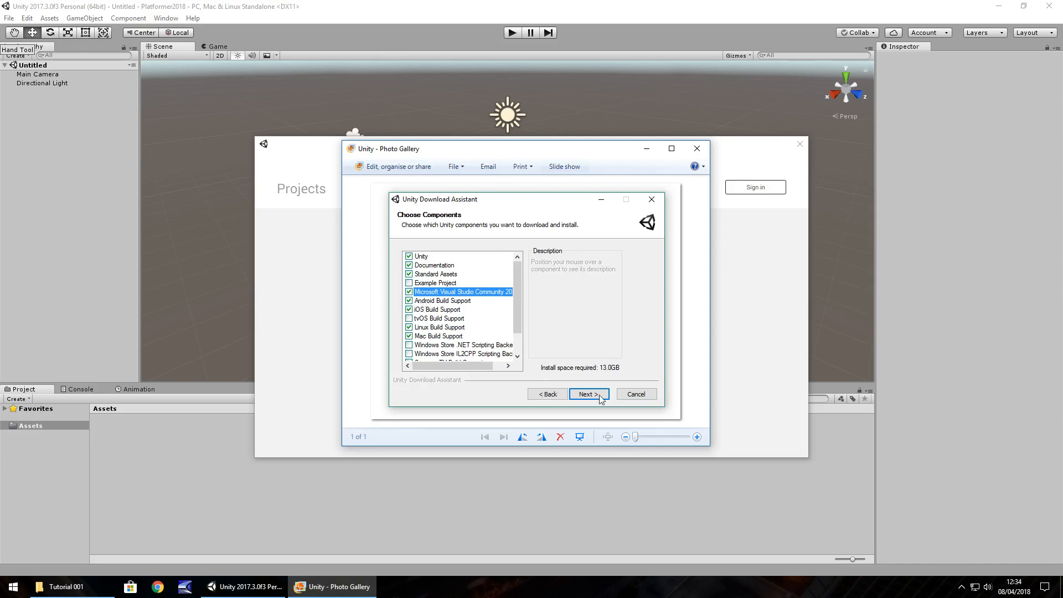
{"action": "mouse_move", "coordinate": [599, 399]}
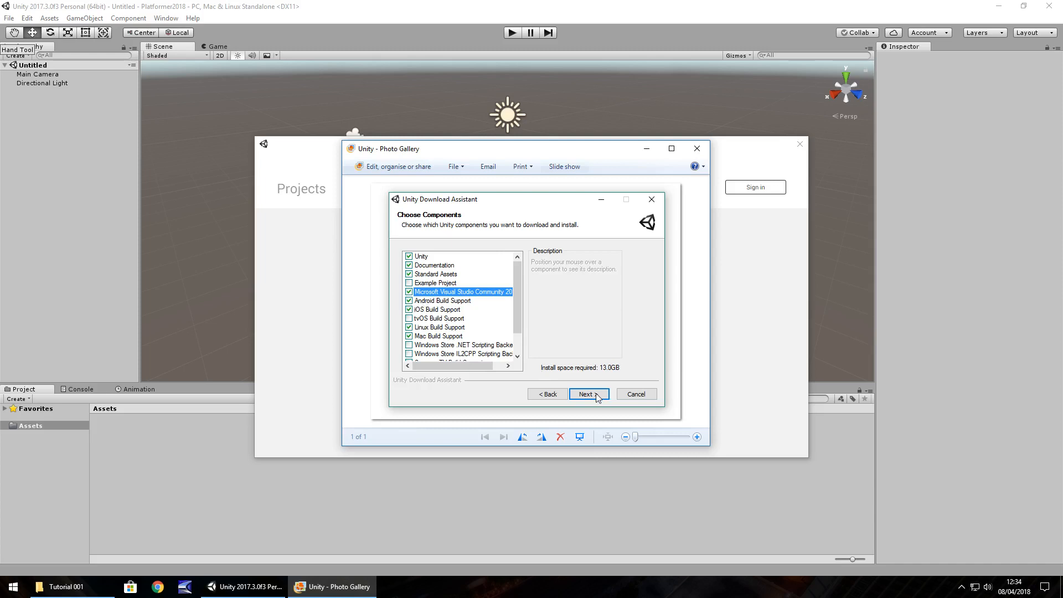
{"action": "mouse_move", "coordinate": [703, 170]}
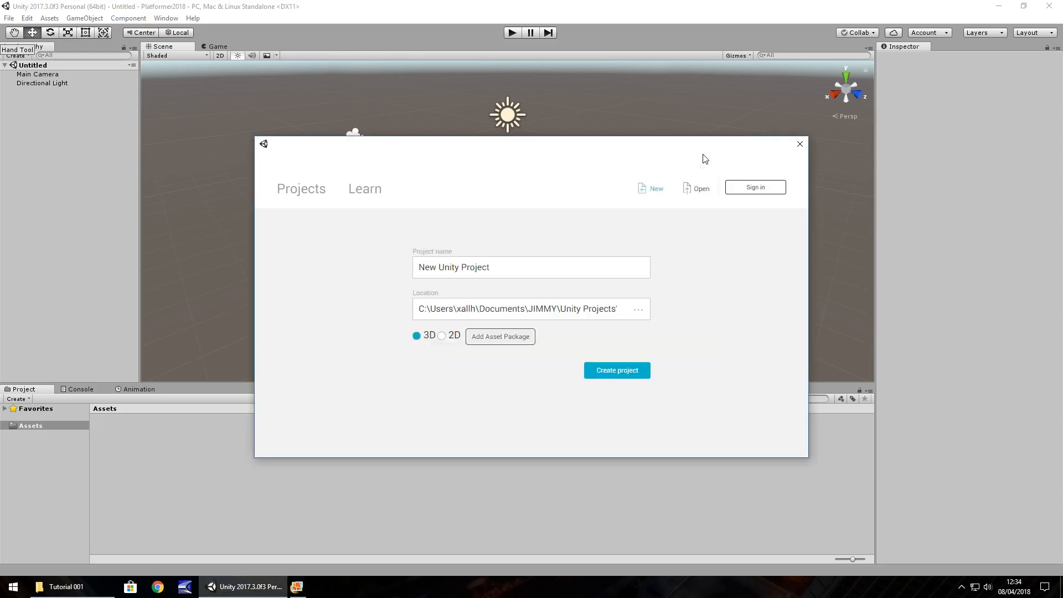
{"action": "mouse_move", "coordinate": [415, 418]}
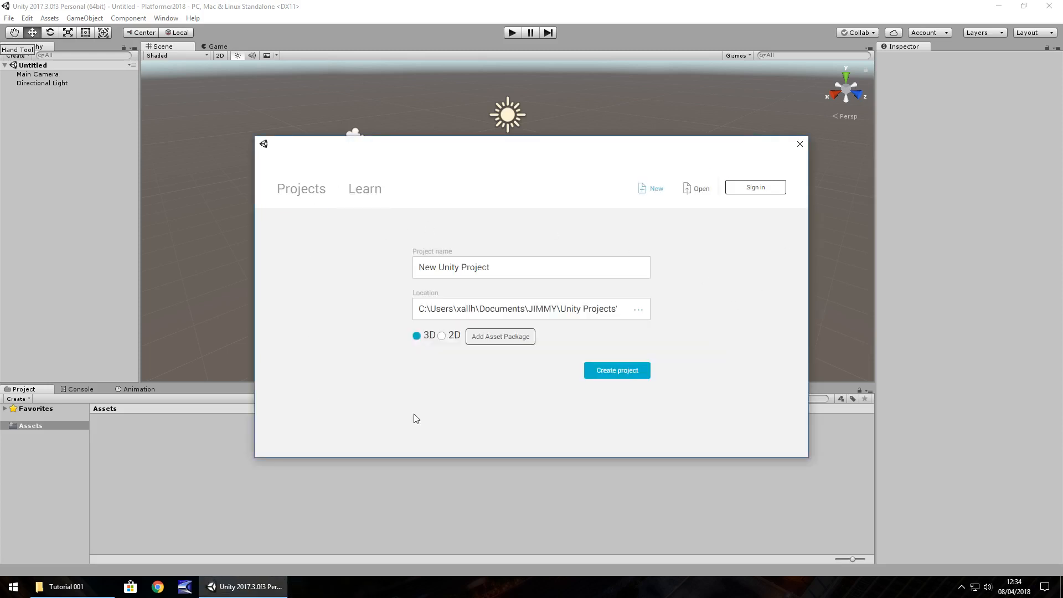
{"action": "mouse_move", "coordinate": [756, 388]}
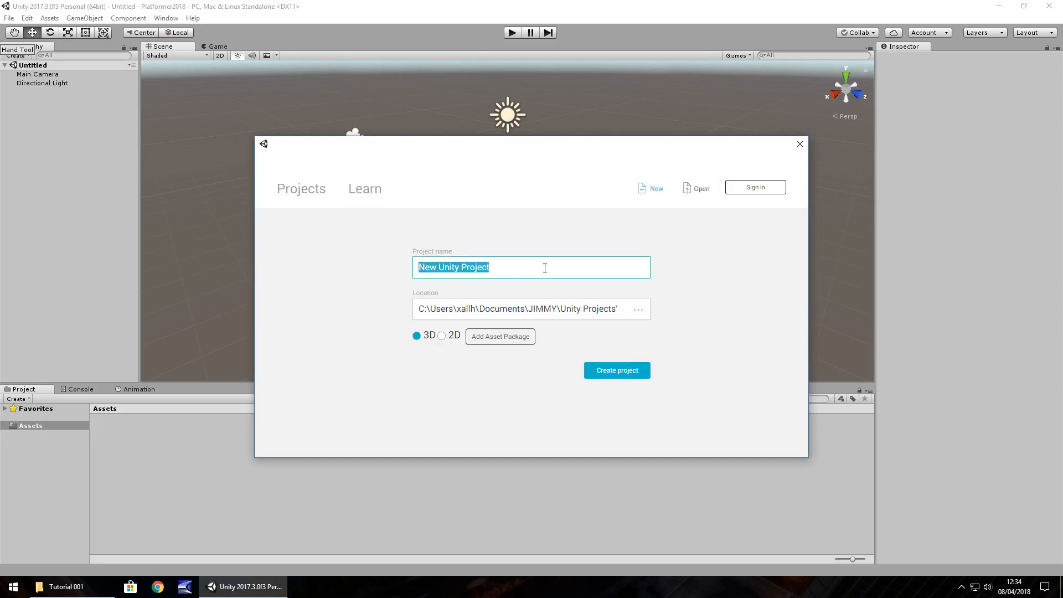
Step: Name the new 3D project 'platformer' in the Unity launcher
{"action": "type", "text": "platformer"}
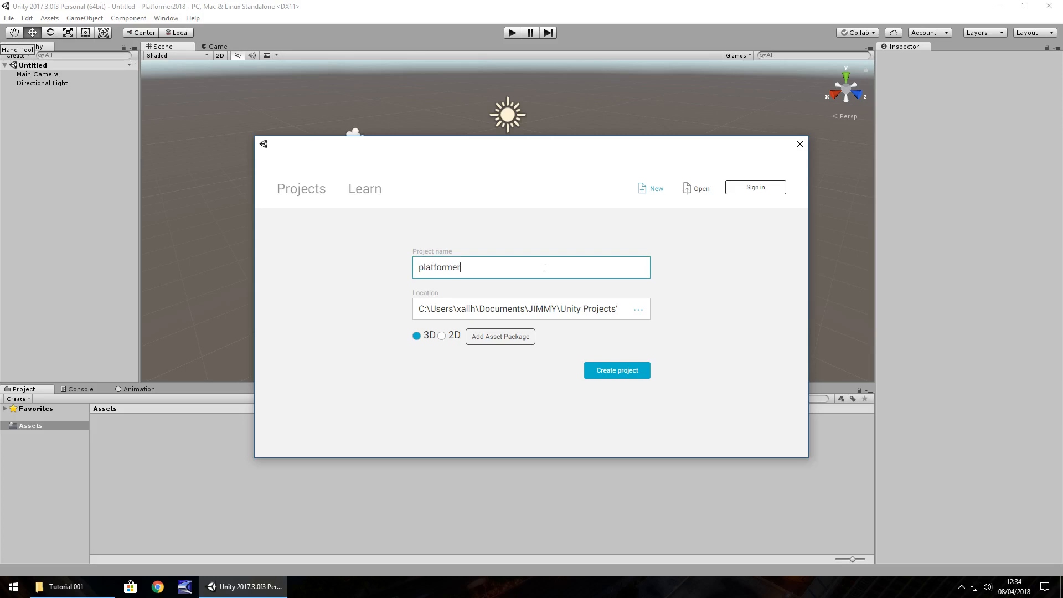
{"action": "mouse_move", "coordinate": [653, 319]}
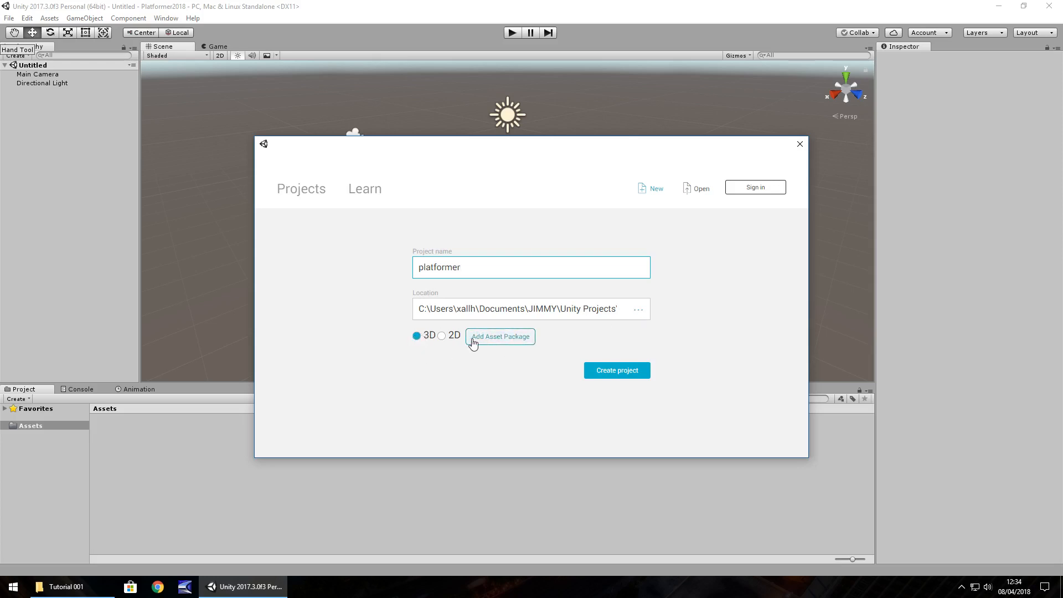
{"action": "mouse_move", "coordinate": [513, 346]}
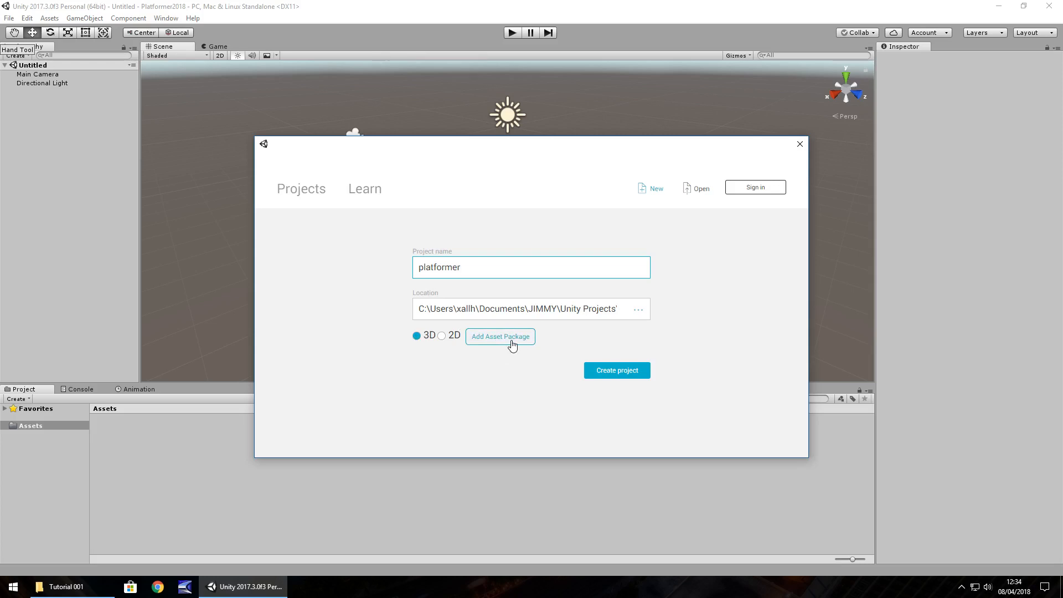
{"action": "mouse_move", "coordinate": [617, 370]}
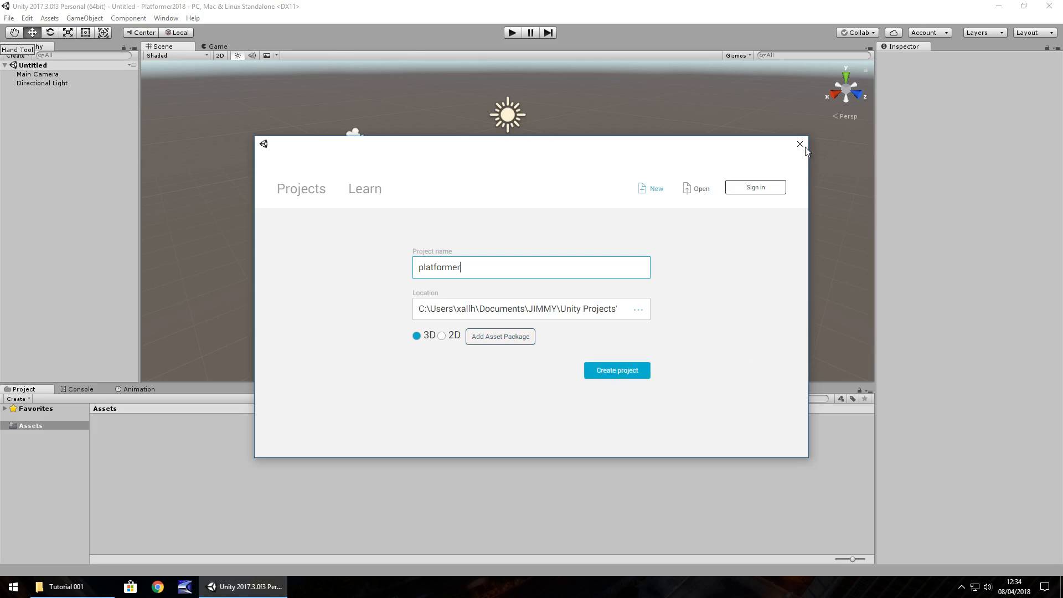
Step: Dismiss the new-project window to reveal the empty Untitled scene
{"action": "left_click", "coordinate": [800, 144]}
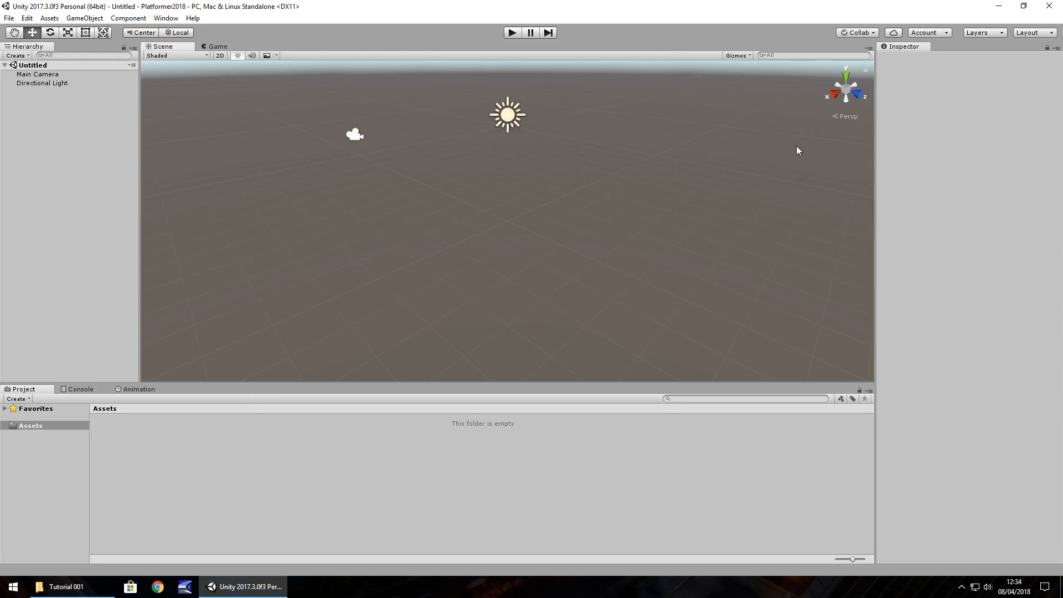
{"action": "mouse_move", "coordinate": [130, 152]}
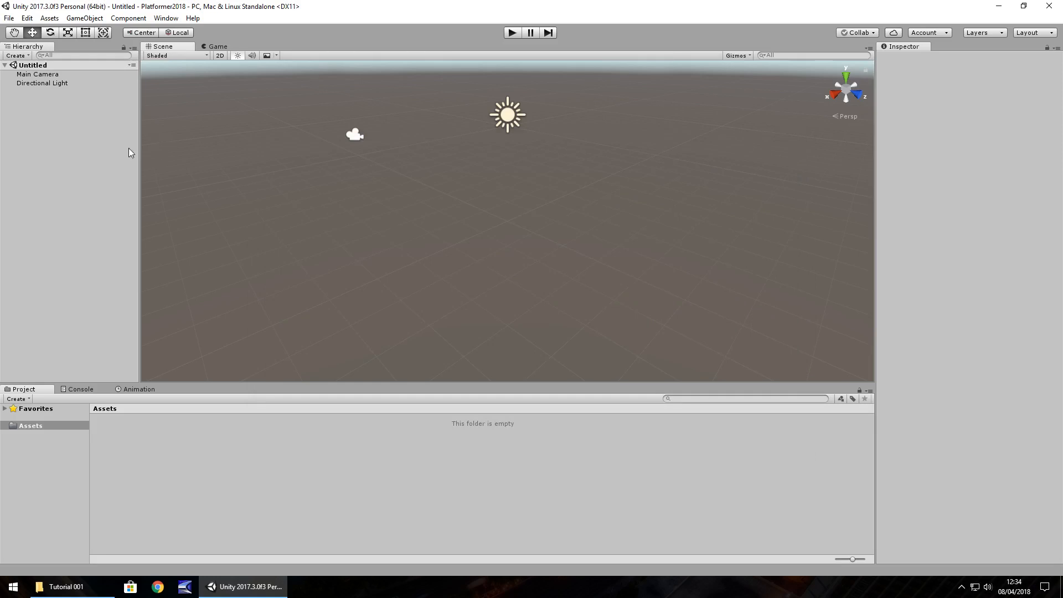
{"action": "mouse_move", "coordinate": [159, 385]}
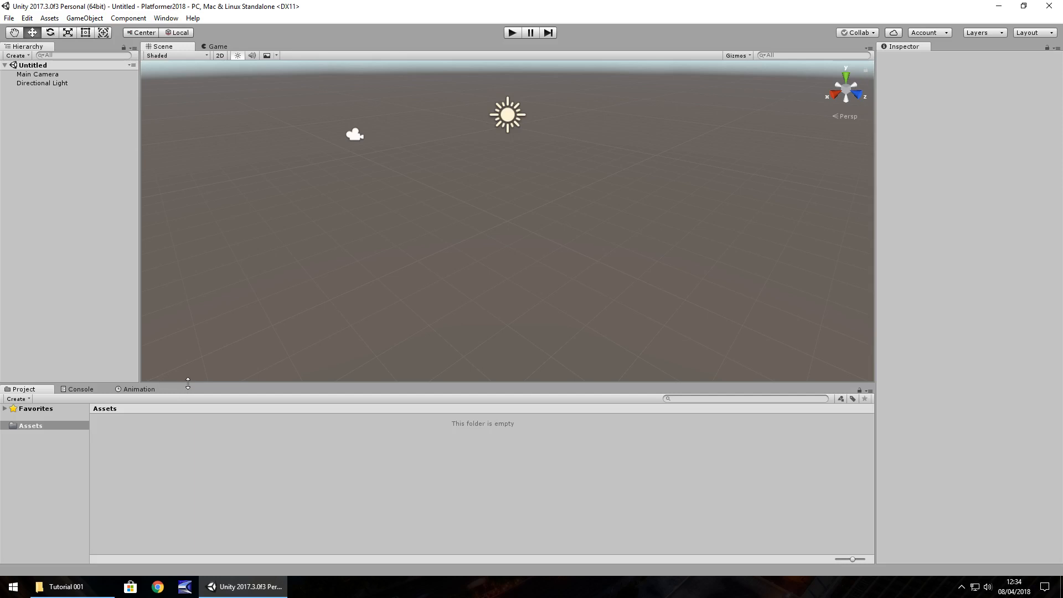
{"action": "mouse_move", "coordinate": [211, 394]}
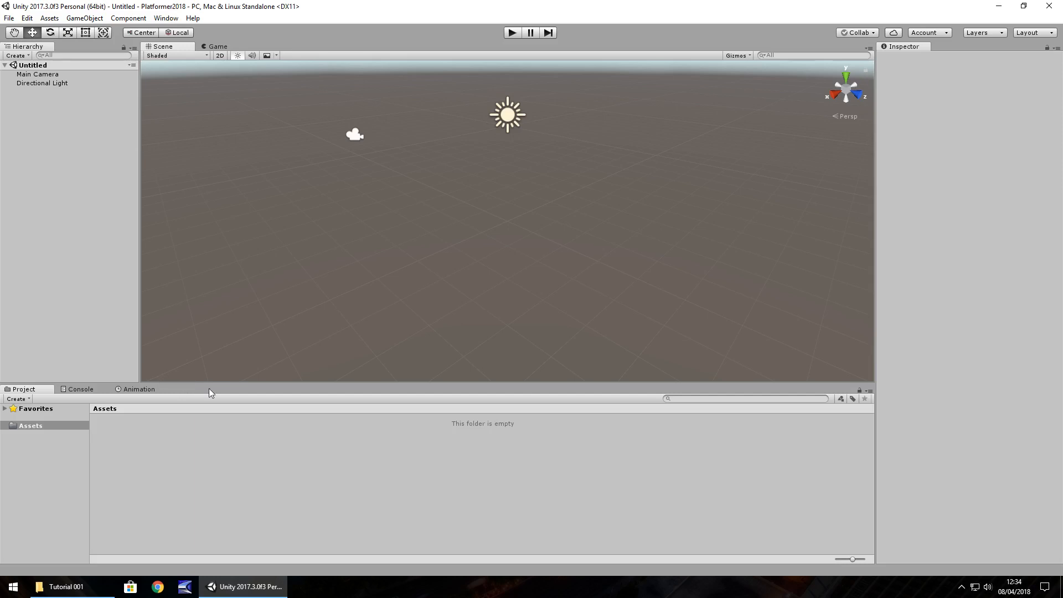
{"action": "mouse_move", "coordinate": [254, 434]}
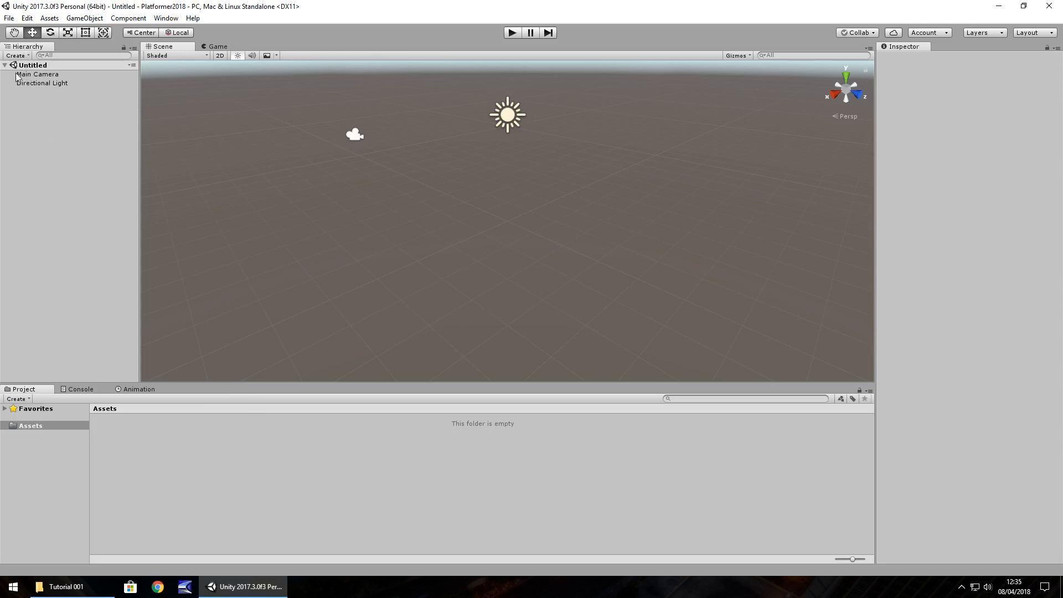
{"action": "mouse_move", "coordinate": [67, 201]}
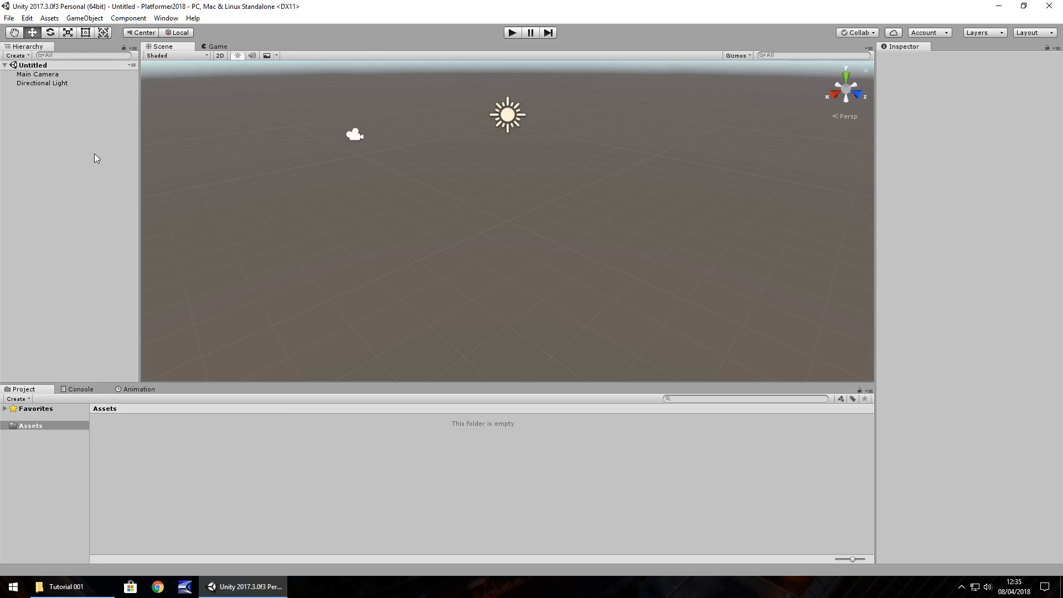
{"action": "mouse_move", "coordinate": [47, 78]}
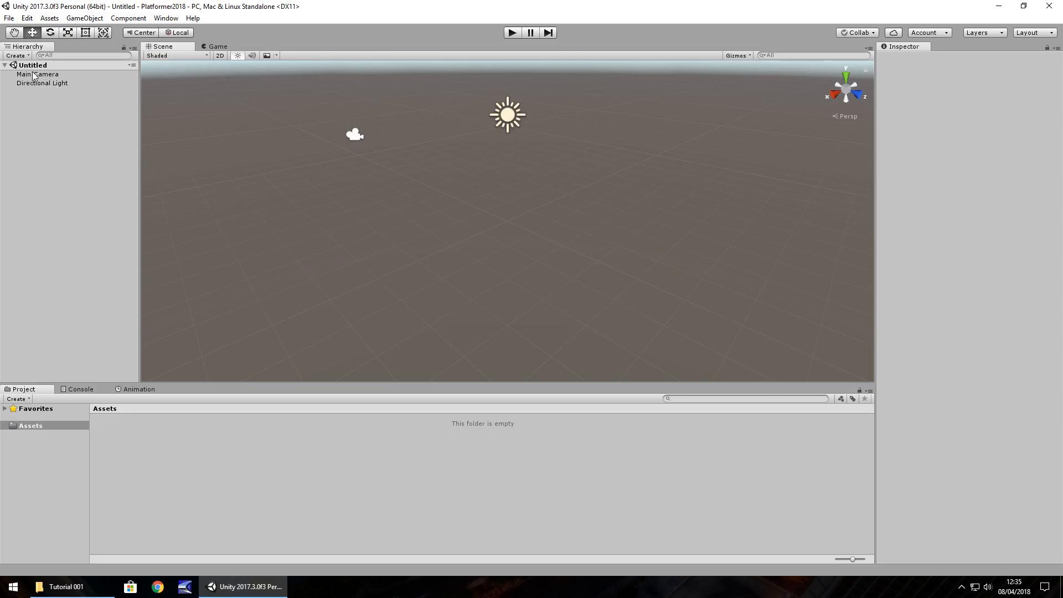
Step: Review the Main Camera and Directional Light properties in the Inspector
{"action": "left_click", "coordinate": [37, 74]}
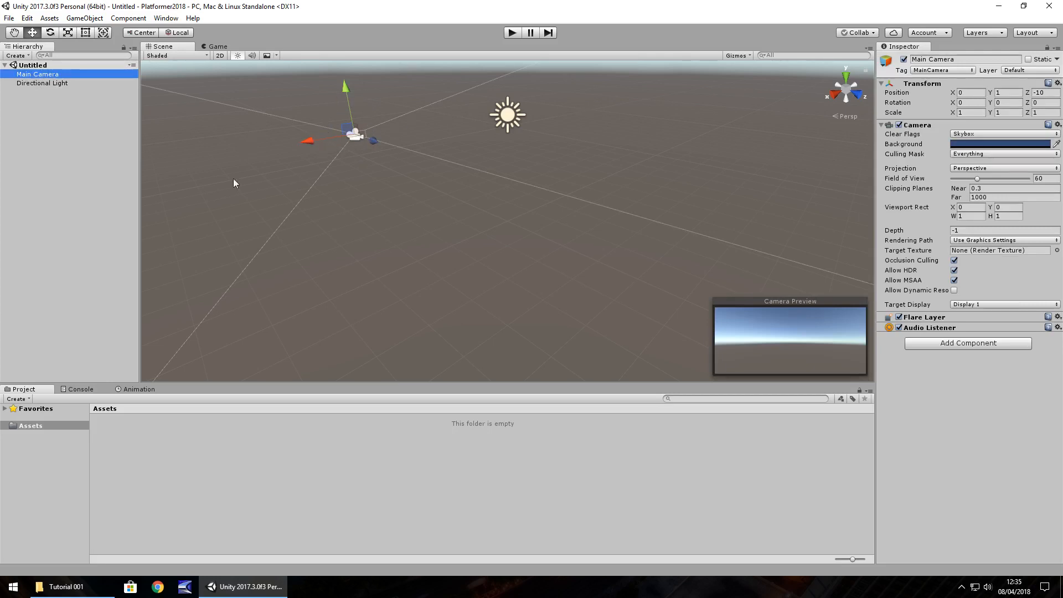
{"action": "mouse_move", "coordinate": [333, 105]}
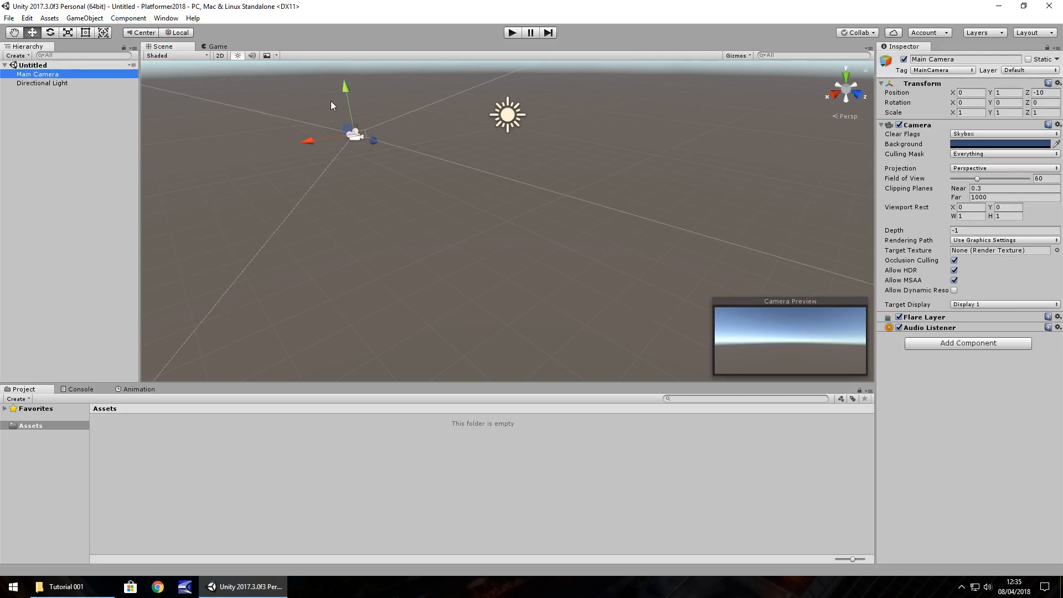
{"action": "left_click", "coordinate": [41, 83]}
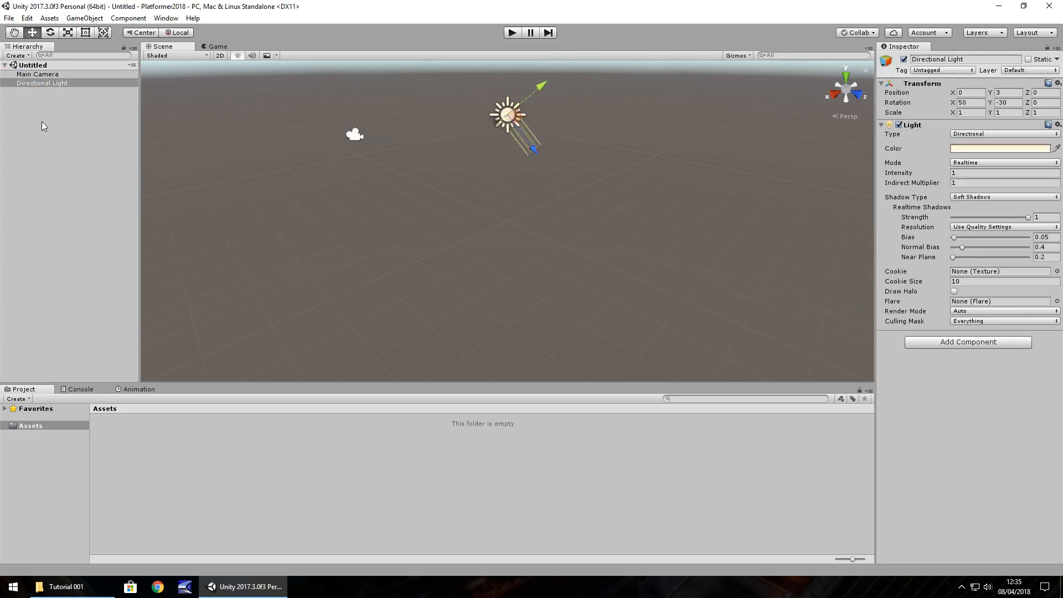
{"action": "left_click", "coordinate": [38, 75]}
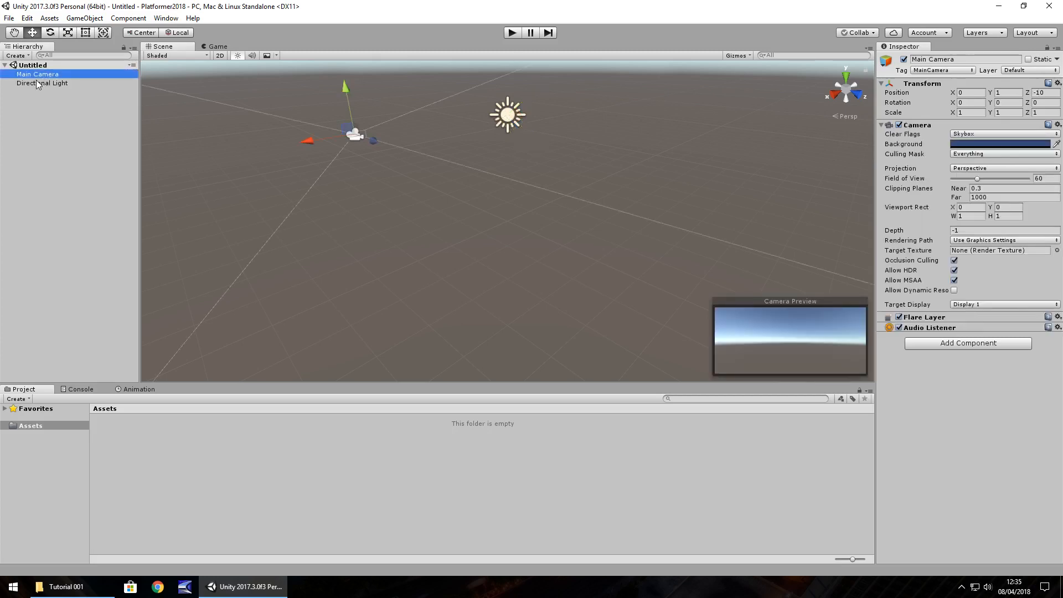
{"action": "left_click", "coordinate": [43, 83]}
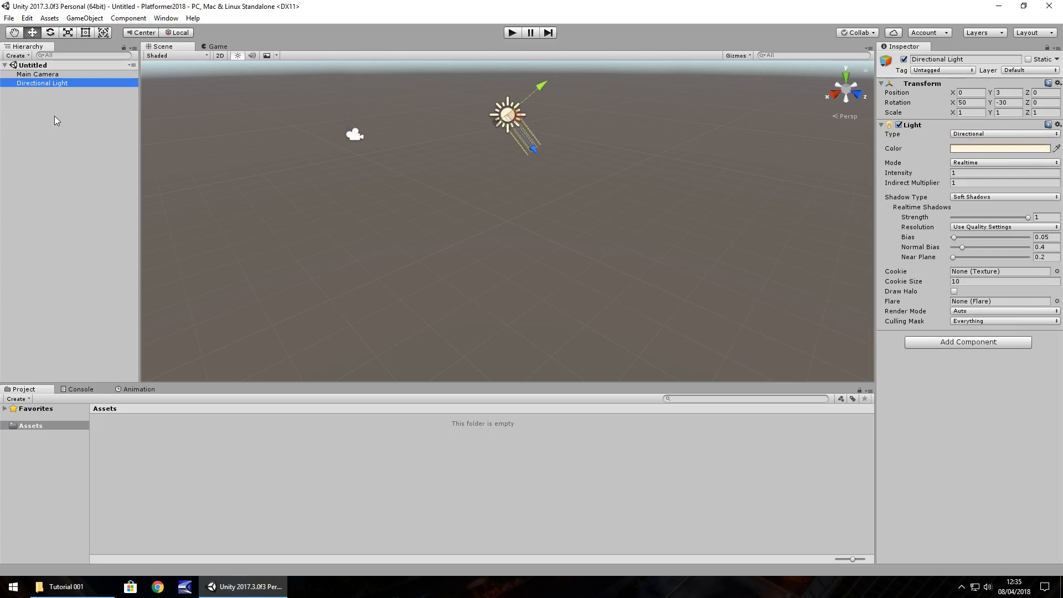
{"action": "mouse_move", "coordinate": [344, 247]}
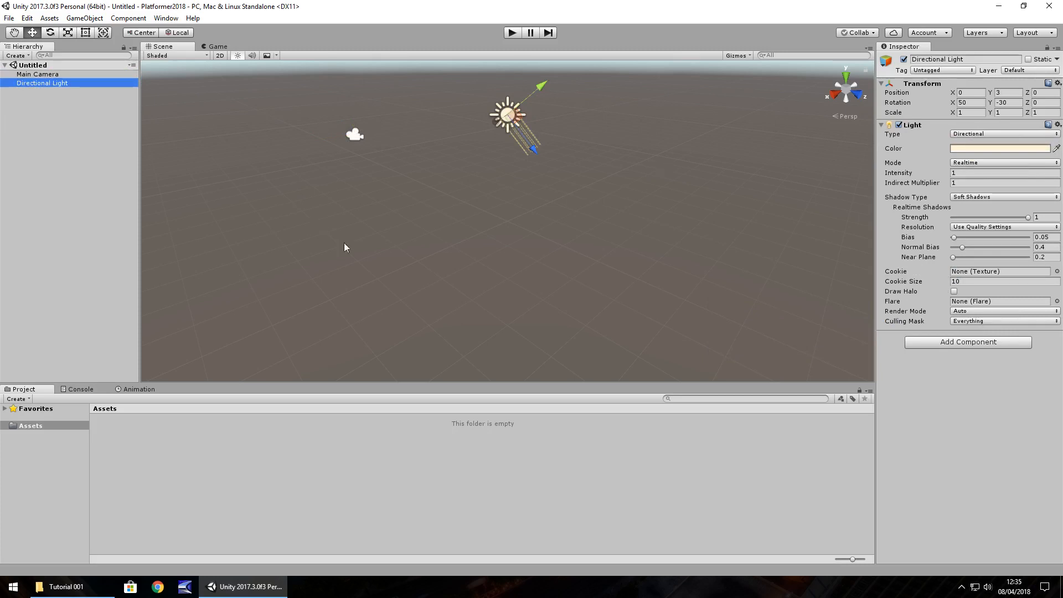
{"action": "mouse_move", "coordinate": [286, 140]}
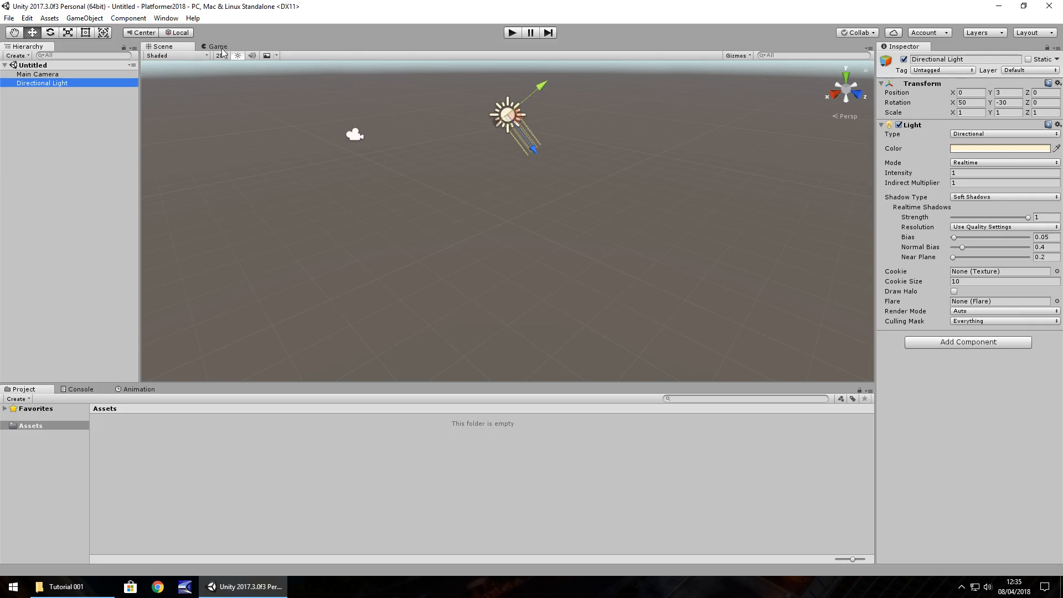
Step: Preview the scene through the game camera with Main Camera selected
{"action": "left_click", "coordinate": [217, 47]}
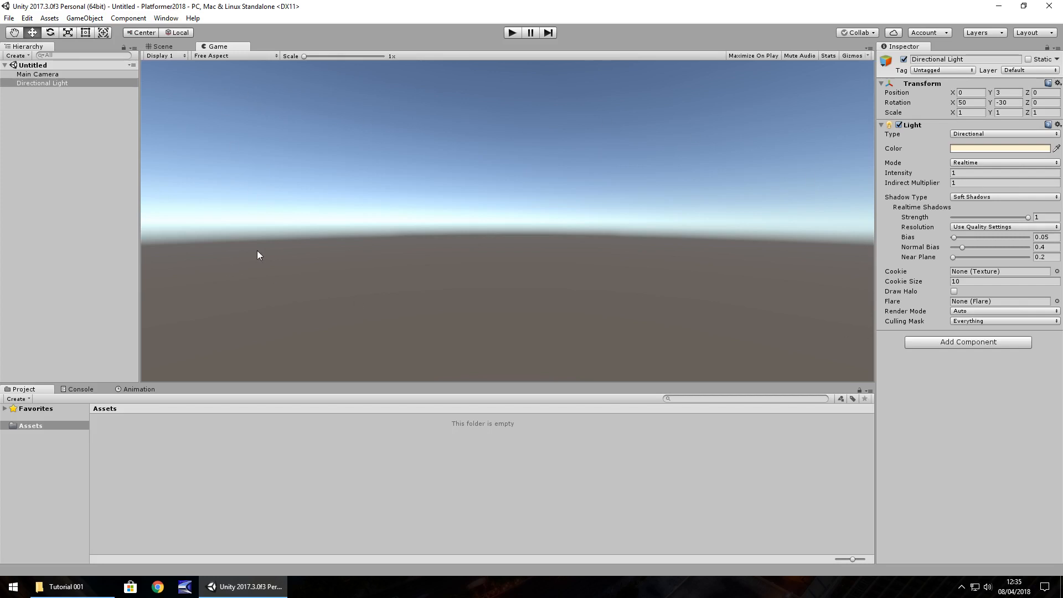
{"action": "mouse_move", "coordinate": [478, 297]}
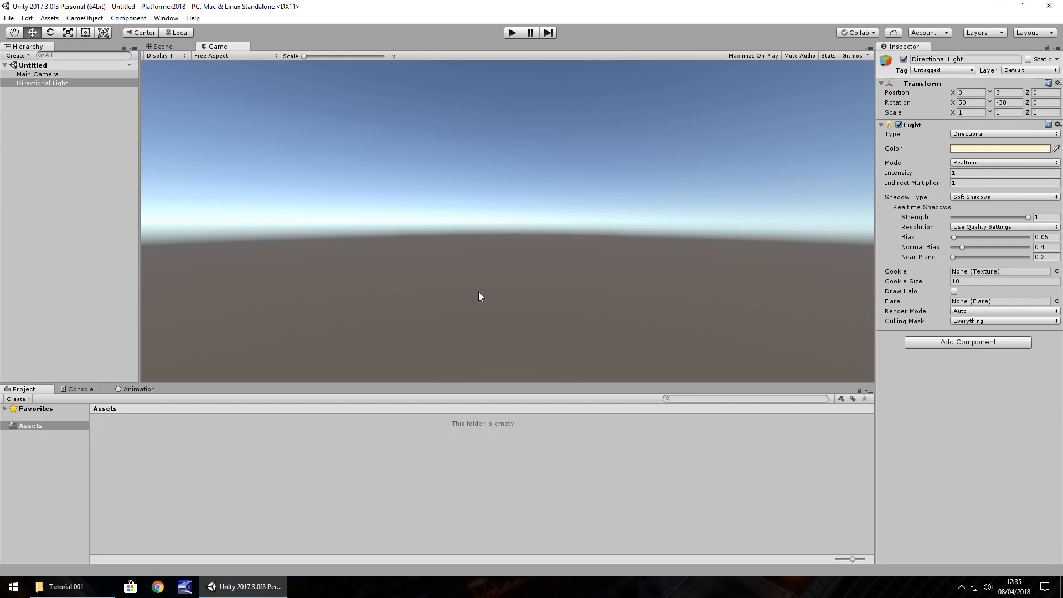
{"action": "left_click", "coordinate": [37, 74]}
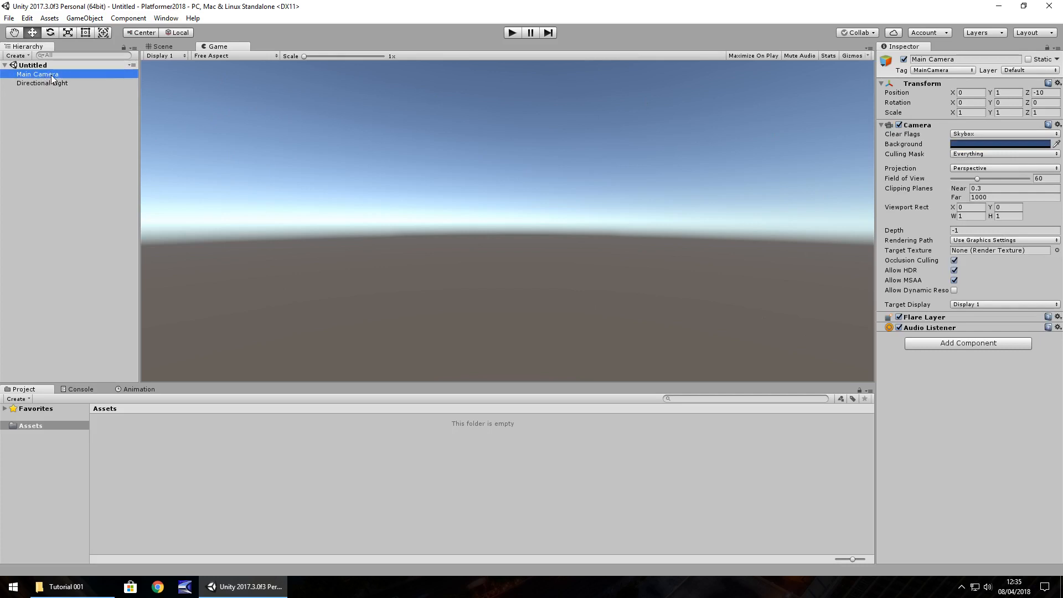
{"action": "mouse_move", "coordinate": [373, 88]}
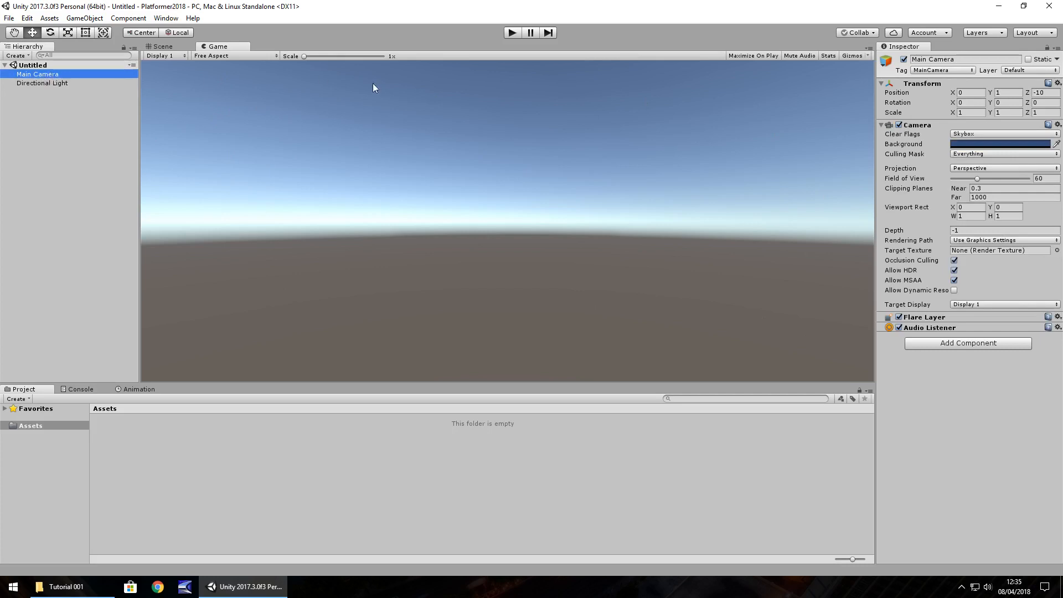
{"action": "mouse_move", "coordinate": [265, 203]}
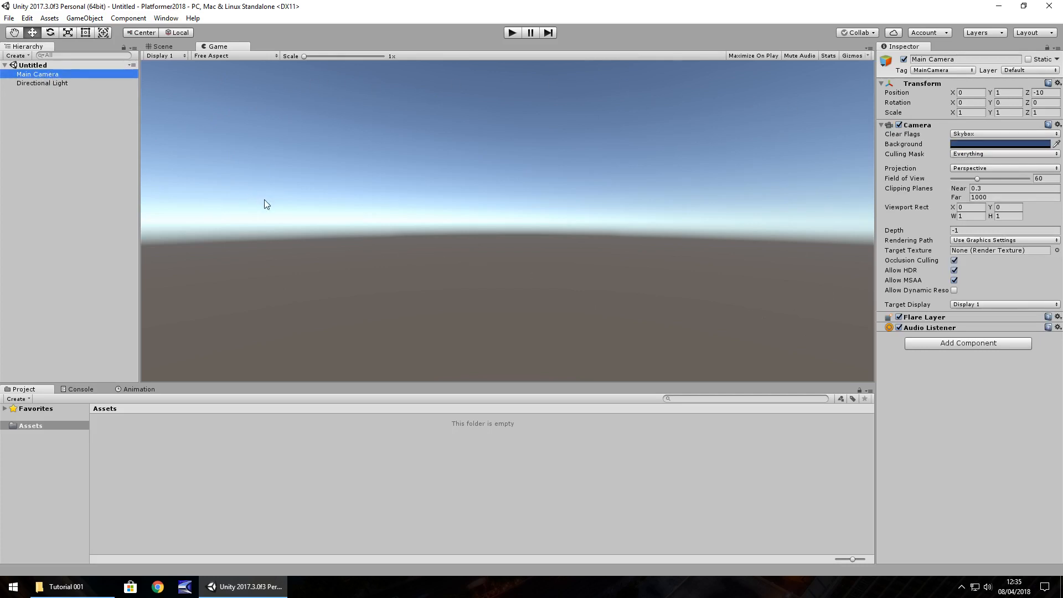
{"action": "mouse_move", "coordinate": [275, 209]}
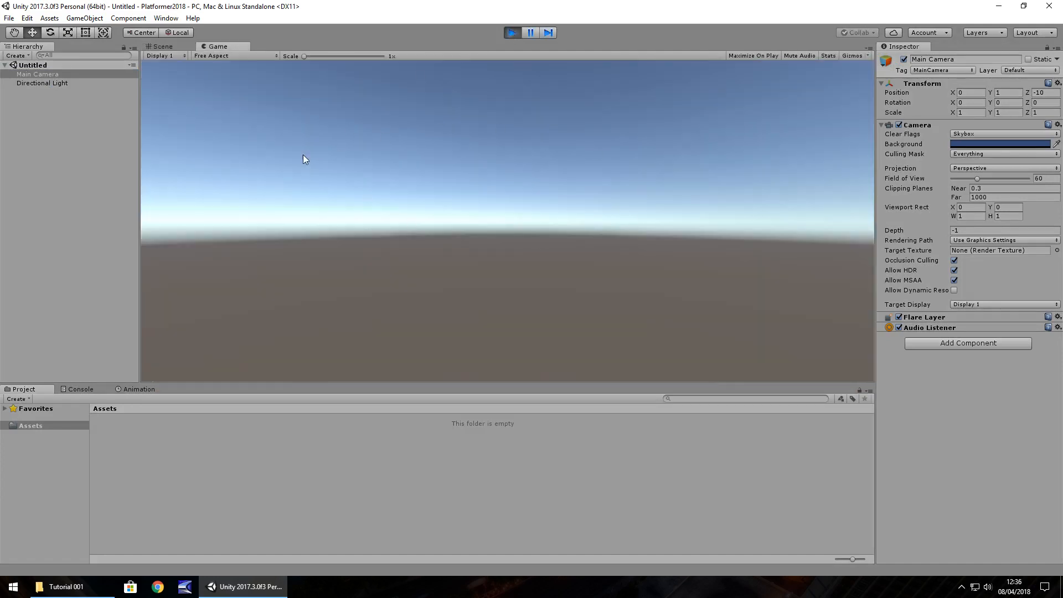
{"action": "mouse_move", "coordinate": [226, 41]}
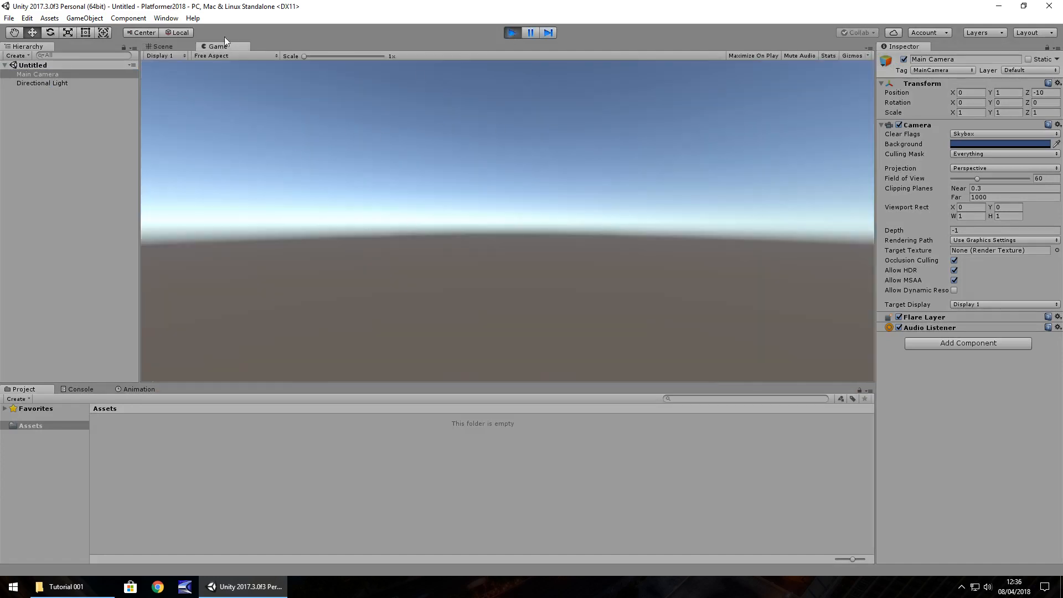
Step: Stop play mode and return to the Scene view showing camera and light
{"action": "left_click", "coordinate": [161, 47]}
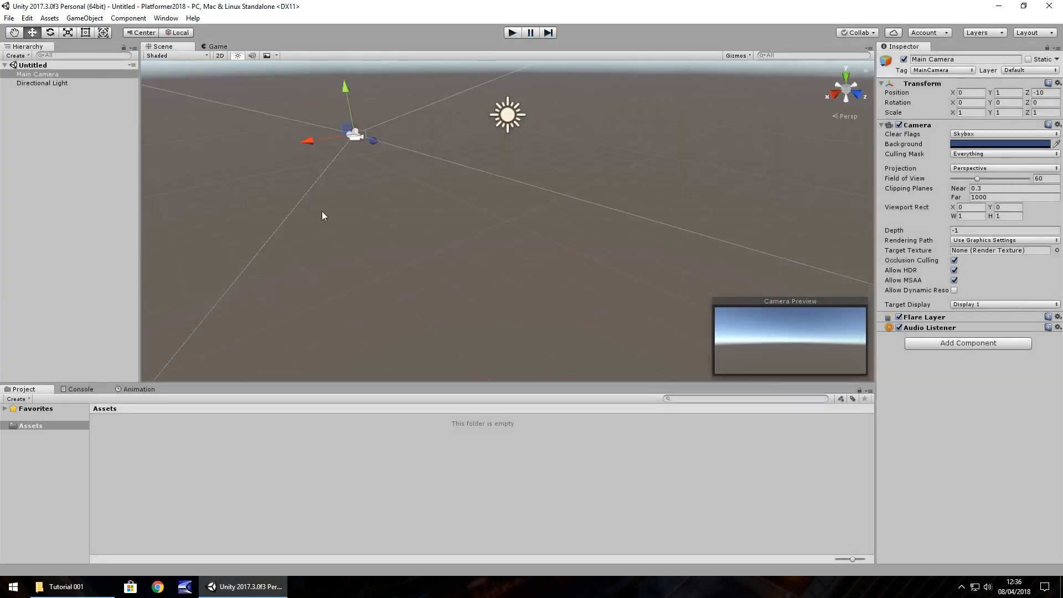
{"action": "mouse_move", "coordinate": [351, 199]}
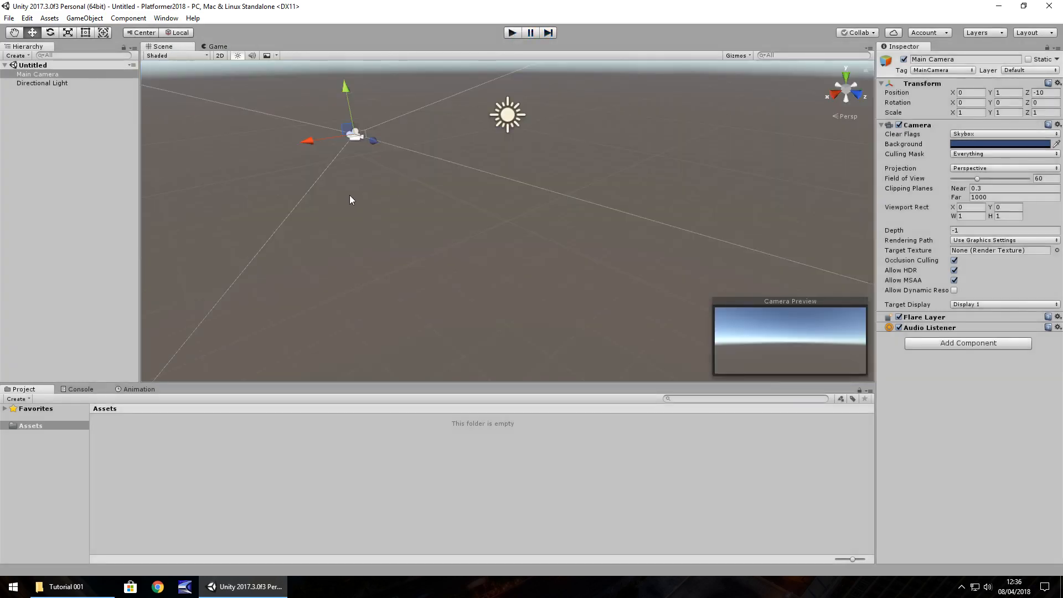
{"action": "mouse_move", "coordinate": [457, 234]}
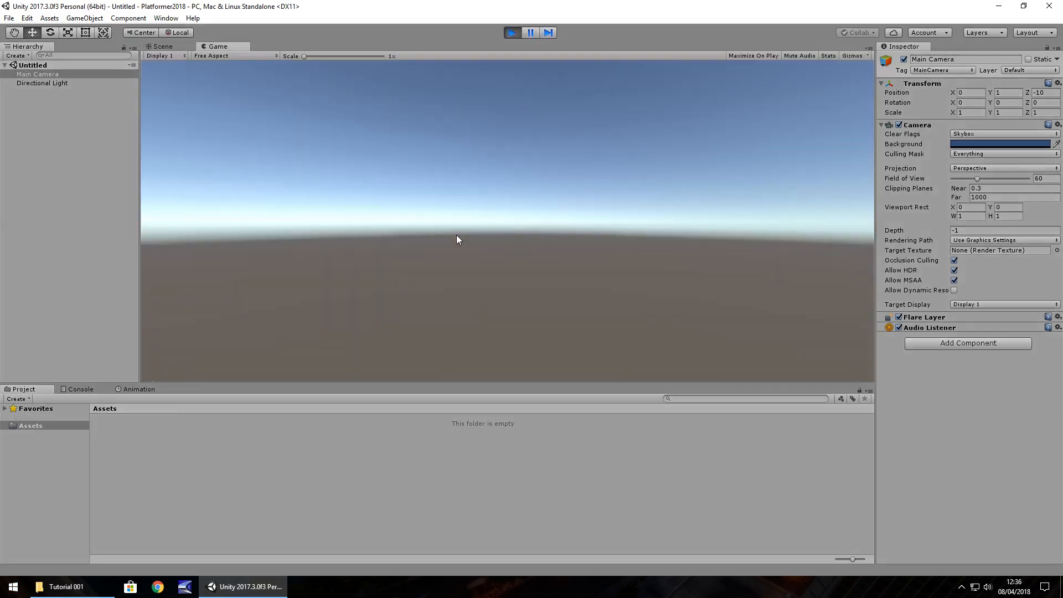
{"action": "mouse_move", "coordinate": [457, 243]}
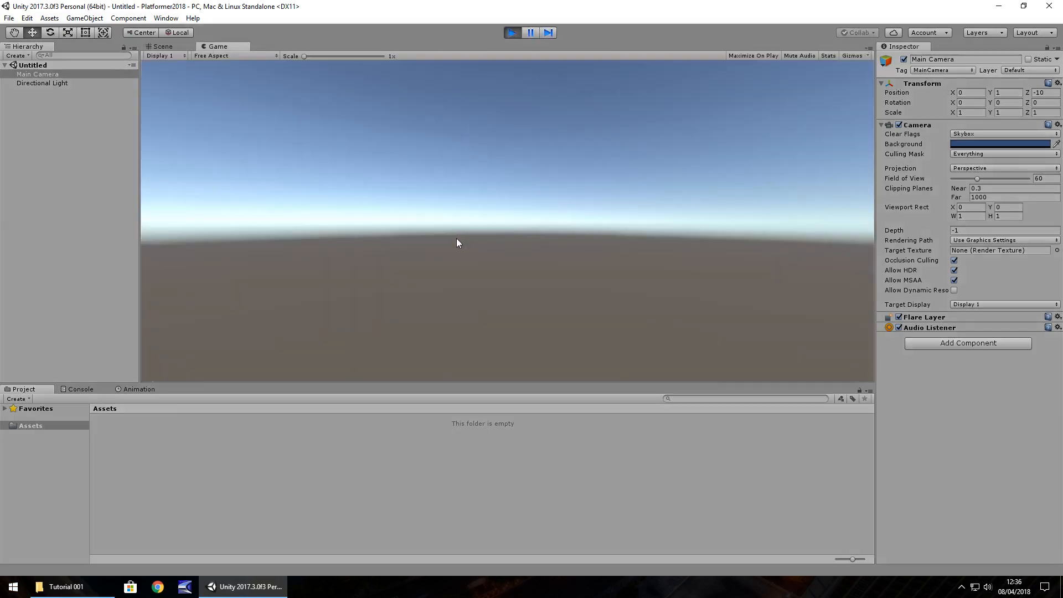
{"action": "left_click", "coordinate": [162, 47]}
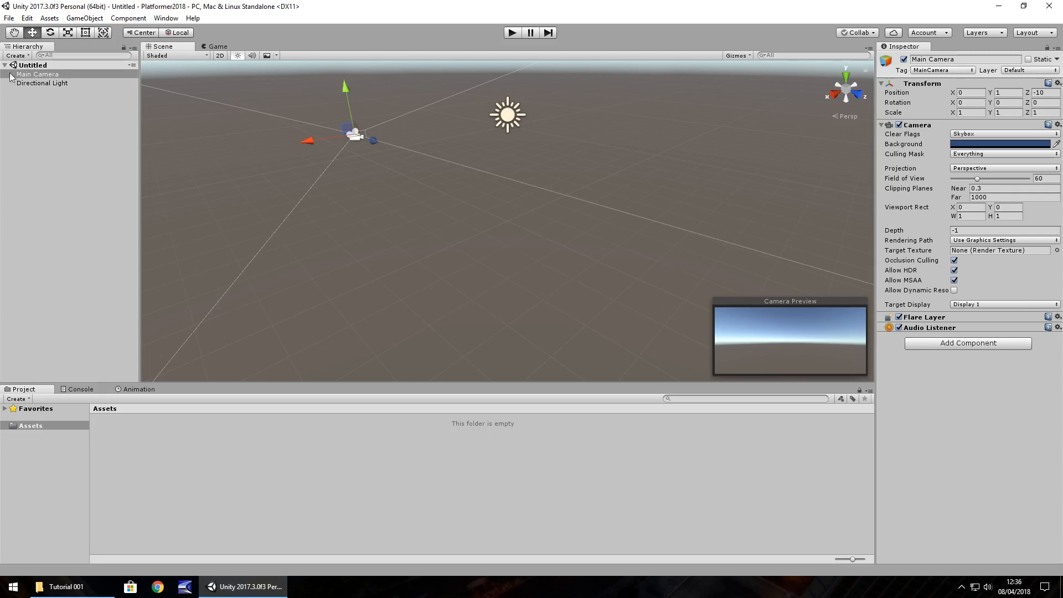
{"action": "left_click", "coordinate": [42, 83]}
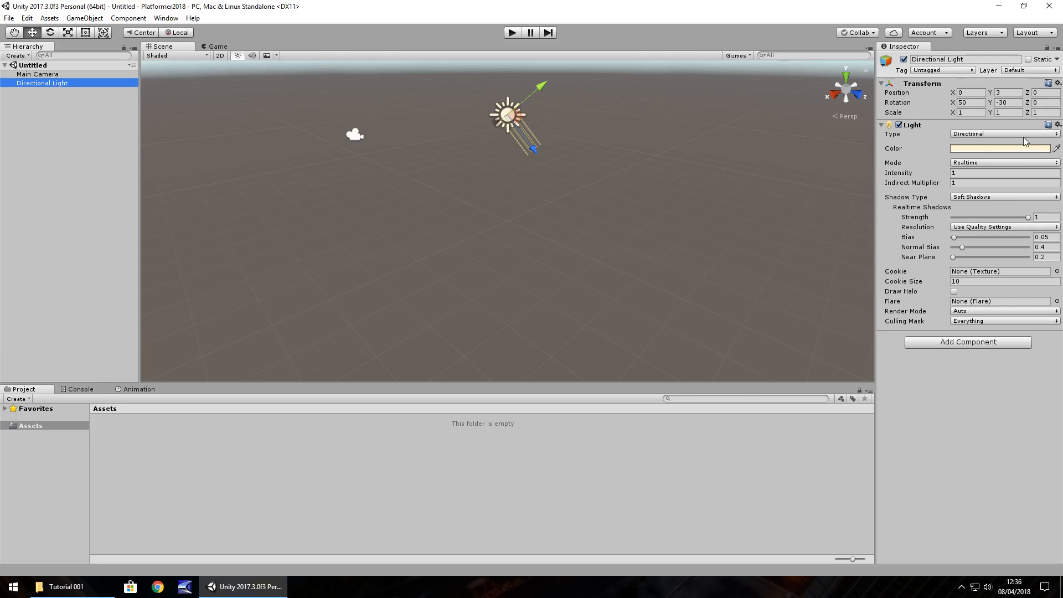
{"action": "mouse_move", "coordinate": [1023, 141]}
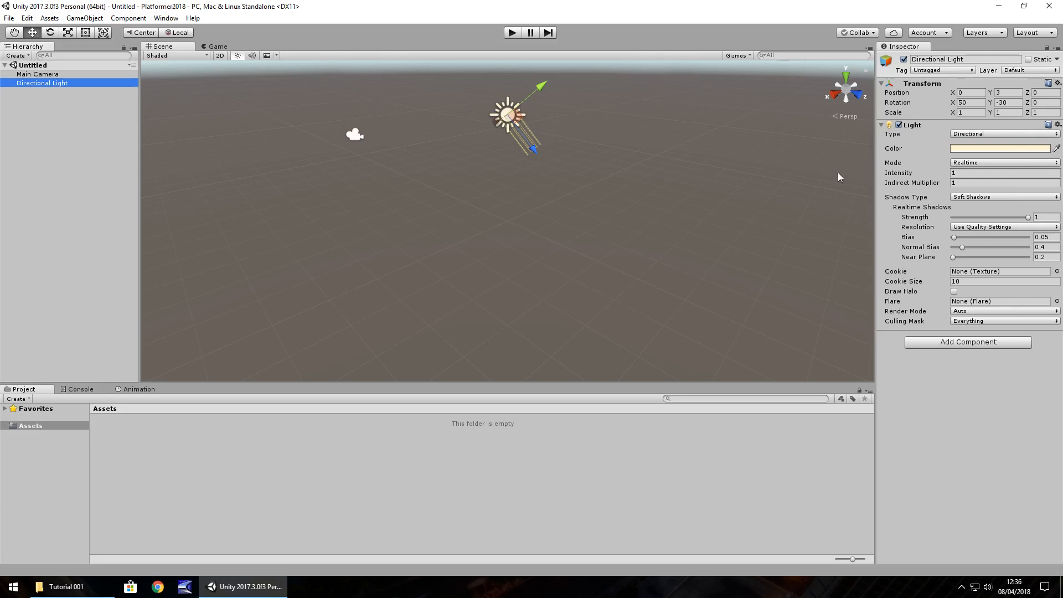
{"action": "mouse_move", "coordinate": [567, 31]}
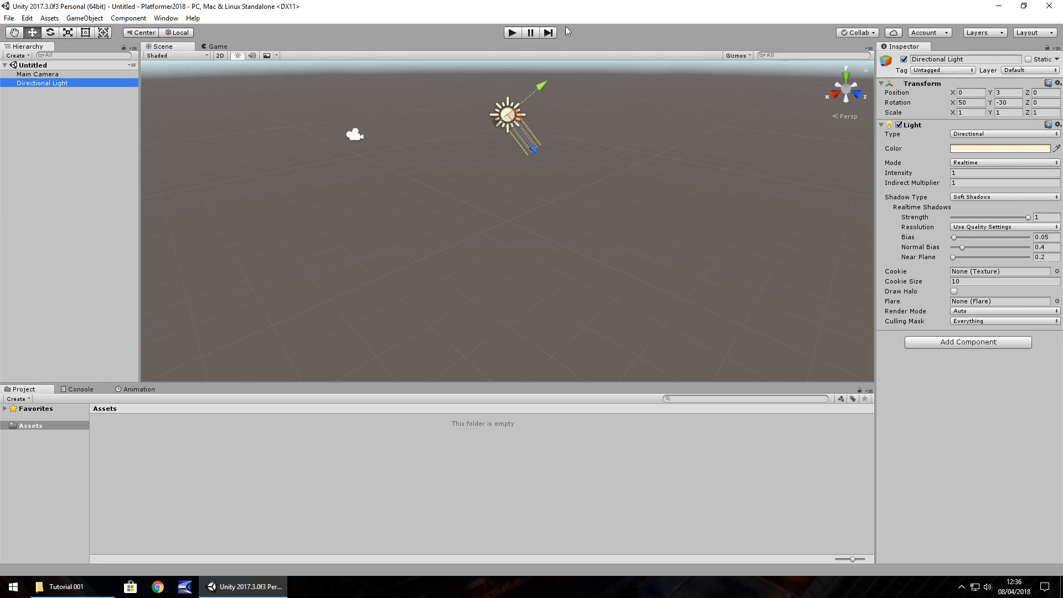
{"action": "left_click", "coordinate": [38, 73]}
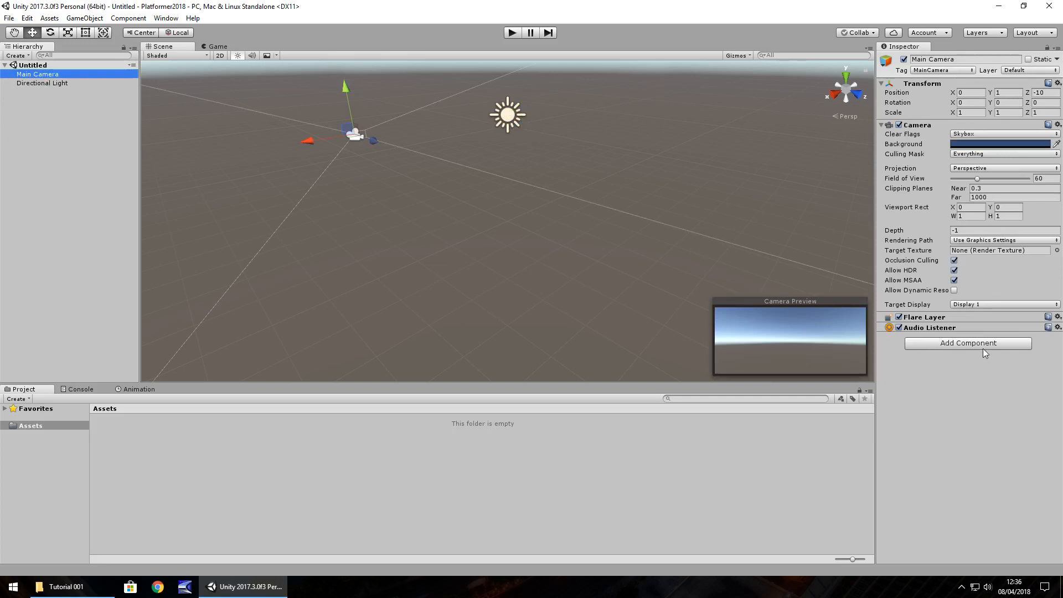
{"action": "mouse_move", "coordinate": [989, 441]}
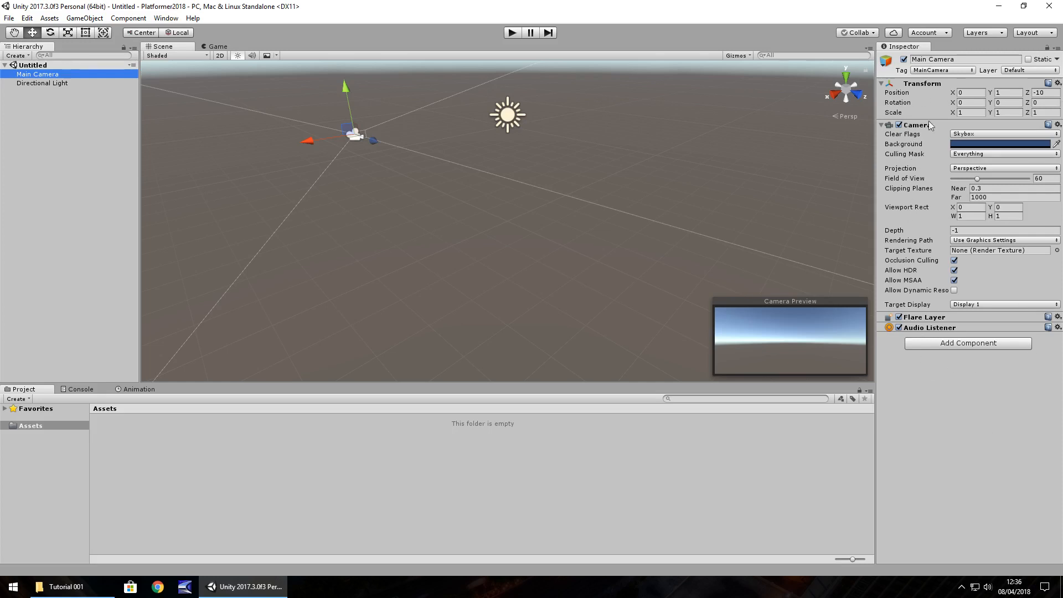
{"action": "mouse_move", "coordinate": [58, 109]}
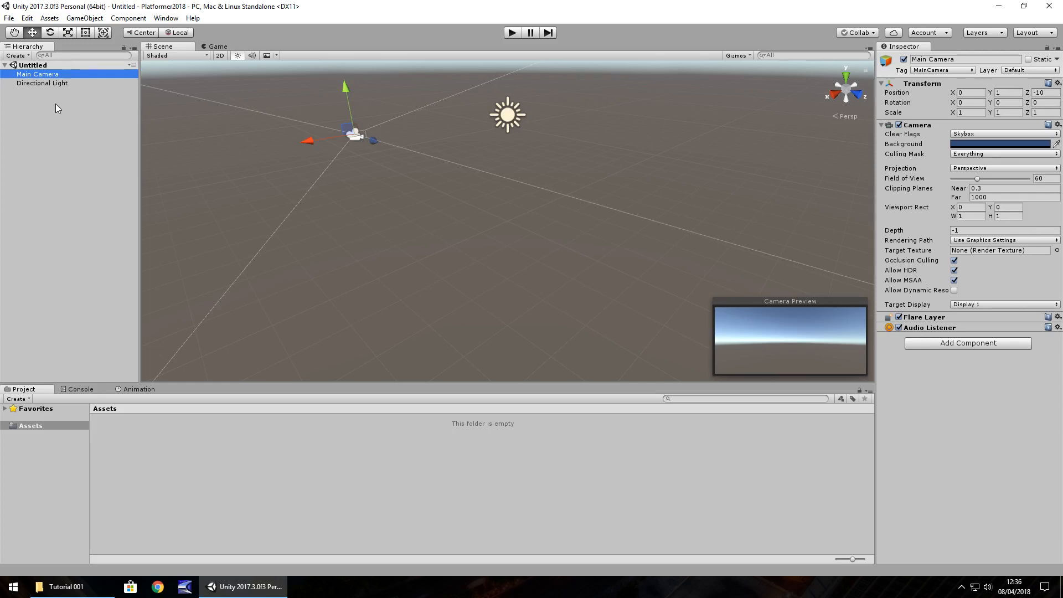
{"action": "mouse_move", "coordinate": [108, 259]}
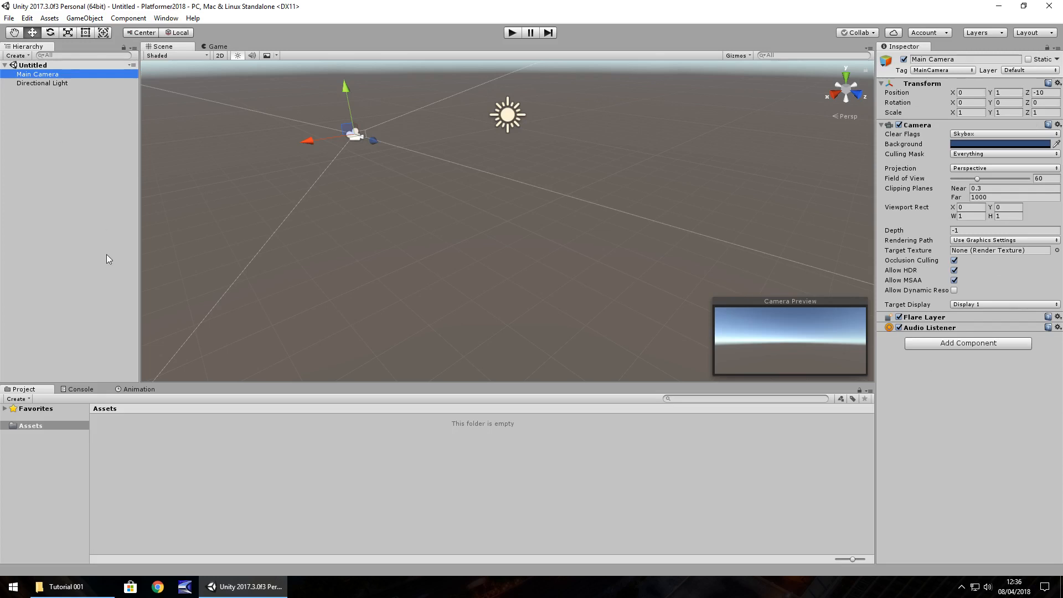
{"action": "mouse_move", "coordinate": [12, 455]}
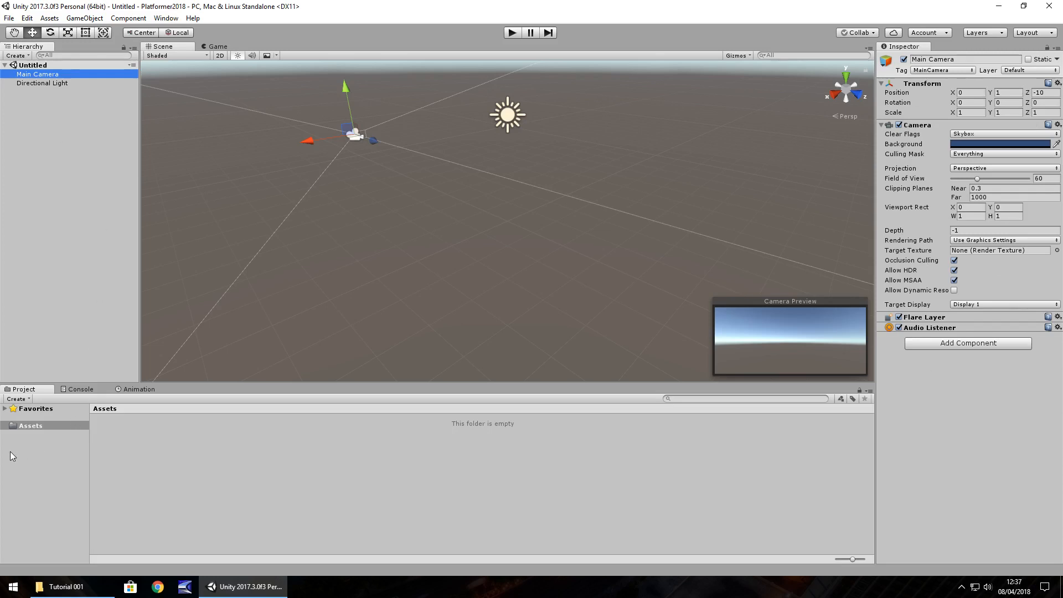
{"action": "mouse_move", "coordinate": [30, 450]}
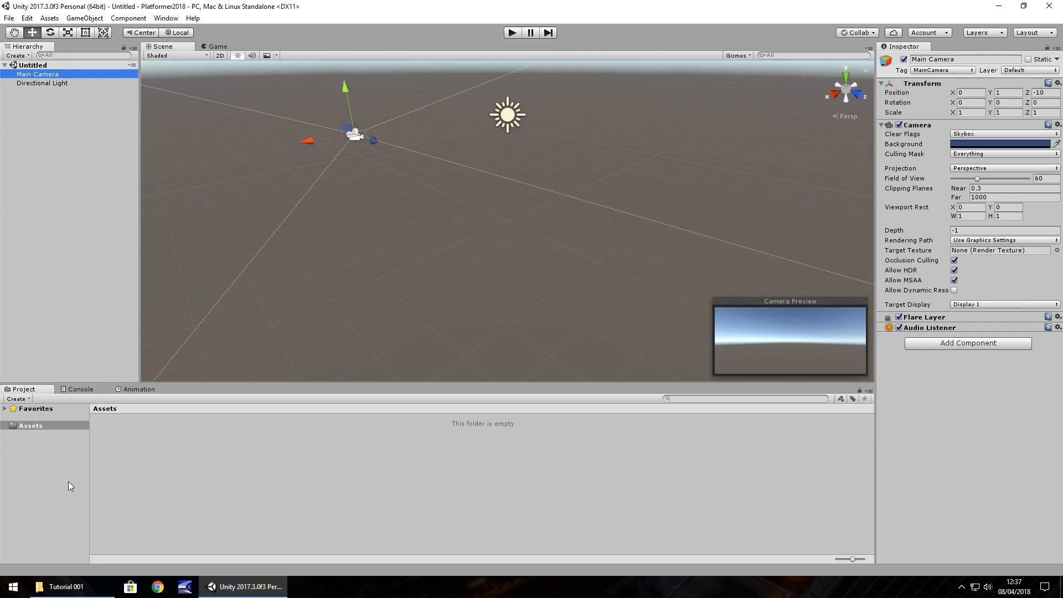
{"action": "mouse_move", "coordinate": [136, 476]}
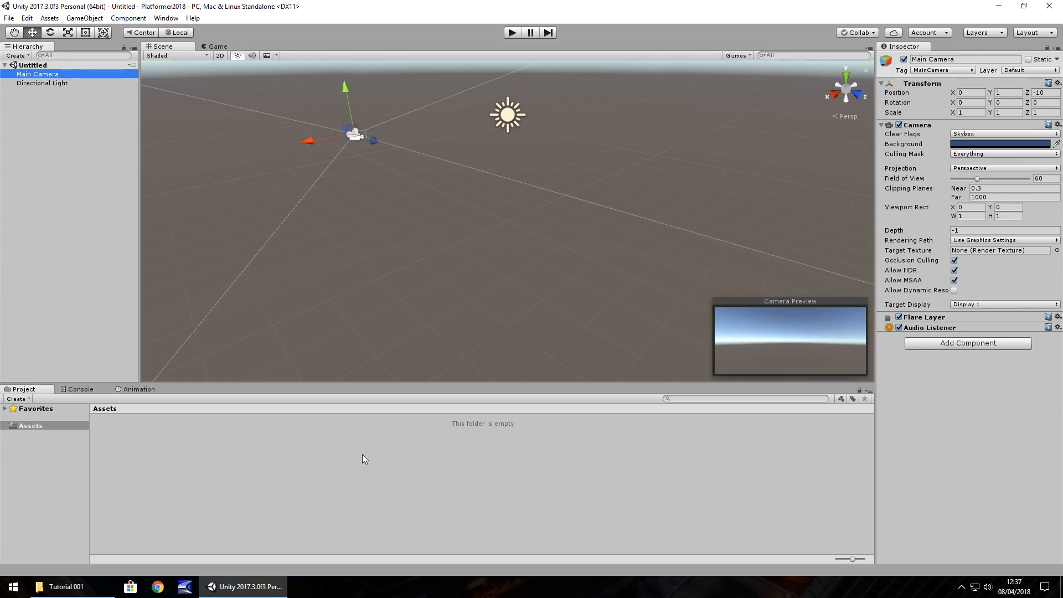
{"action": "mouse_move", "coordinate": [116, 447]}
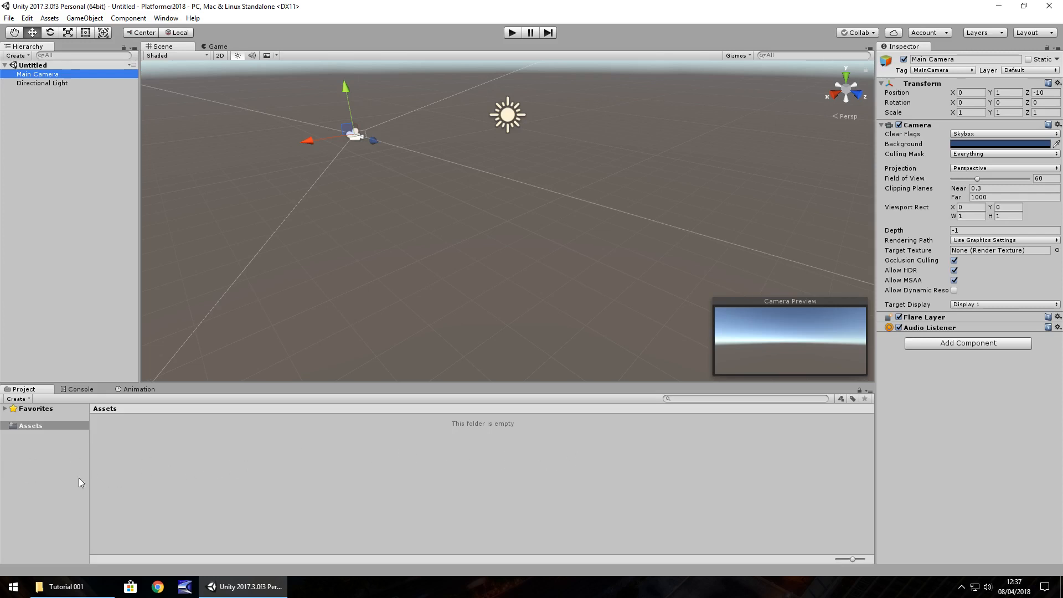
Step: Show the empty Console log in the bottom panel
{"action": "left_click", "coordinate": [80, 389]}
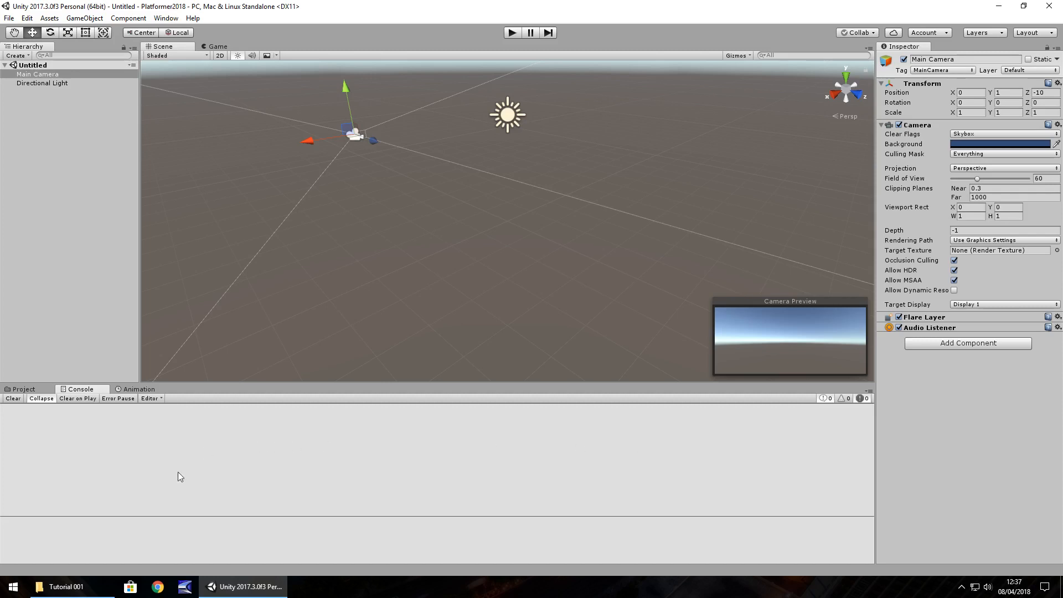
{"action": "mouse_move", "coordinate": [89, 517]}
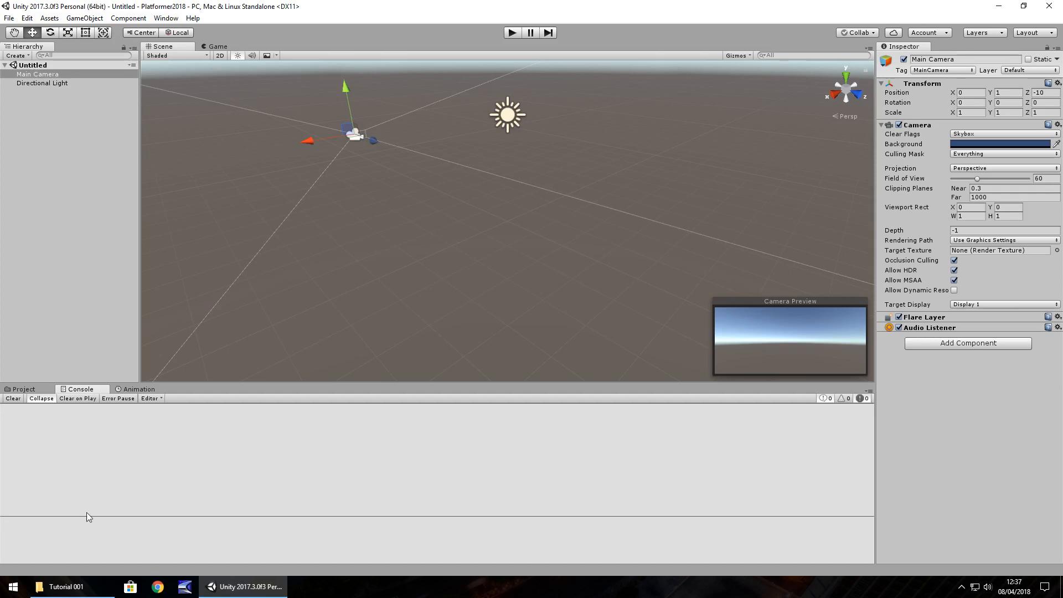
{"action": "mouse_move", "coordinate": [677, 479]}
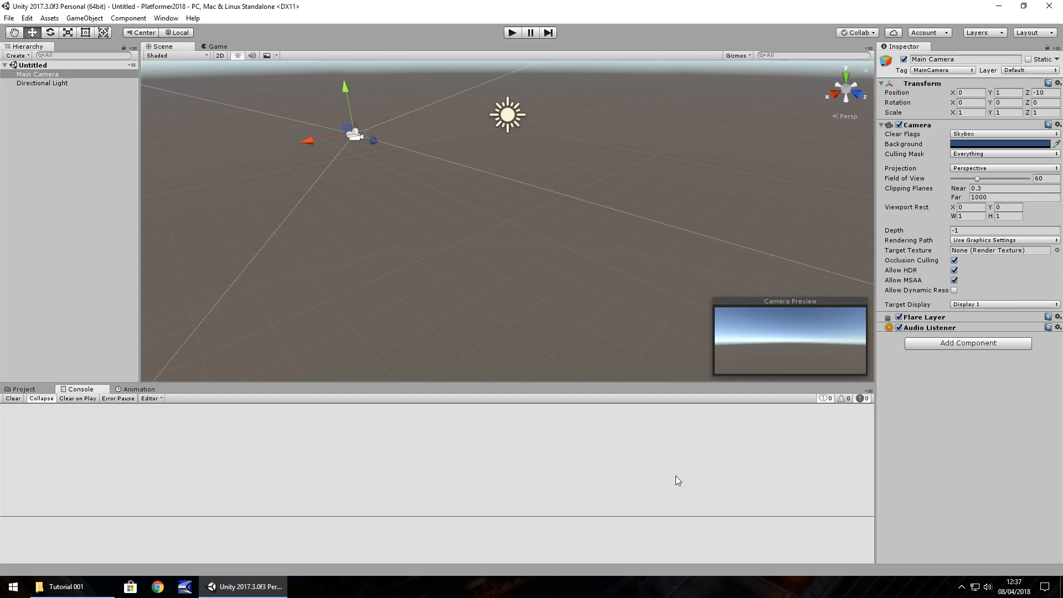
{"action": "mouse_move", "coordinate": [417, 486]}
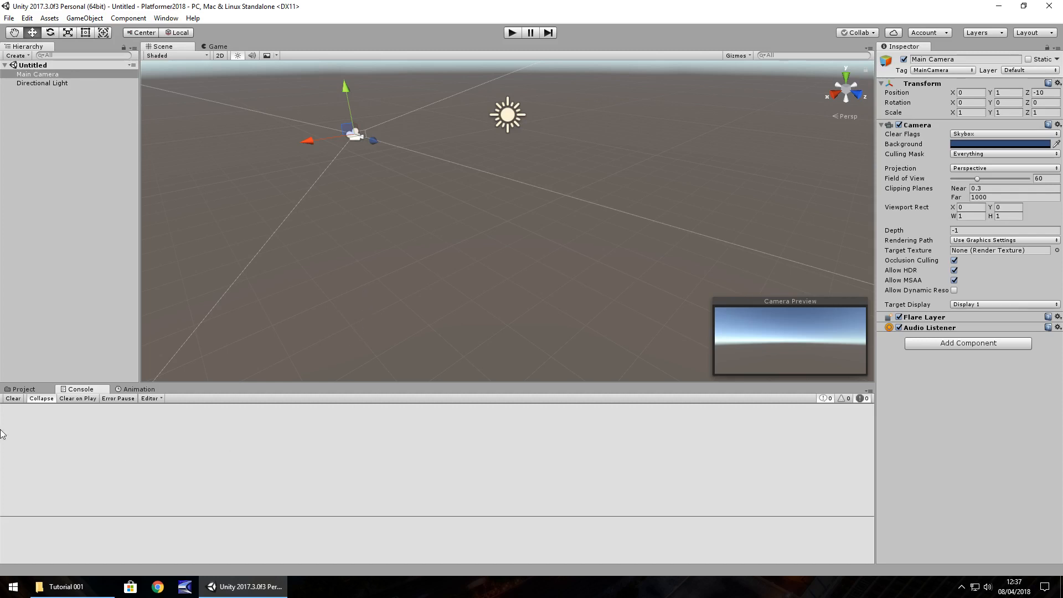
{"action": "mouse_move", "coordinate": [124, 462]}
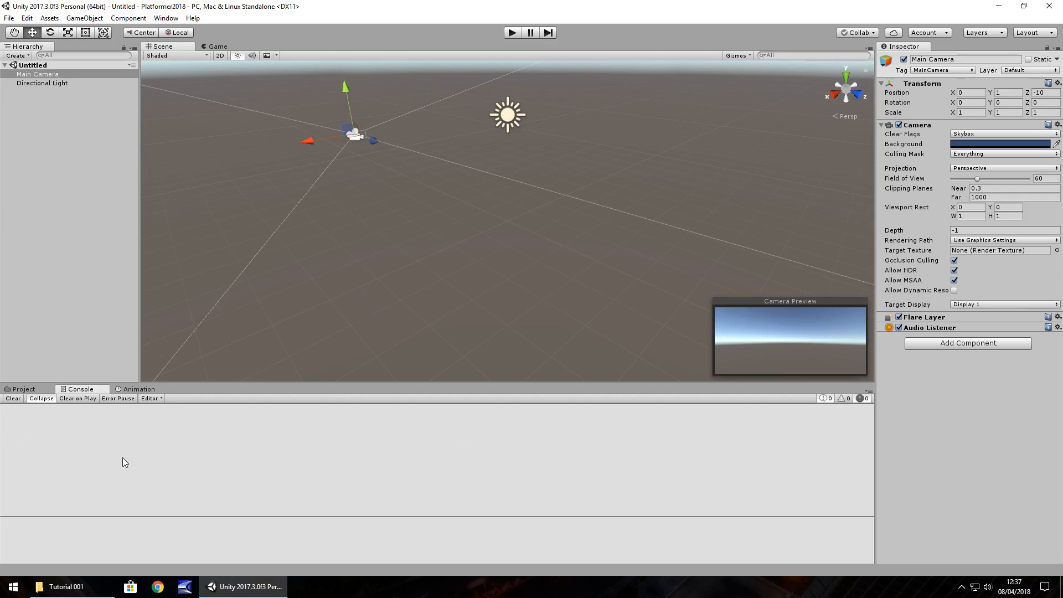
Step: Glance at the Animation window and its options, then return to the Assets folder
{"action": "left_click", "coordinate": [139, 389]}
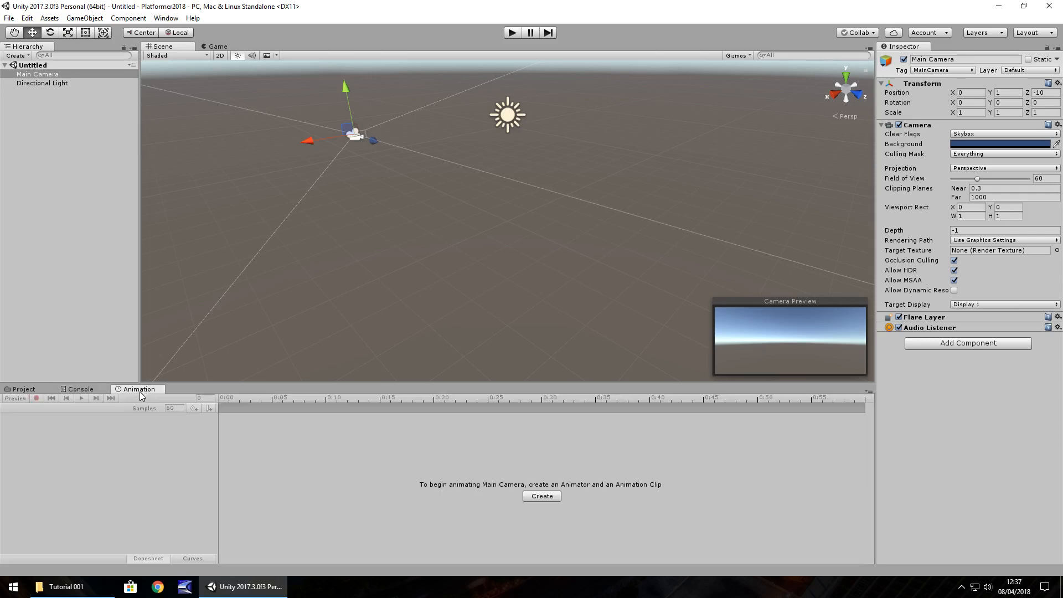
{"action": "mouse_move", "coordinate": [135, 396]}
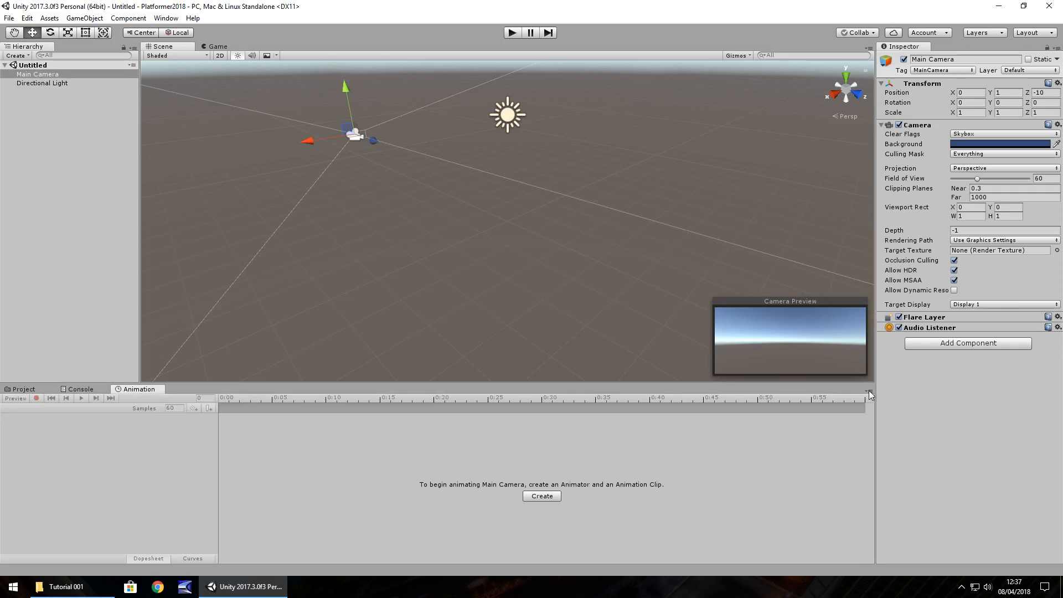
{"action": "left_click", "coordinate": [871, 394]}
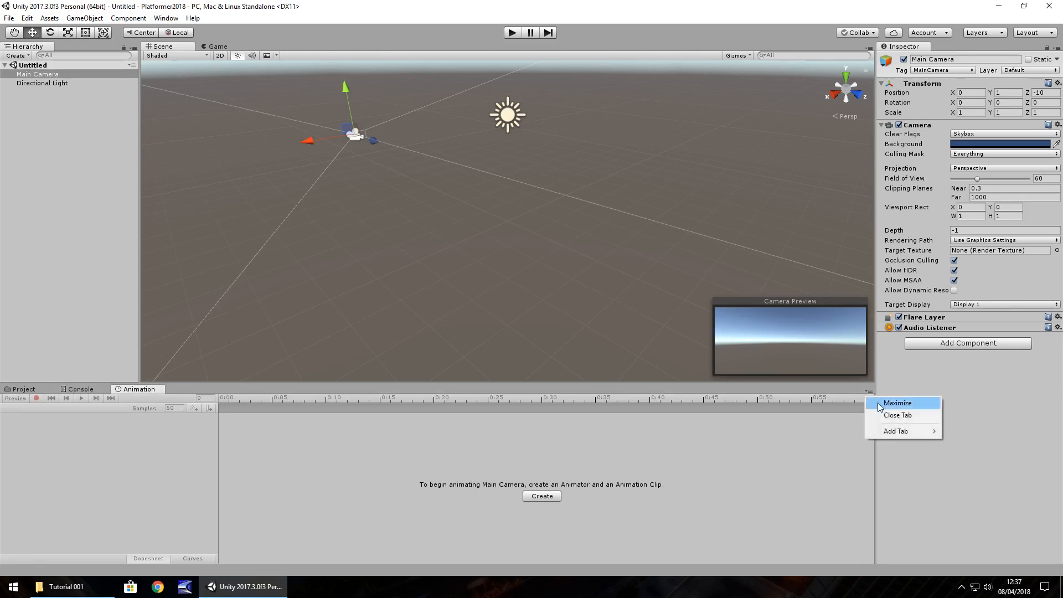
{"action": "mouse_move", "coordinate": [896, 431]}
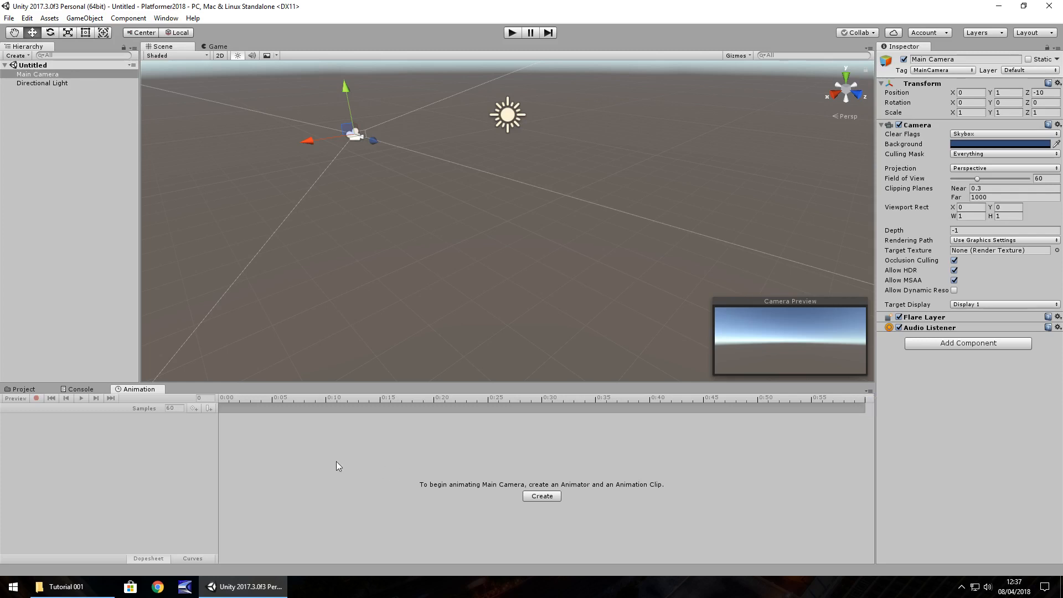
{"action": "mouse_move", "coordinate": [684, 508]}
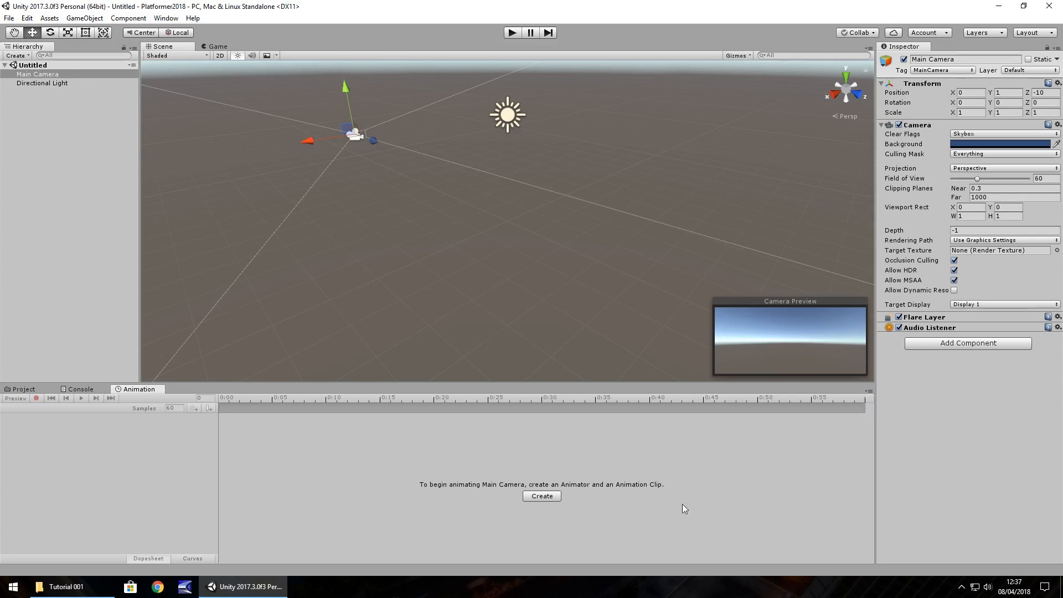
{"action": "mouse_move", "coordinate": [348, 440]}
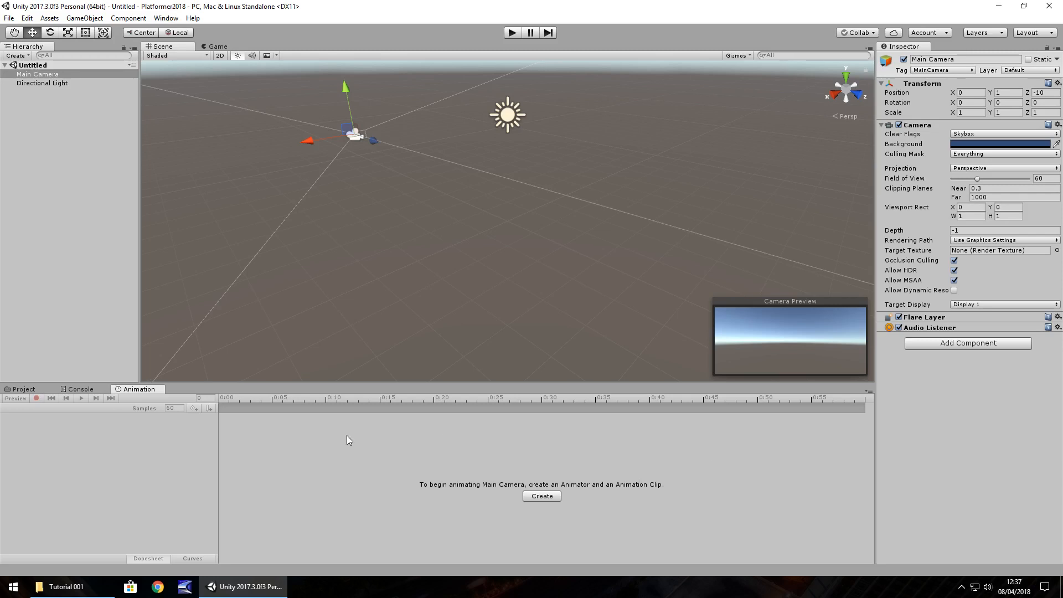
{"action": "mouse_move", "coordinate": [32, 385]}
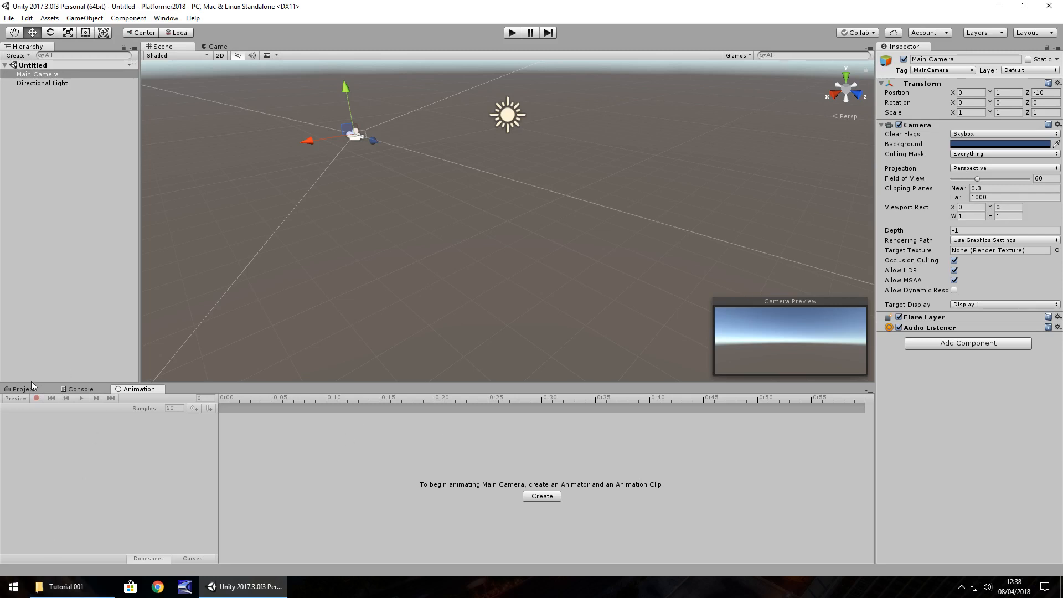
{"action": "left_click", "coordinate": [23, 389]}
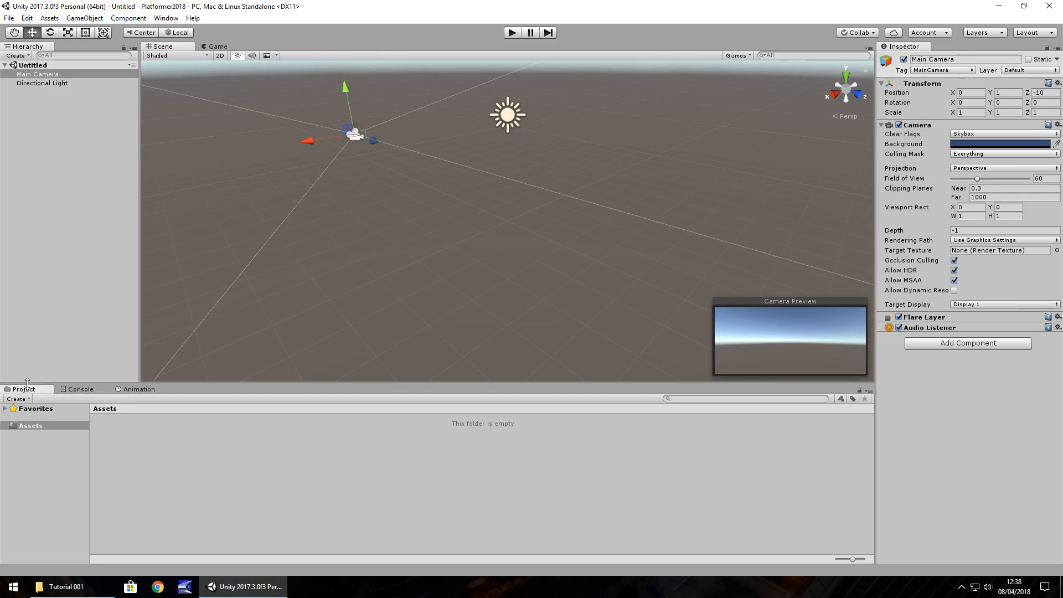
{"action": "mouse_move", "coordinate": [229, 77]}
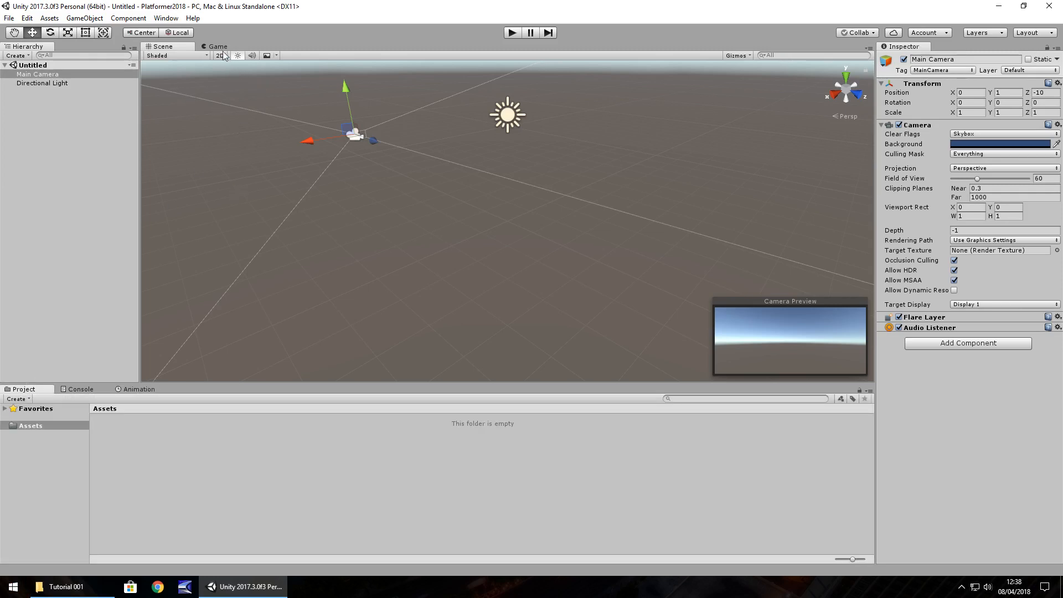
Step: Move the Game view below the scene and floating, then dock it back beside Scene
{"action": "left_click", "coordinate": [217, 46]}
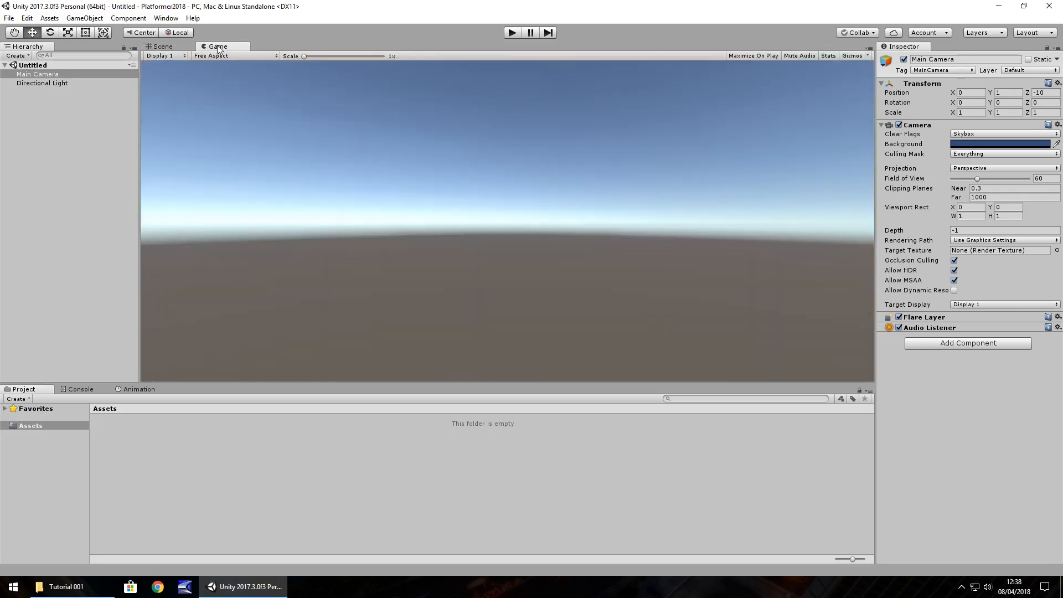
{"action": "left_click_drag", "start_coordinate": [218, 46], "coordinate": [185, 389]}
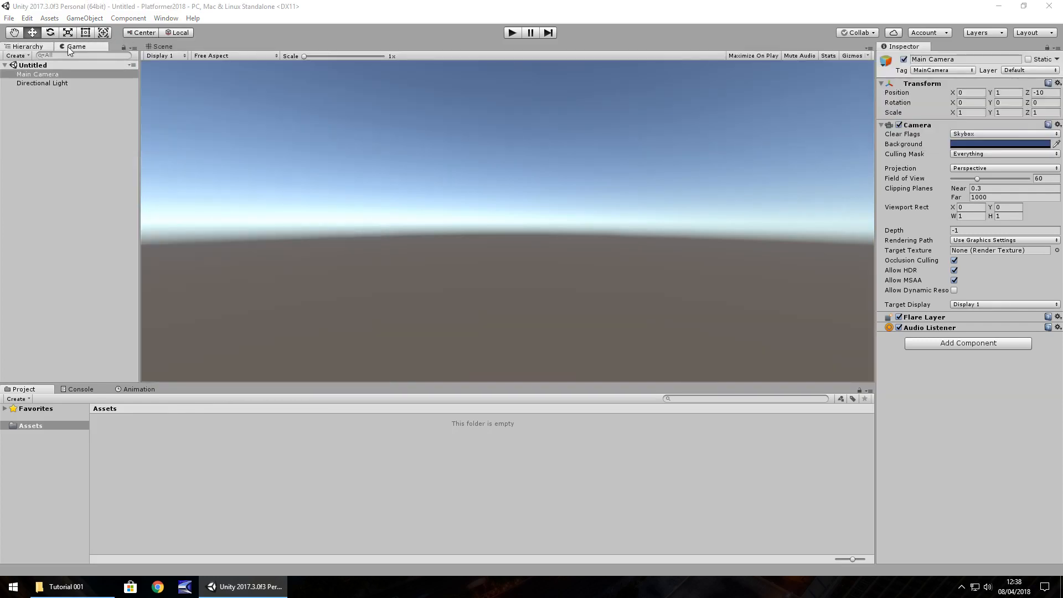
{"action": "left_click", "coordinate": [161, 47]}
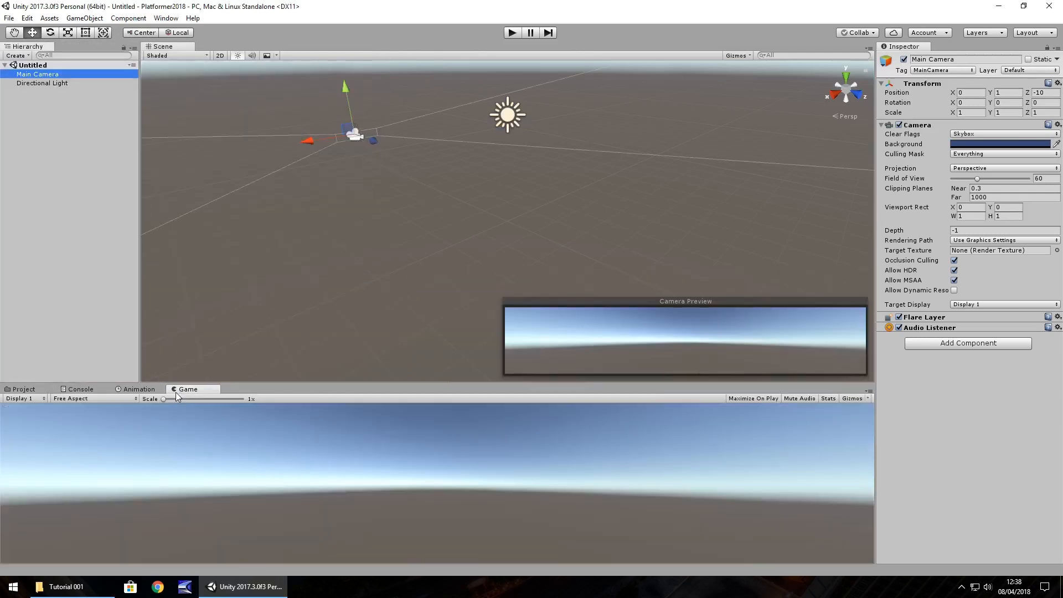
{"action": "left_click_drag", "start_coordinate": [188, 388], "coordinate": [434, 230]}
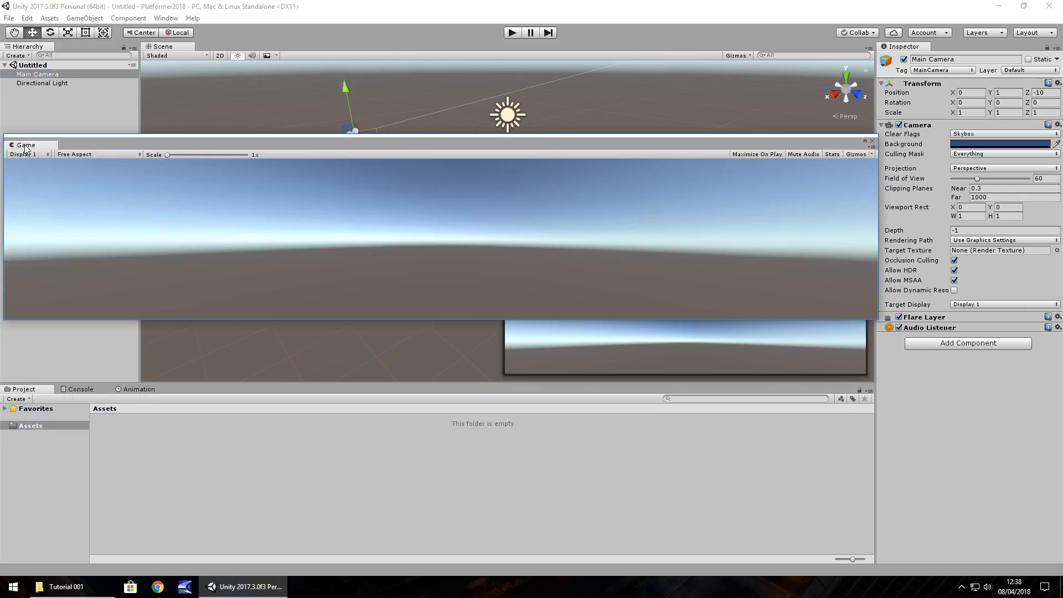
{"action": "left_click", "coordinate": [25, 144]}
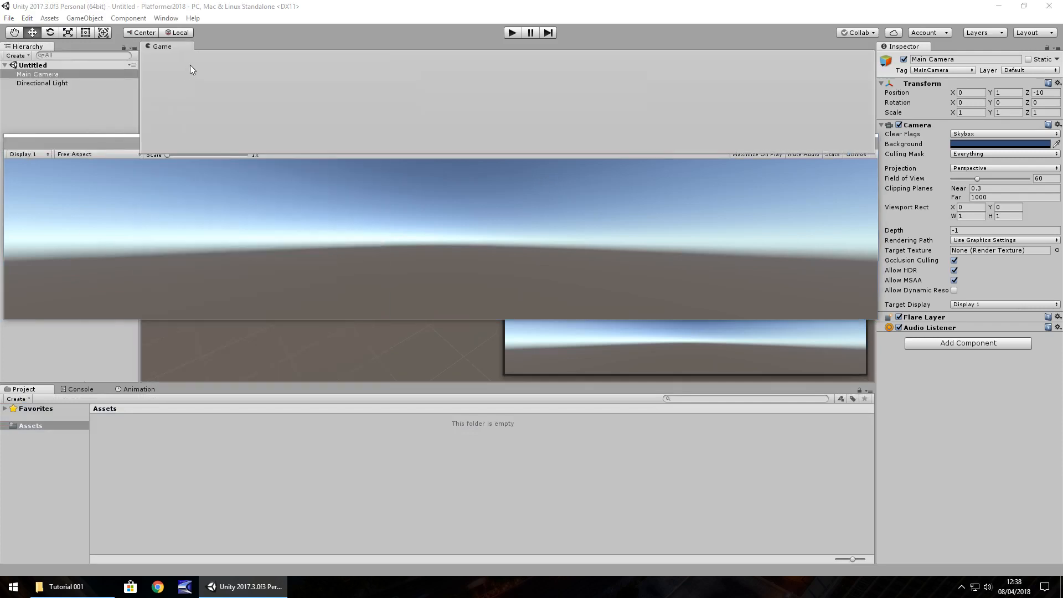
{"action": "left_click", "coordinate": [161, 46]}
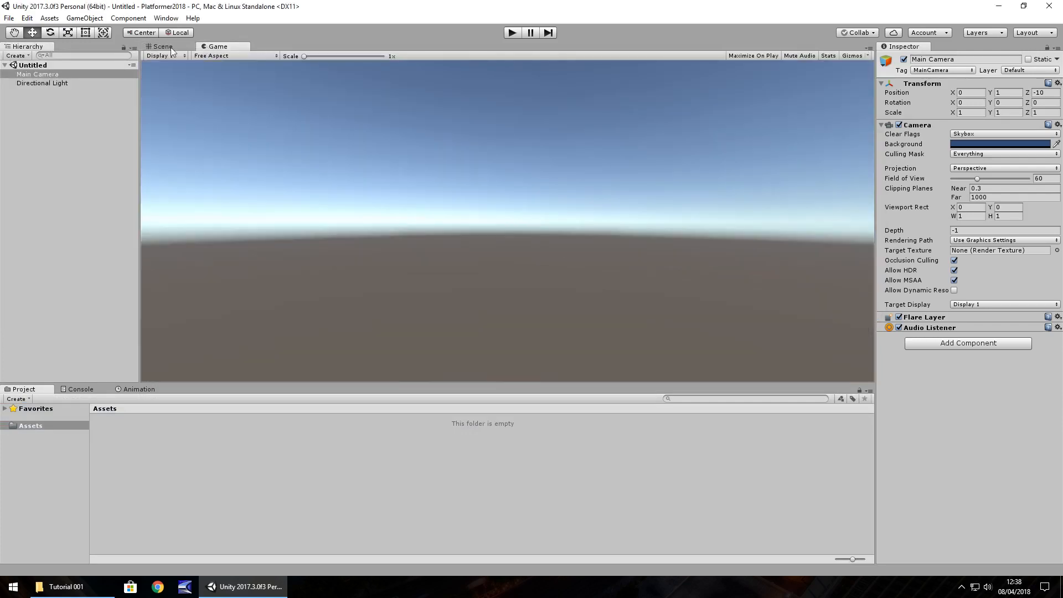
{"action": "left_click", "coordinate": [161, 47]}
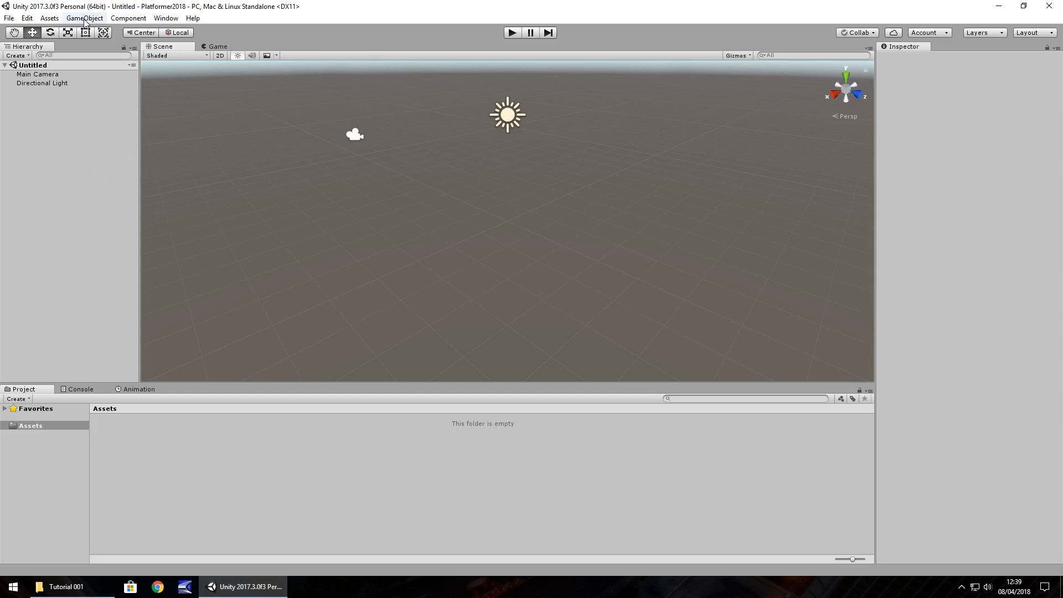
Step: Add a Cube to the scene at the origin via GameObject > 3D Object
{"action": "left_click", "coordinate": [84, 17]}
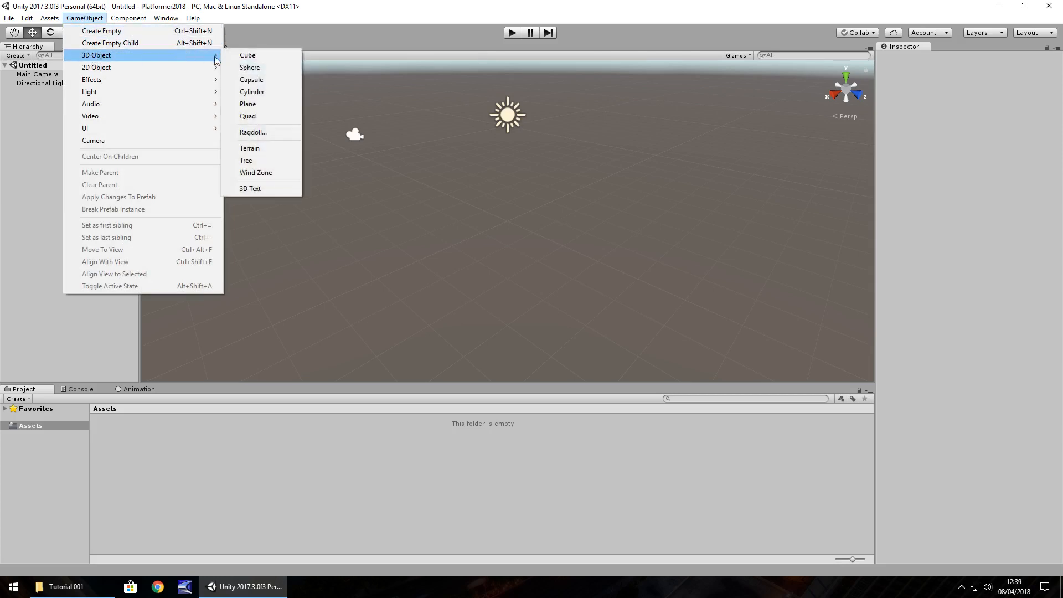
{"action": "left_click", "coordinate": [246, 56]}
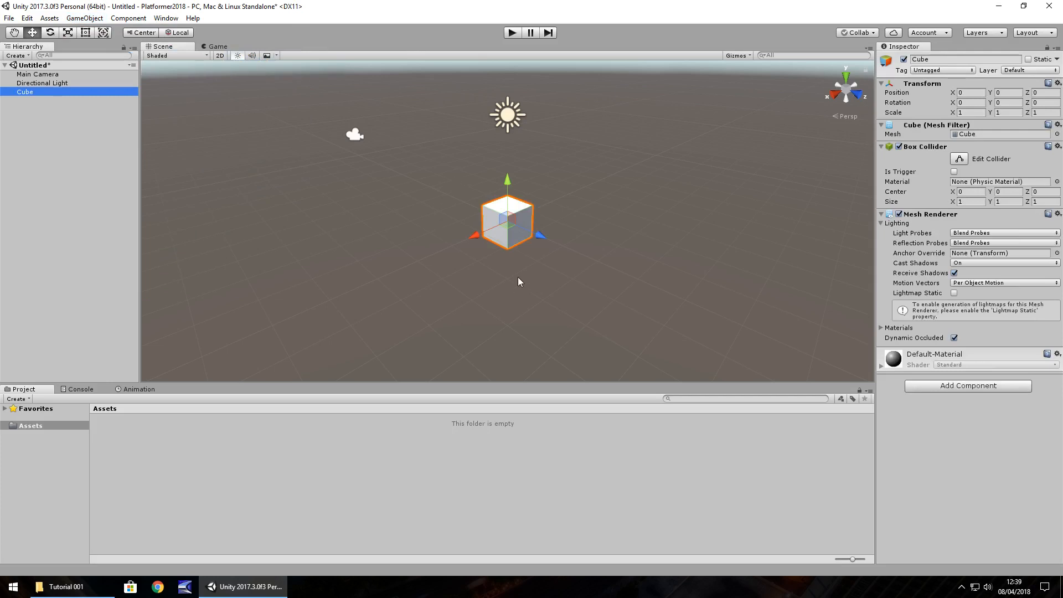
{"action": "mouse_move", "coordinate": [656, 275]}
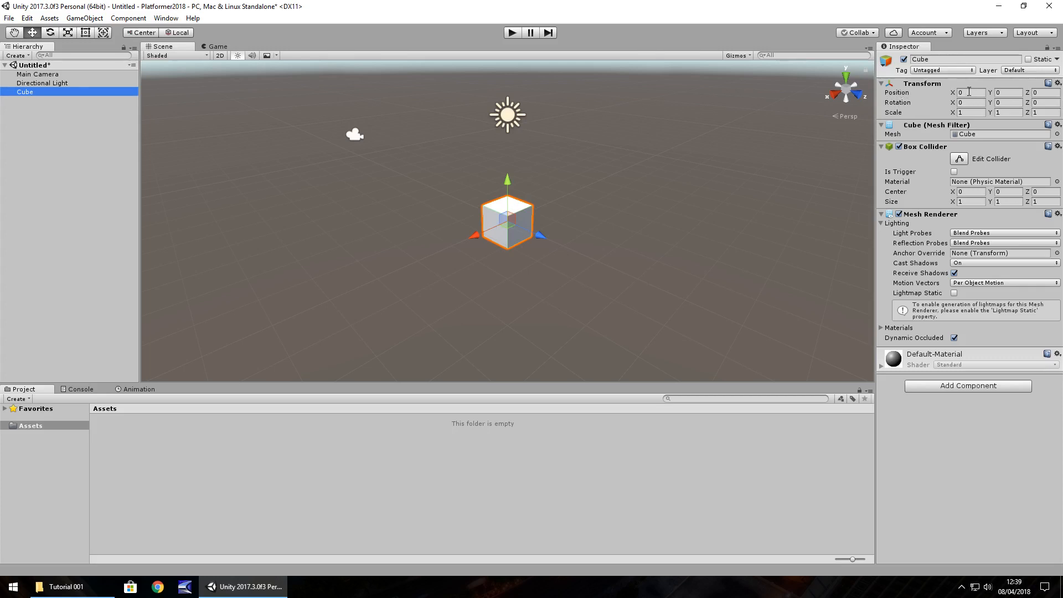
Step: Slide the cube along X and Z with the move gizmo, ending near X -0.3, Z -2.56
{"action": "left_click", "coordinate": [1041, 92]}
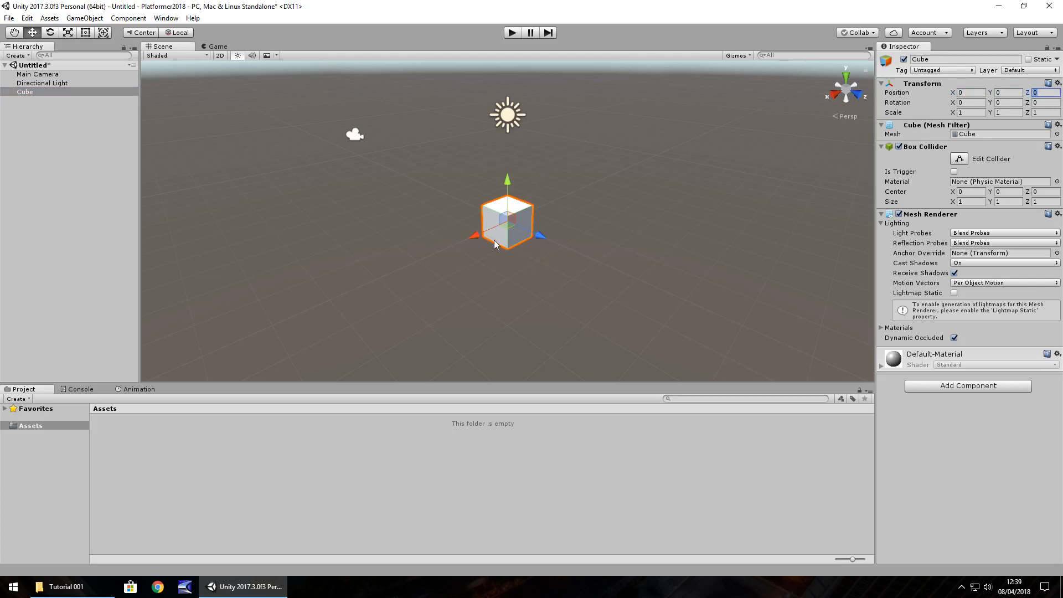
{"action": "mouse_move", "coordinate": [616, 141]}
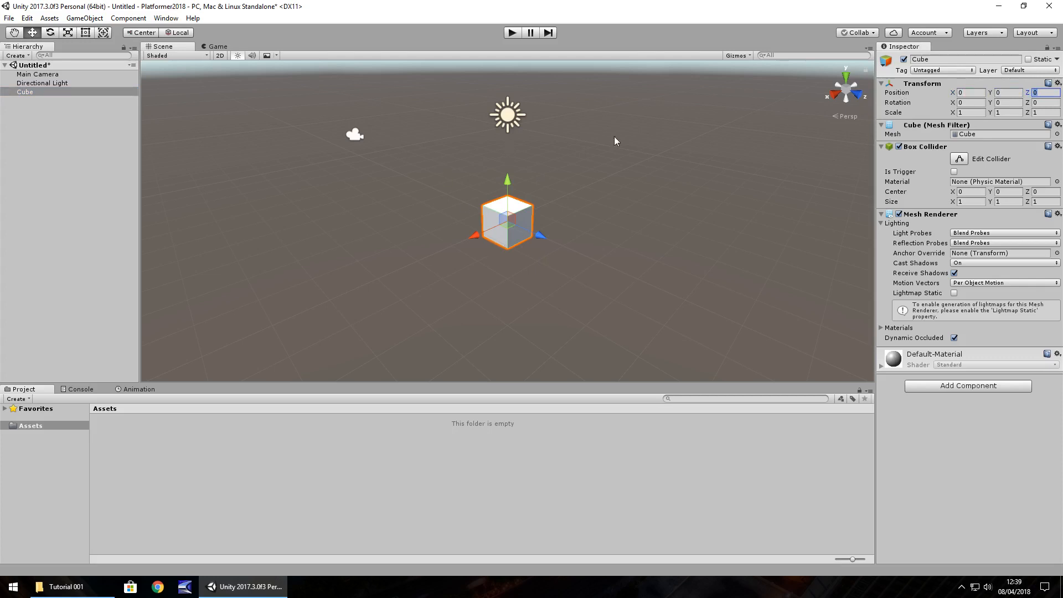
{"action": "mouse_move", "coordinate": [931, 97]}
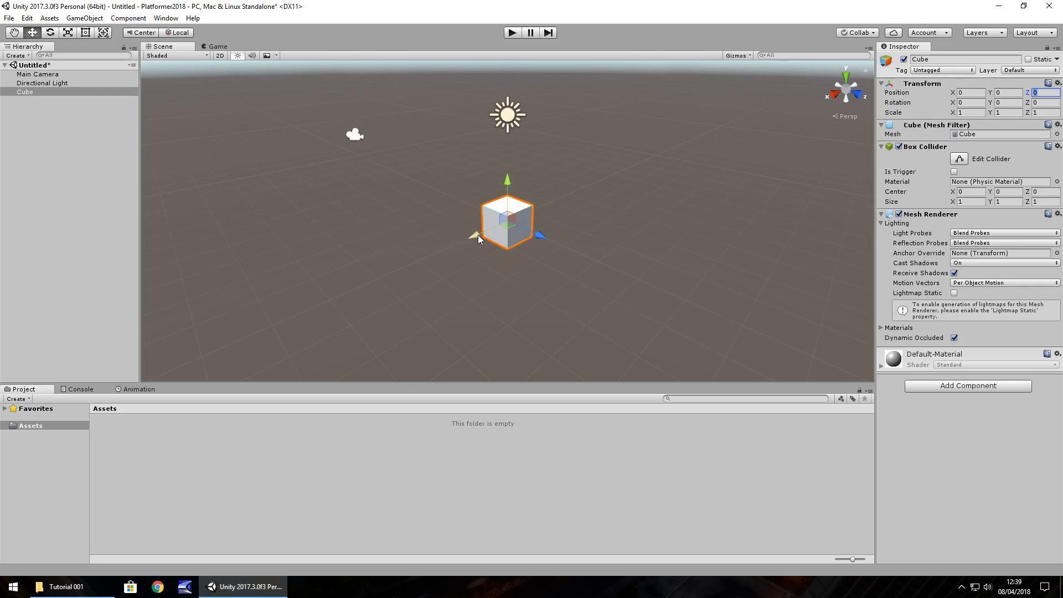
{"action": "mouse_move", "coordinate": [524, 217]}
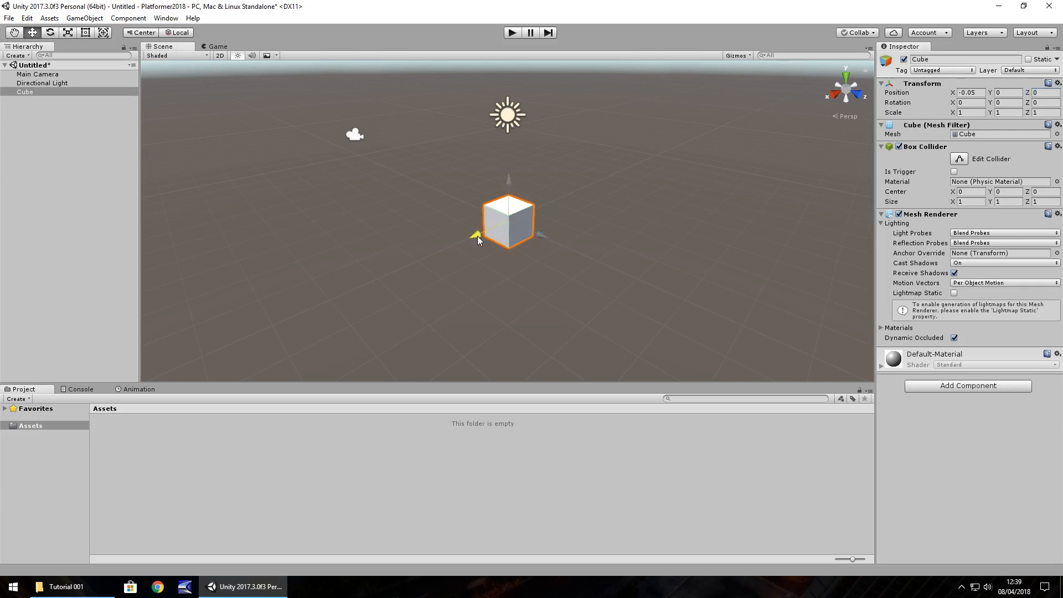
{"action": "left_click_drag", "start_coordinate": [478, 237], "coordinate": [518, 218]}
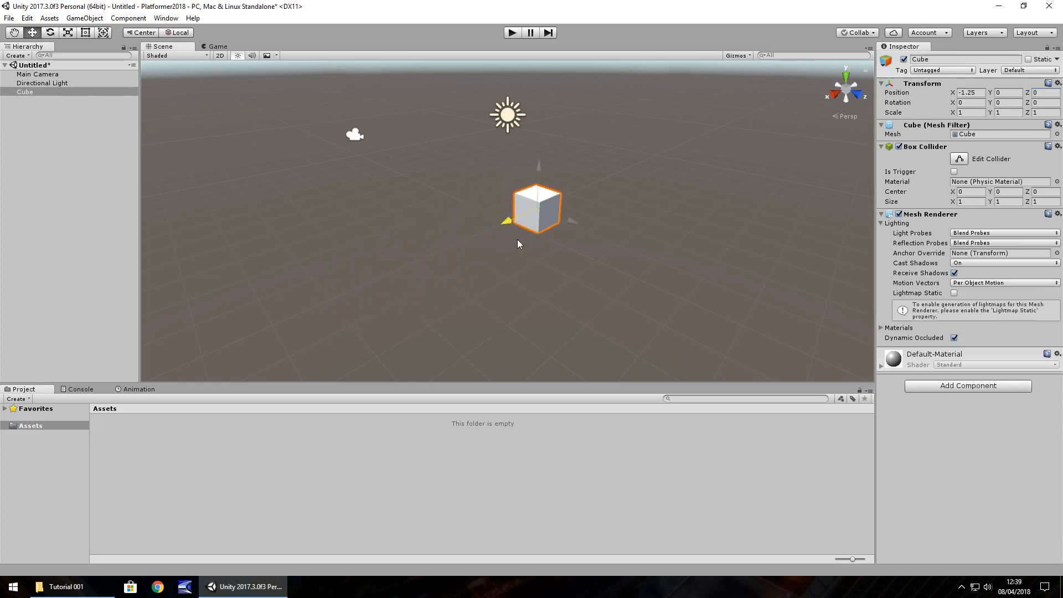
{"action": "left_click_drag", "start_coordinate": [538, 209], "coordinate": [623, 170]}
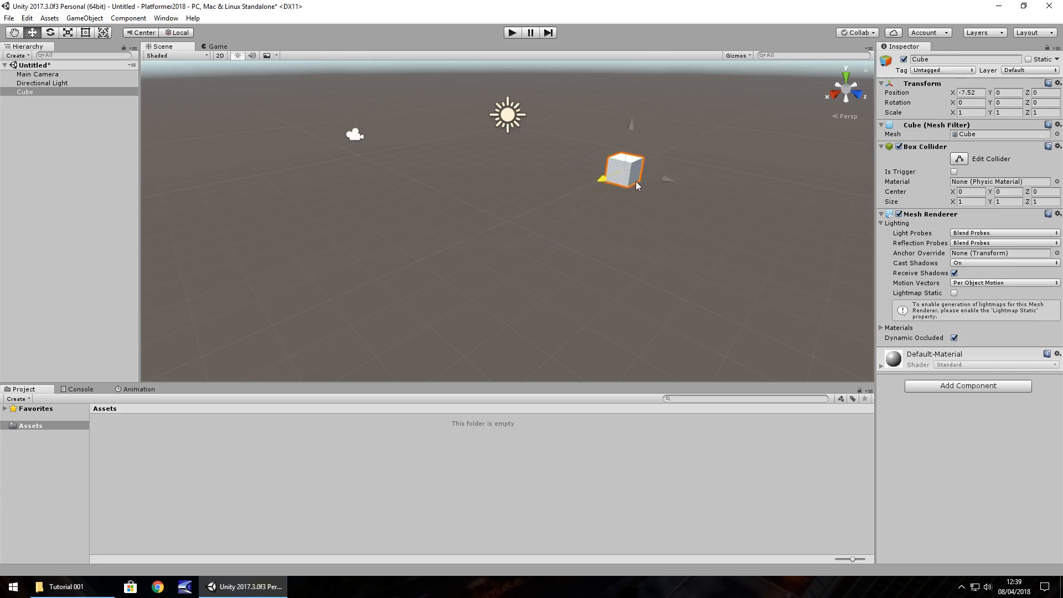
{"action": "left_click_drag", "start_coordinate": [622, 169], "coordinate": [485, 230]}
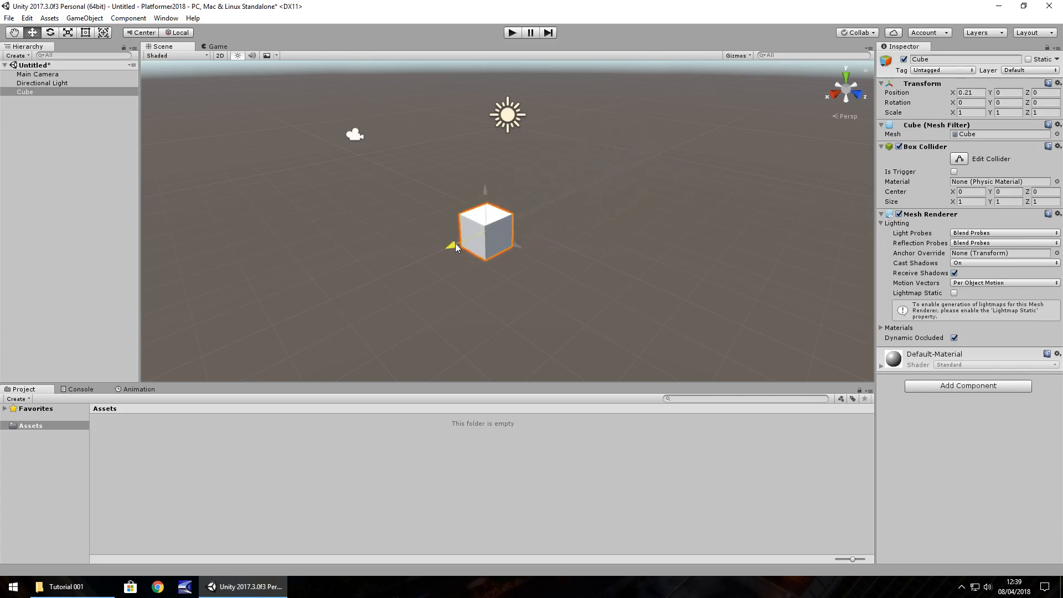
{"action": "left_click_drag", "start_coordinate": [454, 246], "coordinate": [542, 206]}
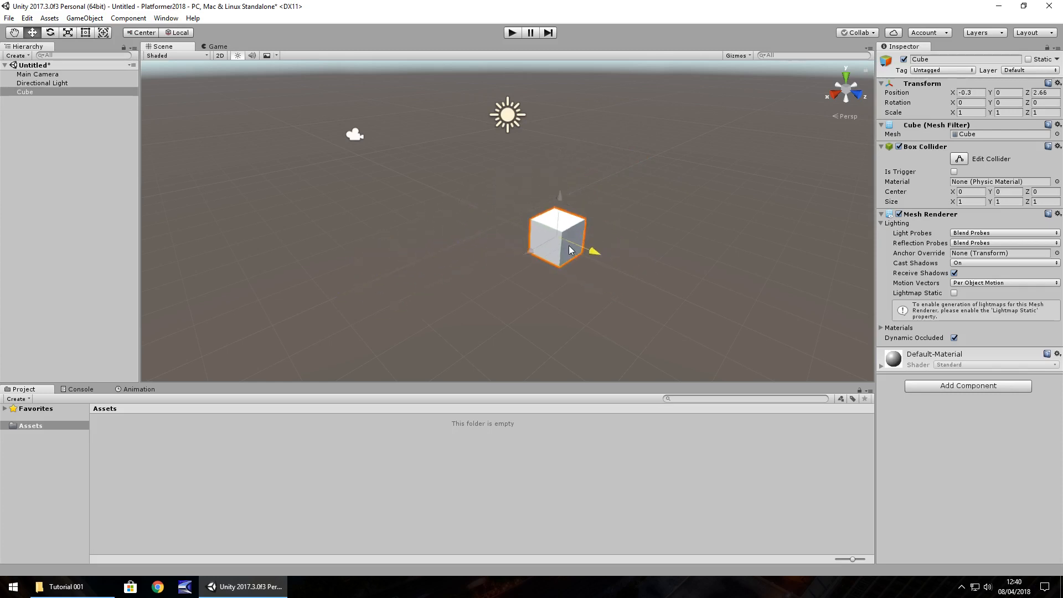
{"action": "left_click_drag", "start_coordinate": [559, 249], "coordinate": [459, 197]}
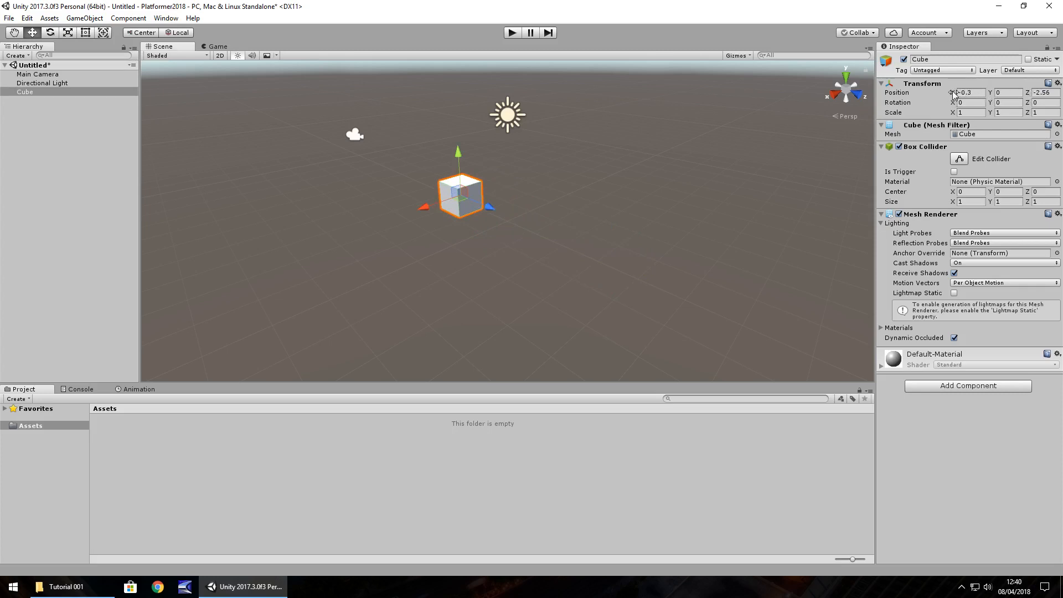
Step: Set the cube's X position to 10 and frame it in the Scene view
{"action": "type", "text": "2"}
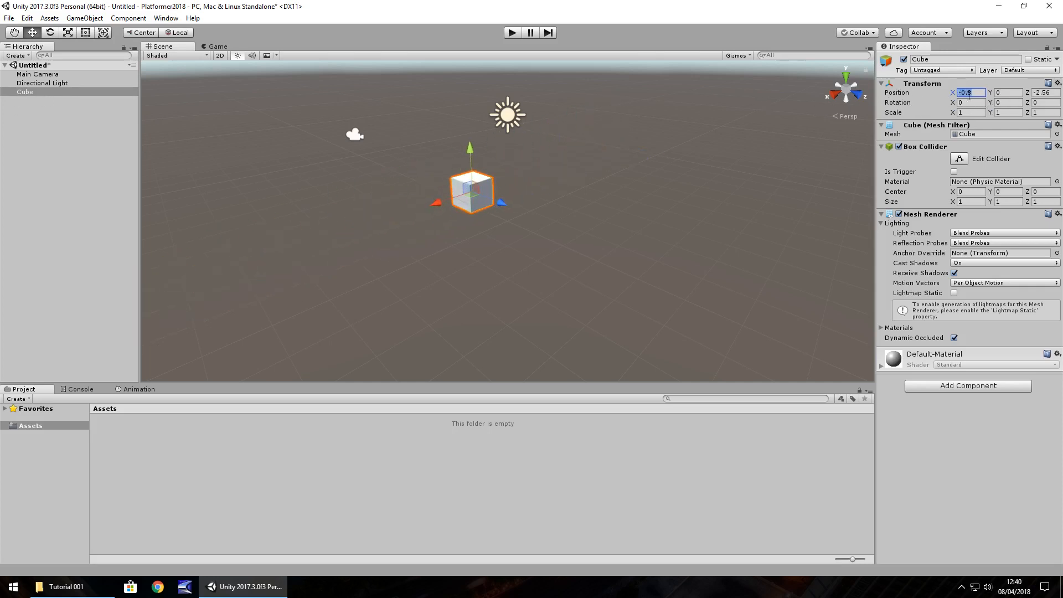
{"action": "type", "text": "10"}
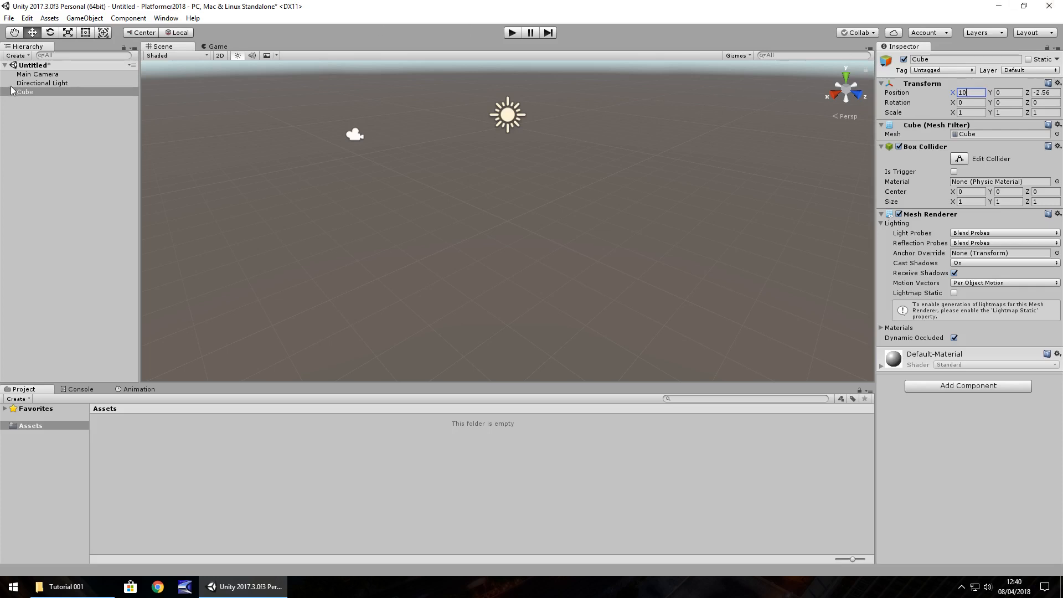
{"action": "left_click", "coordinate": [26, 92]}
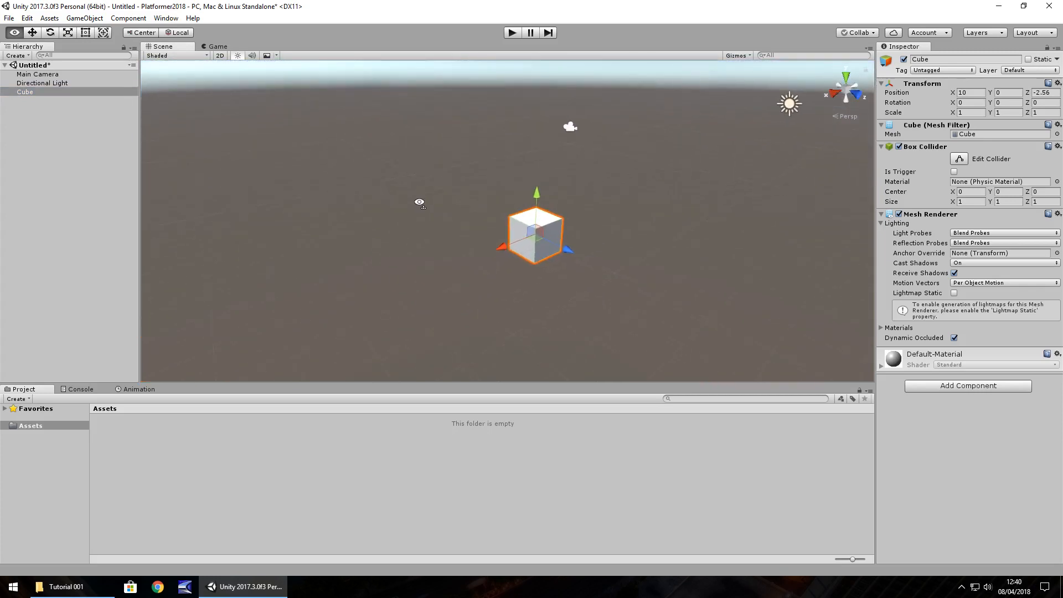
Step: Reset the cube's X position to 0 so it returns to the origin
{"action": "left_click", "coordinate": [968, 92]}
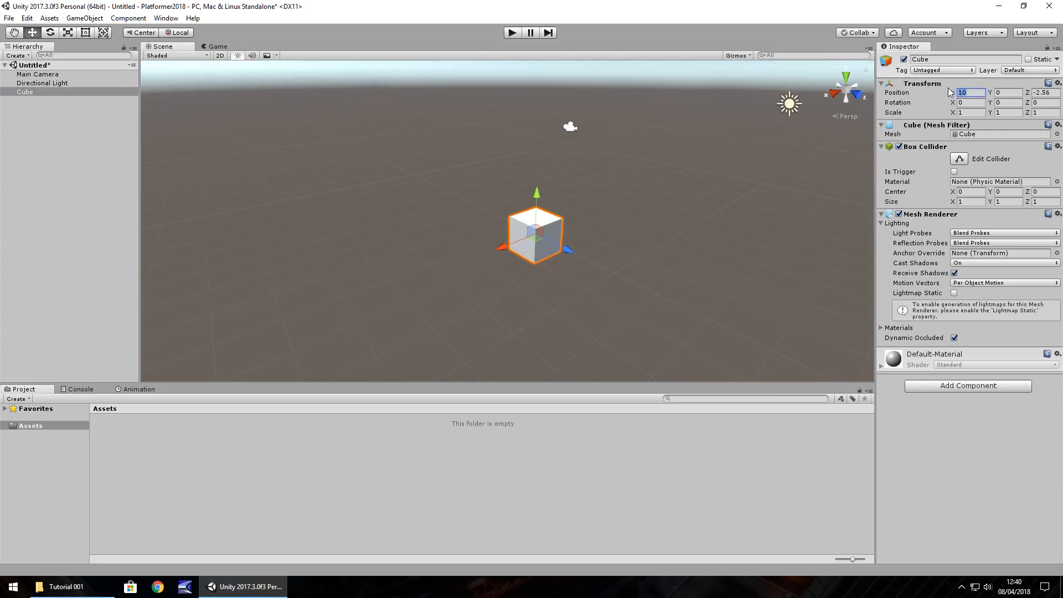
{"action": "type", "text": "0"}
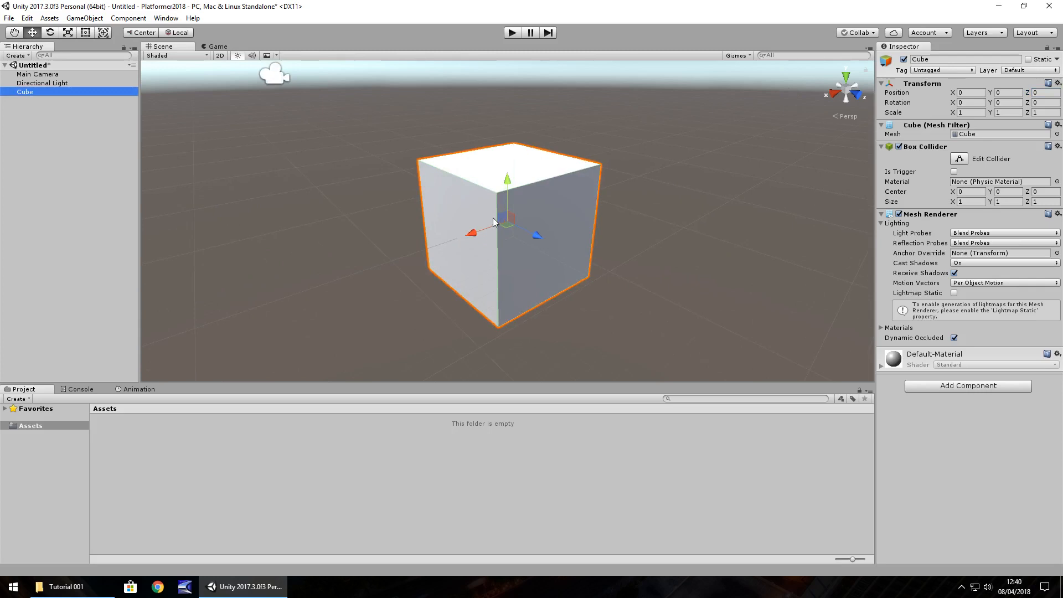
{"action": "mouse_move", "coordinate": [472, 180]}
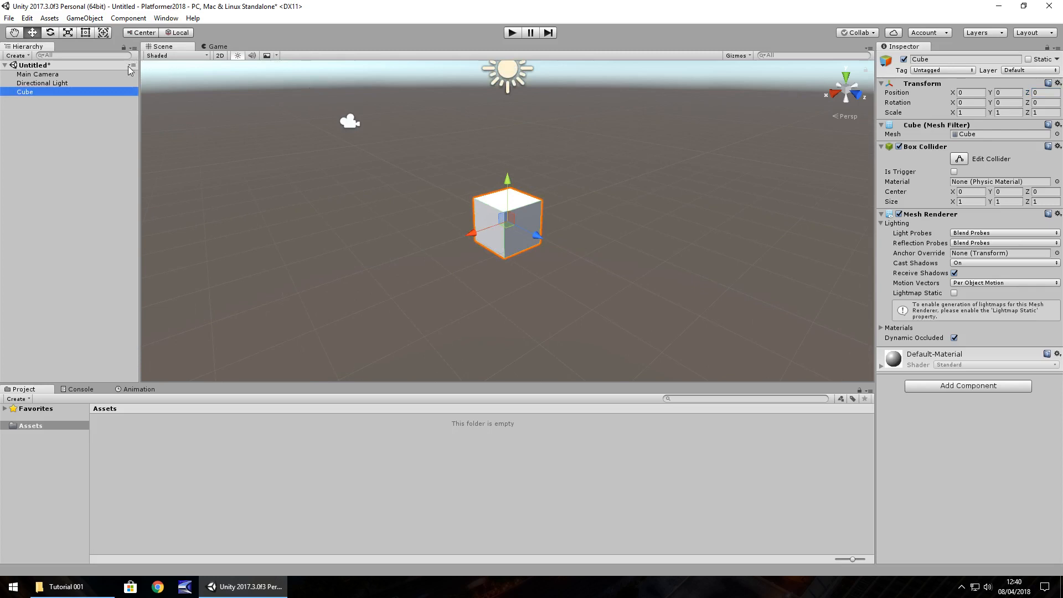
{"action": "left_click", "coordinate": [84, 18]}
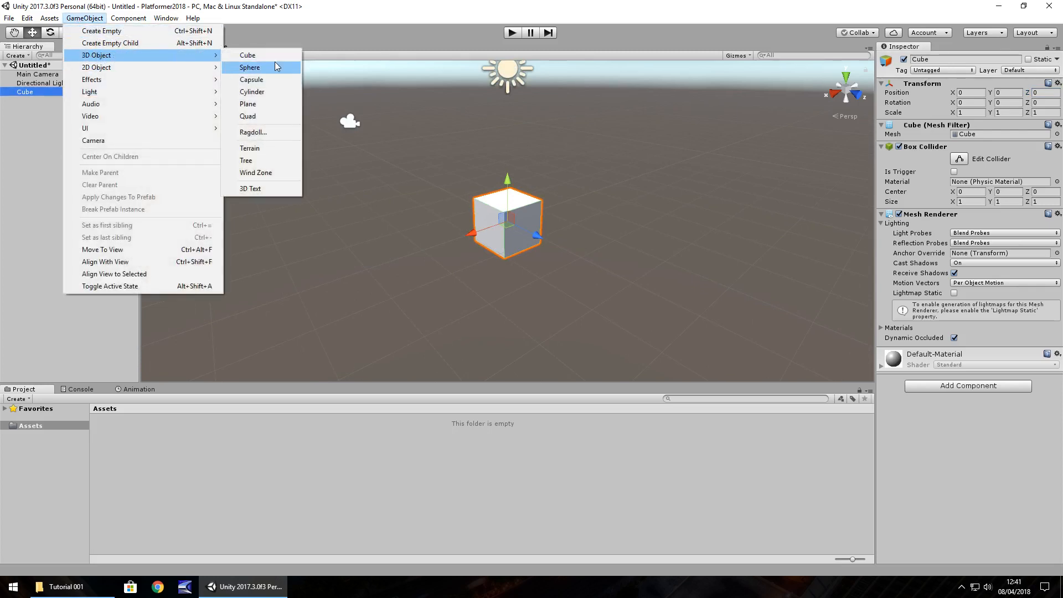
{"action": "left_click", "coordinate": [249, 67]}
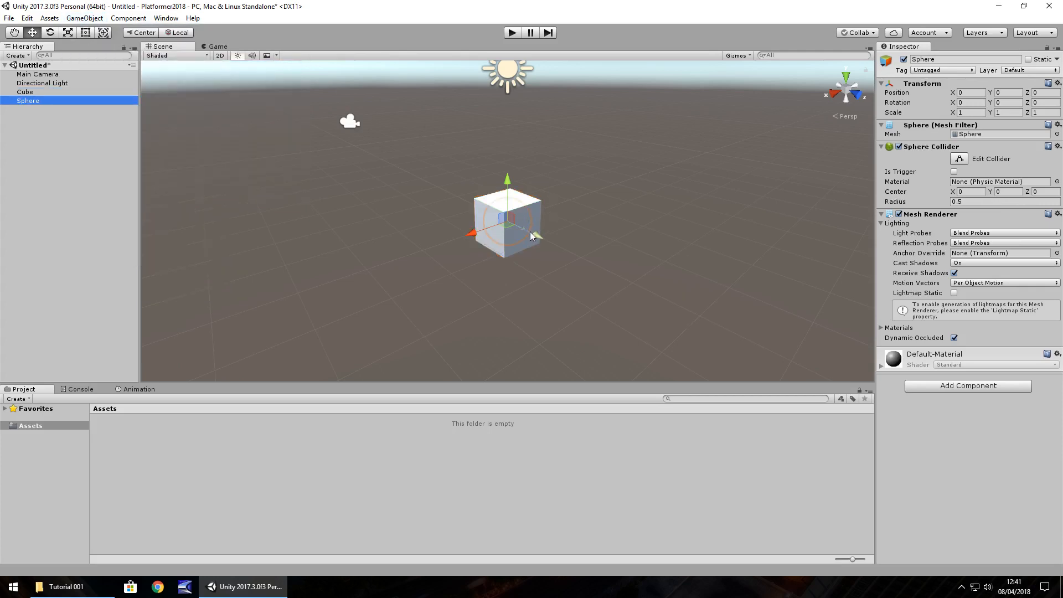
{"action": "left_click_drag", "start_coordinate": [507, 217], "coordinate": [616, 244]}
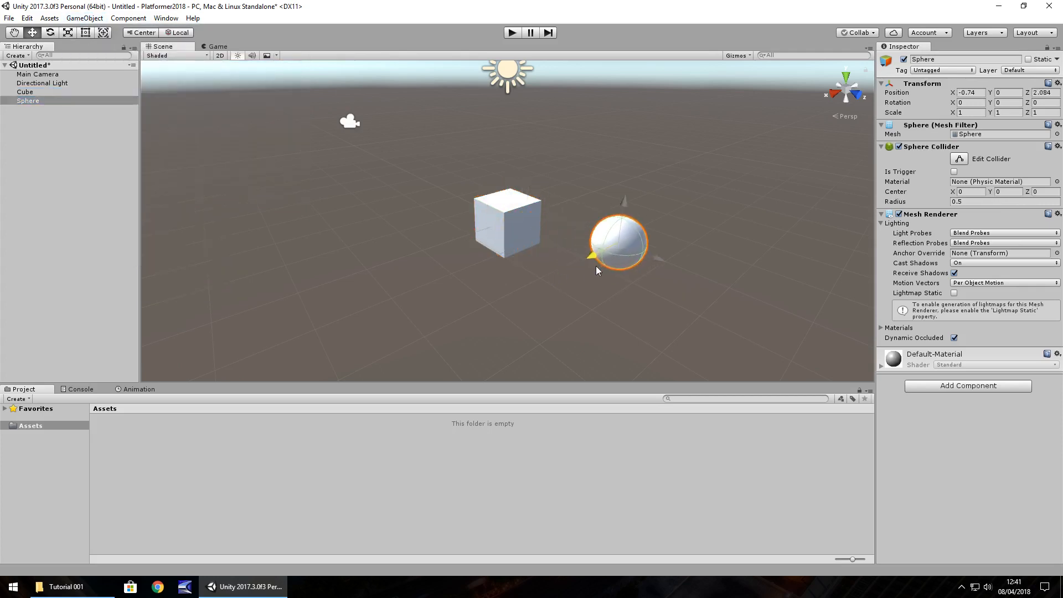
{"action": "left_click_drag", "start_coordinate": [617, 243], "coordinate": [703, 198]}
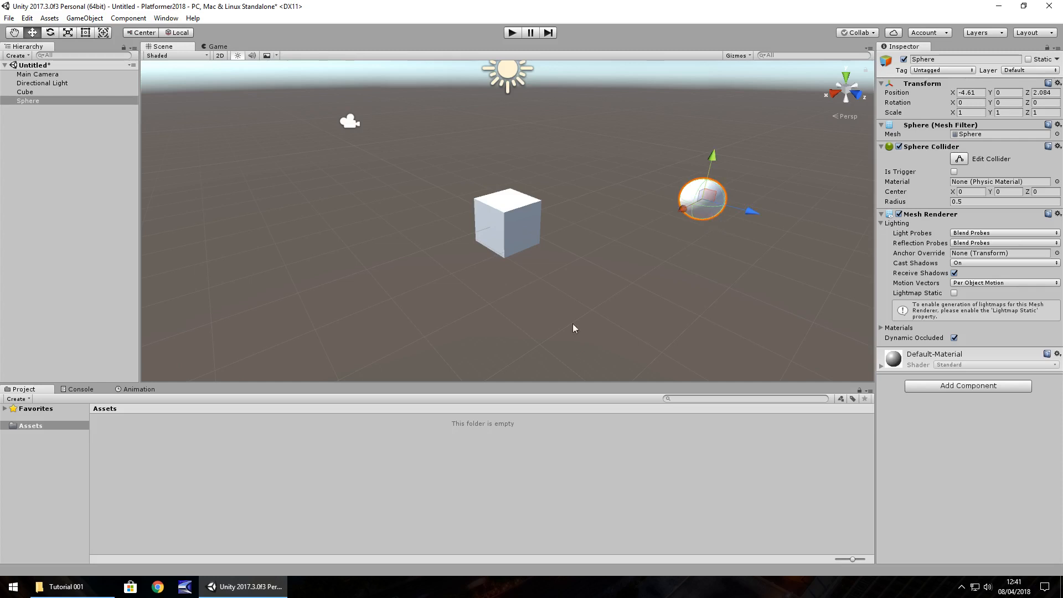
{"action": "mouse_move", "coordinate": [189, 476]}
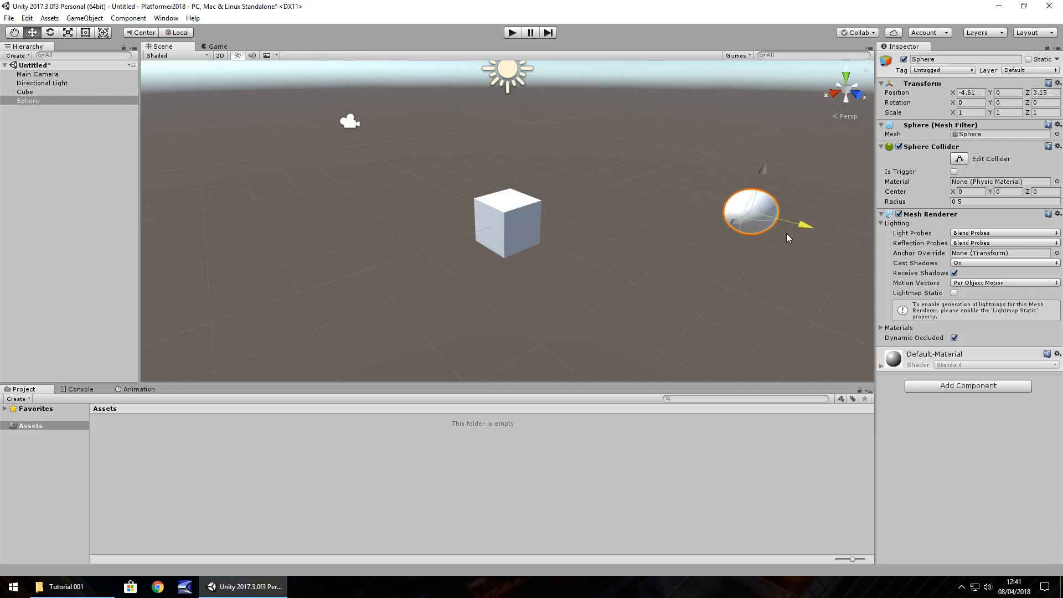
{"action": "left_click_drag", "start_coordinate": [751, 213], "coordinate": [472, 147]}
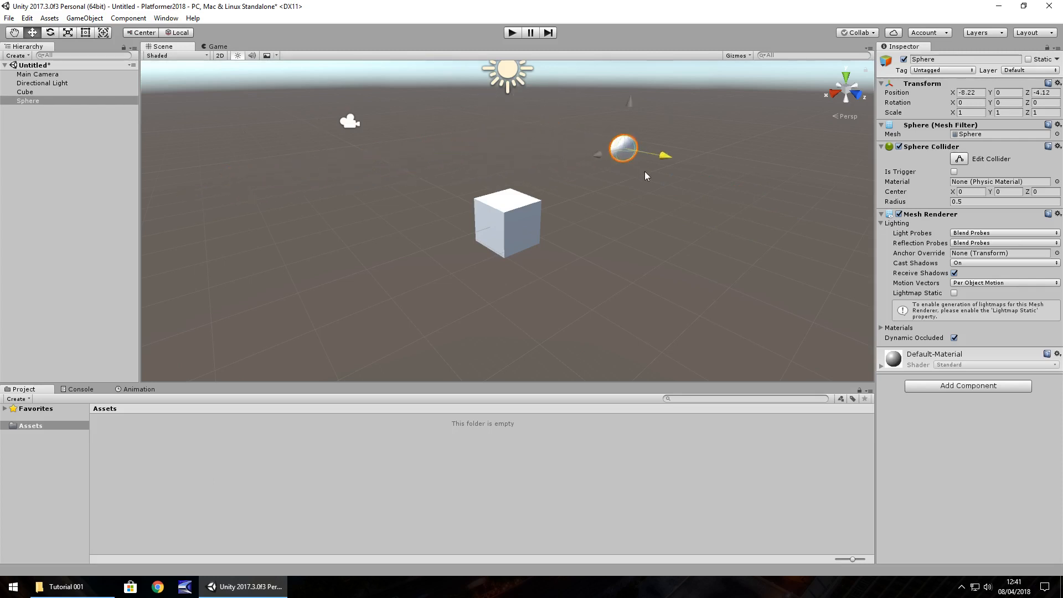
{"action": "left_click_drag", "start_coordinate": [622, 147], "coordinate": [671, 116]}
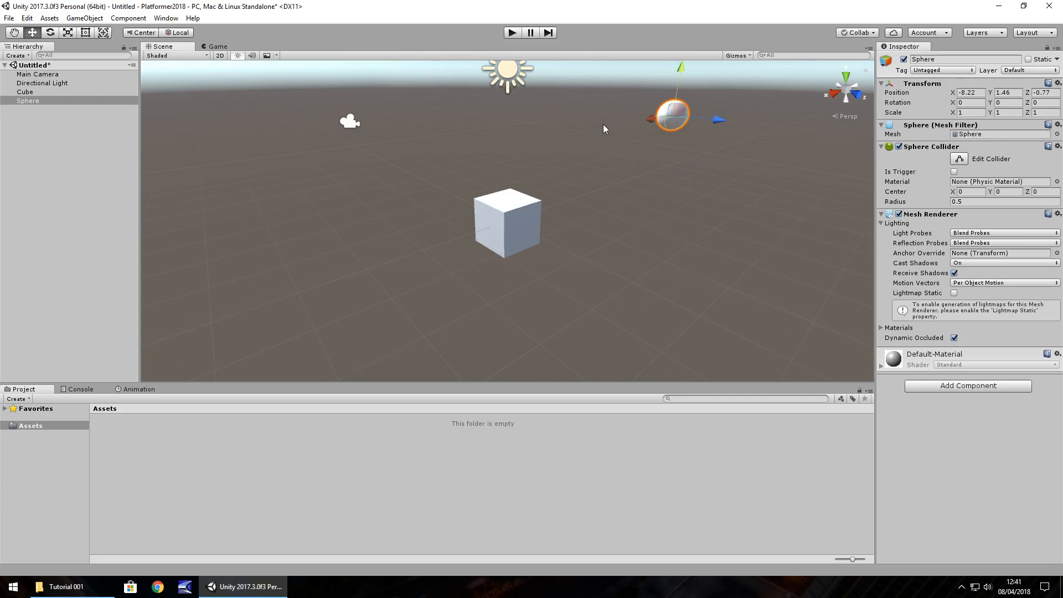
{"action": "left_click_drag", "start_coordinate": [671, 114], "coordinate": [702, 199]}
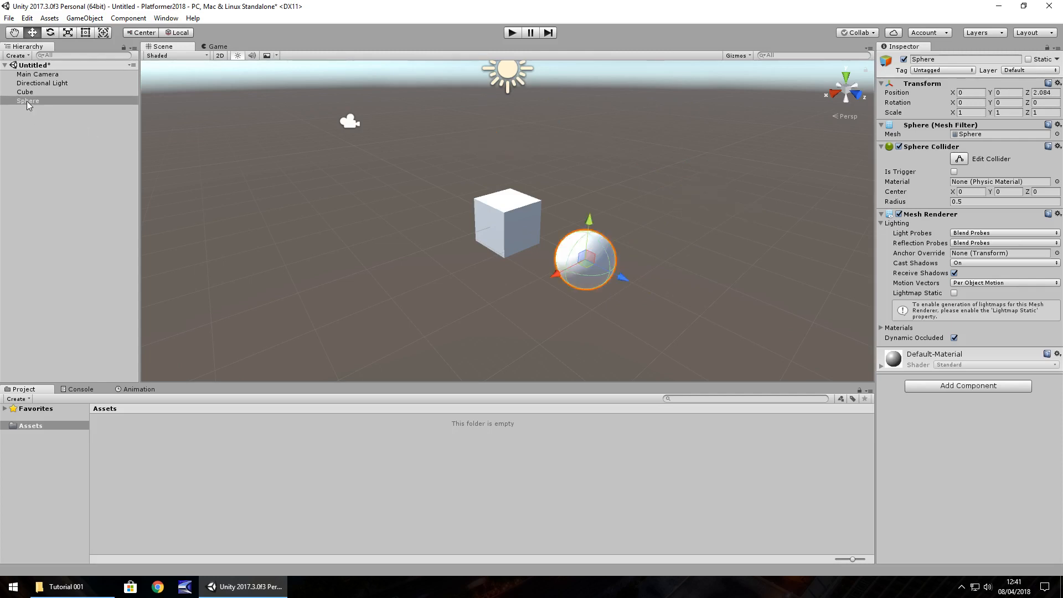
{"action": "key", "text": "Delete"}
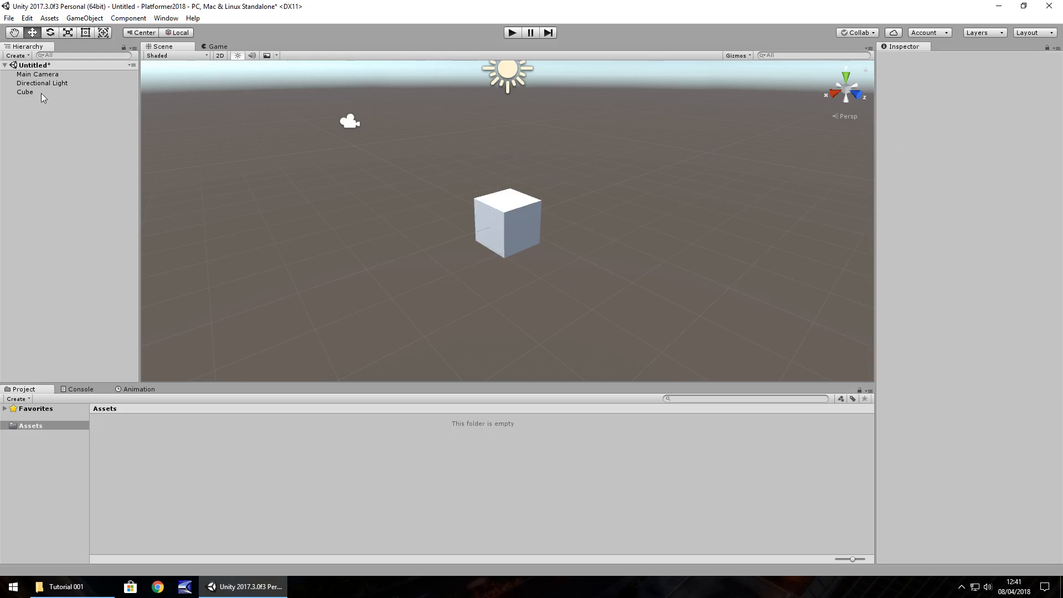
Step: Rename the Cube object in the Hierarchy to BaseBlock001
{"action": "left_click", "coordinate": [26, 92]}
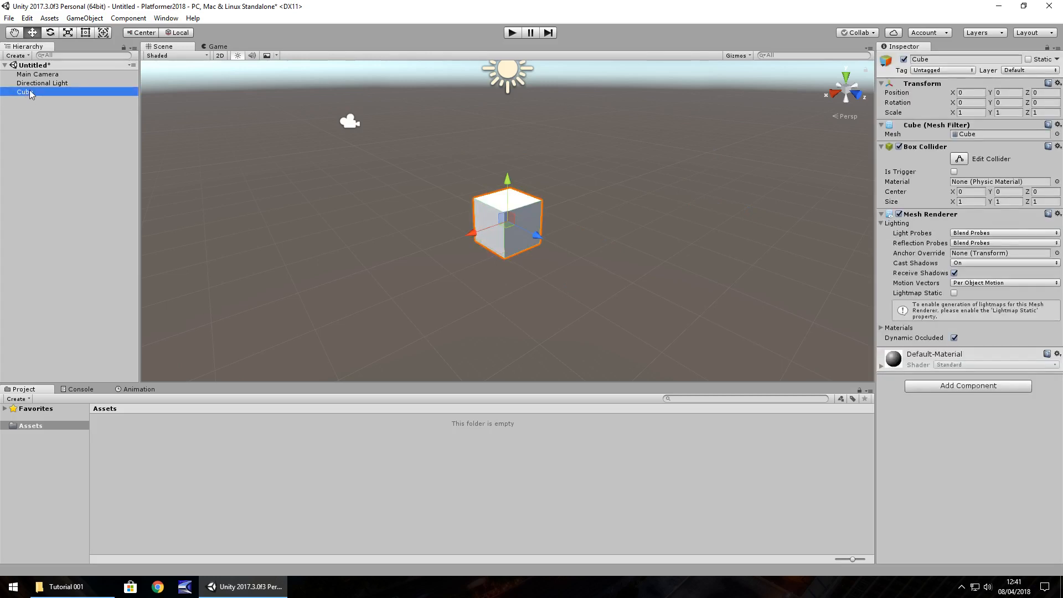
{"action": "right_click", "coordinate": [23, 92]}
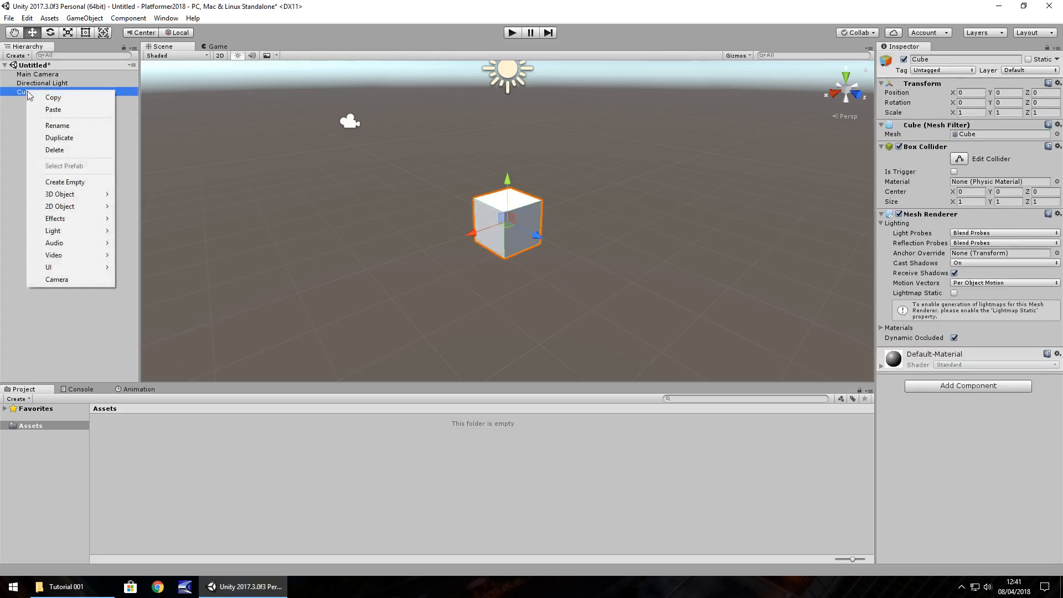
{"action": "left_click", "coordinate": [56, 126]}
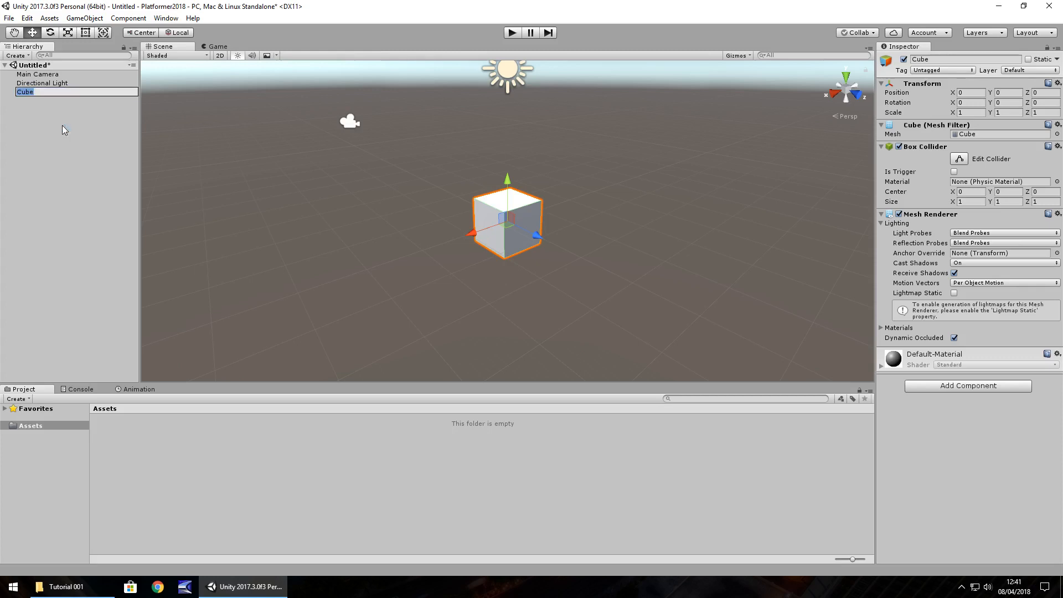
{"action": "type", "text": "BaseBlock001"}
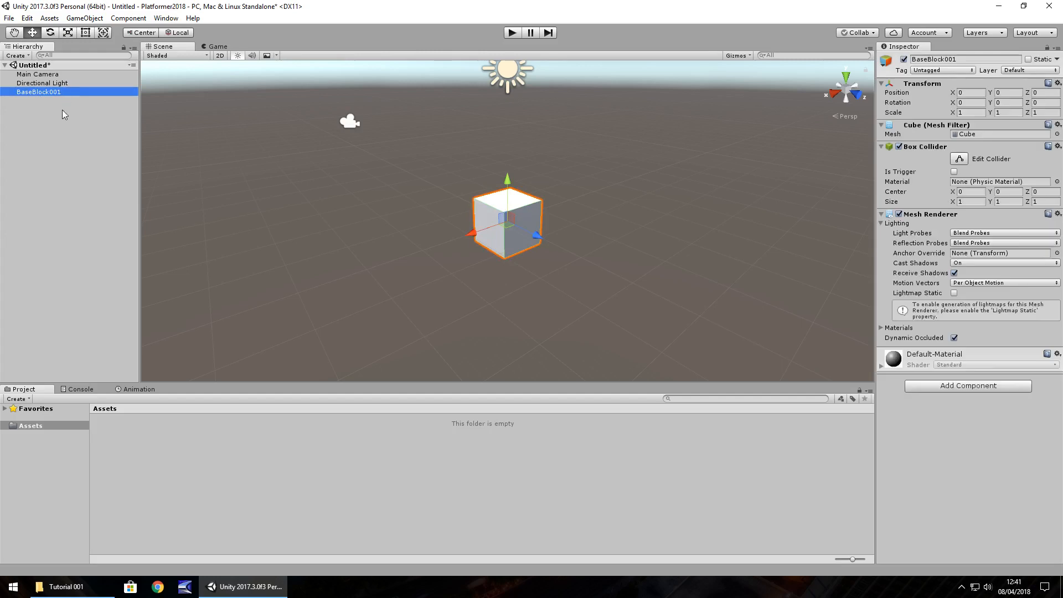
{"action": "mouse_move", "coordinate": [52, 137]}
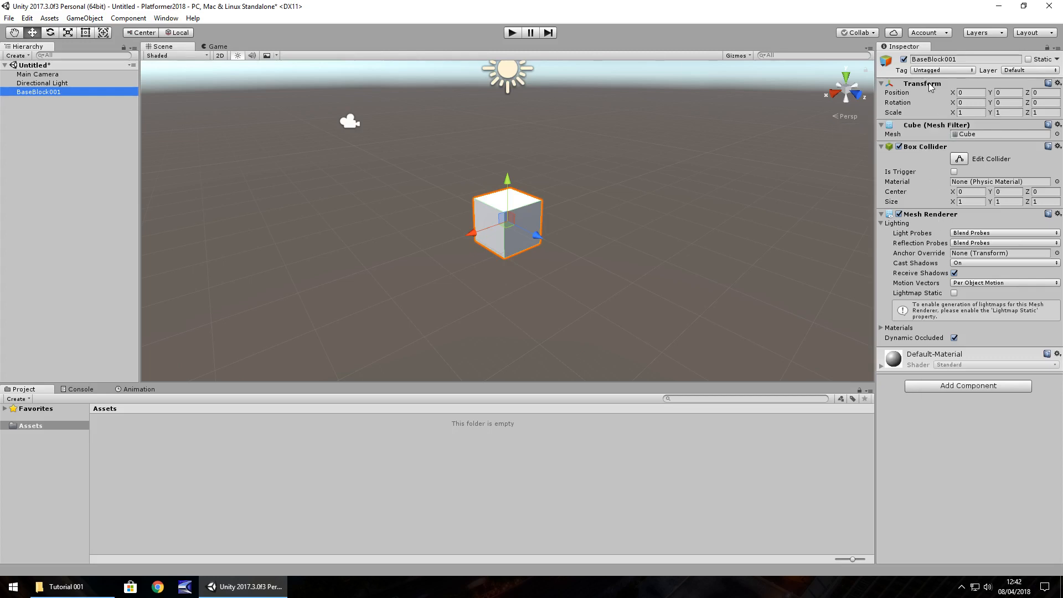
{"action": "mouse_move", "coordinate": [956, 398]}
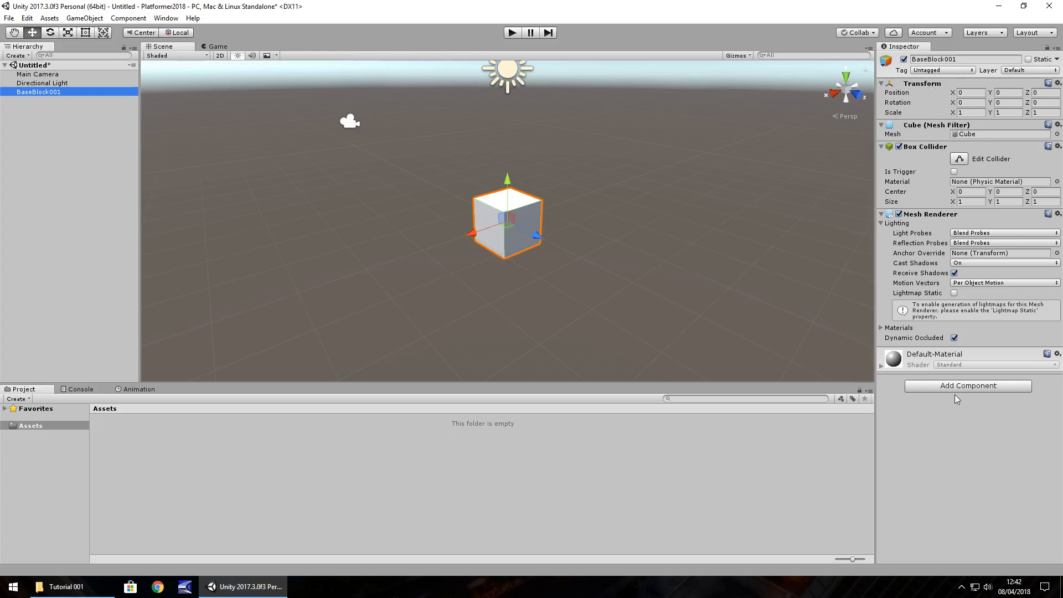
{"action": "mouse_move", "coordinate": [419, 232]}
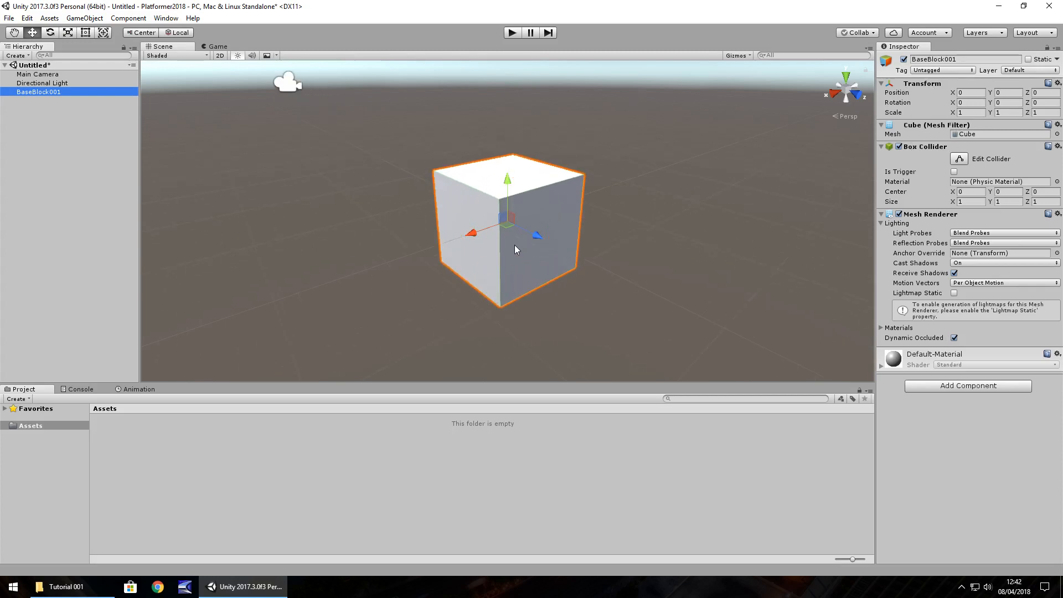
Step: Zoom the Scene view in on the BaseBlock001 cube
{"action": "scroll", "scroll_direction": "up", "scroll_amount": 3}
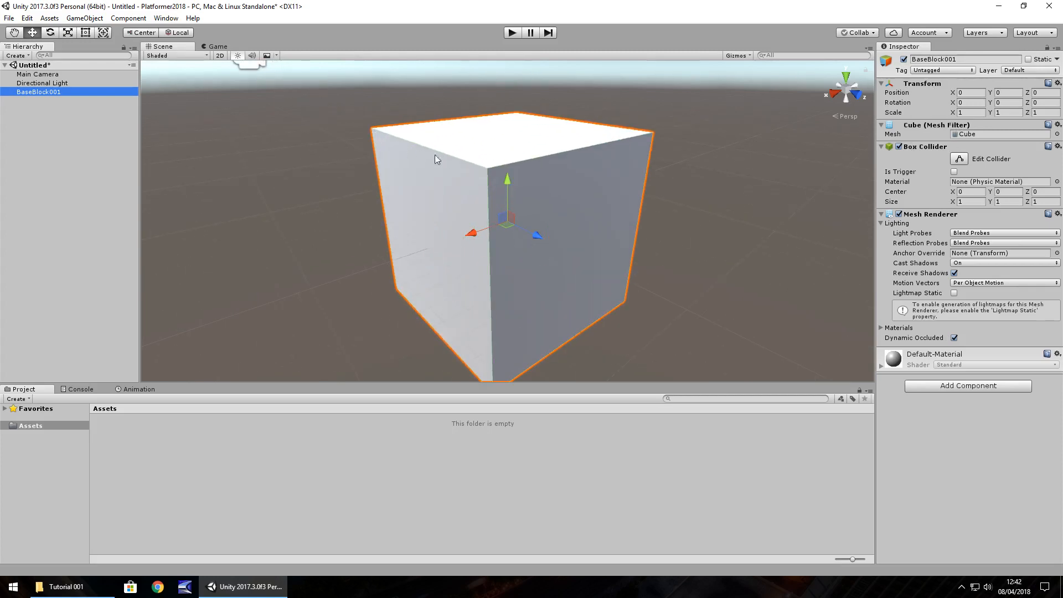
{"action": "mouse_move", "coordinate": [497, 197]}
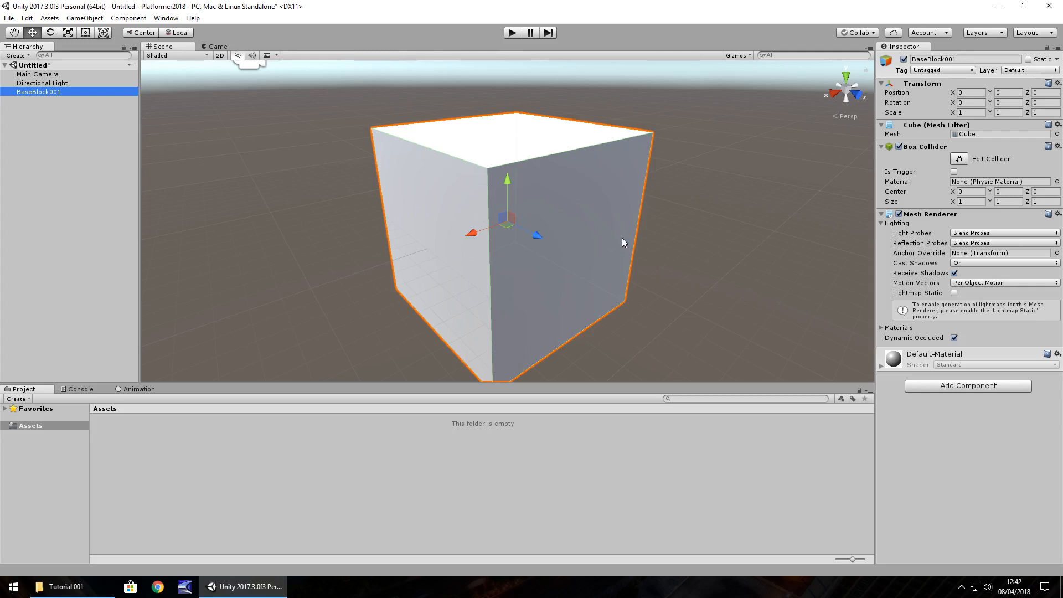
{"action": "mouse_move", "coordinate": [613, 246]}
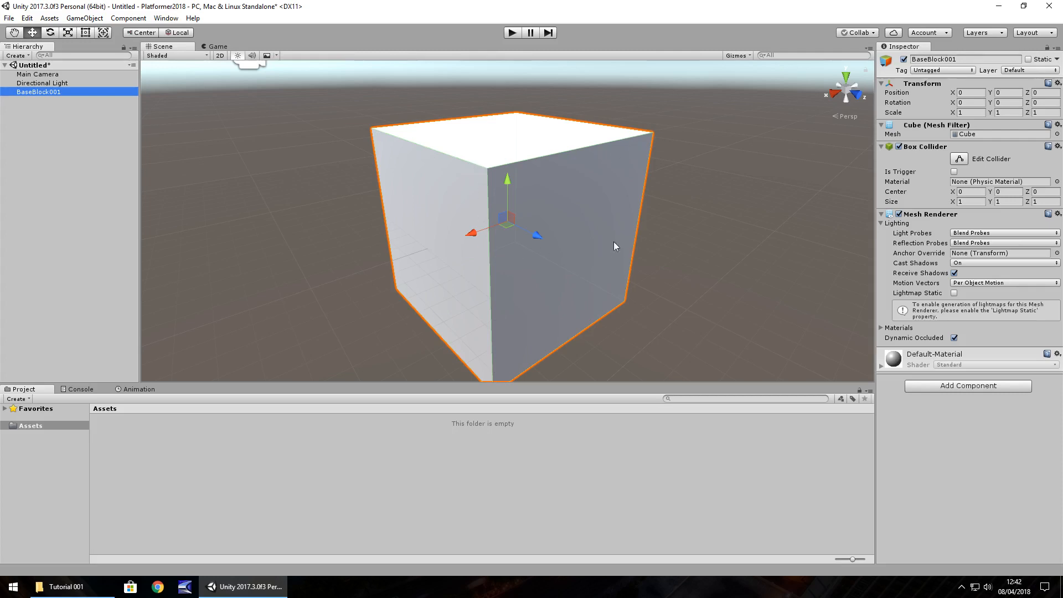
{"action": "mouse_move", "coordinate": [722, 262]}
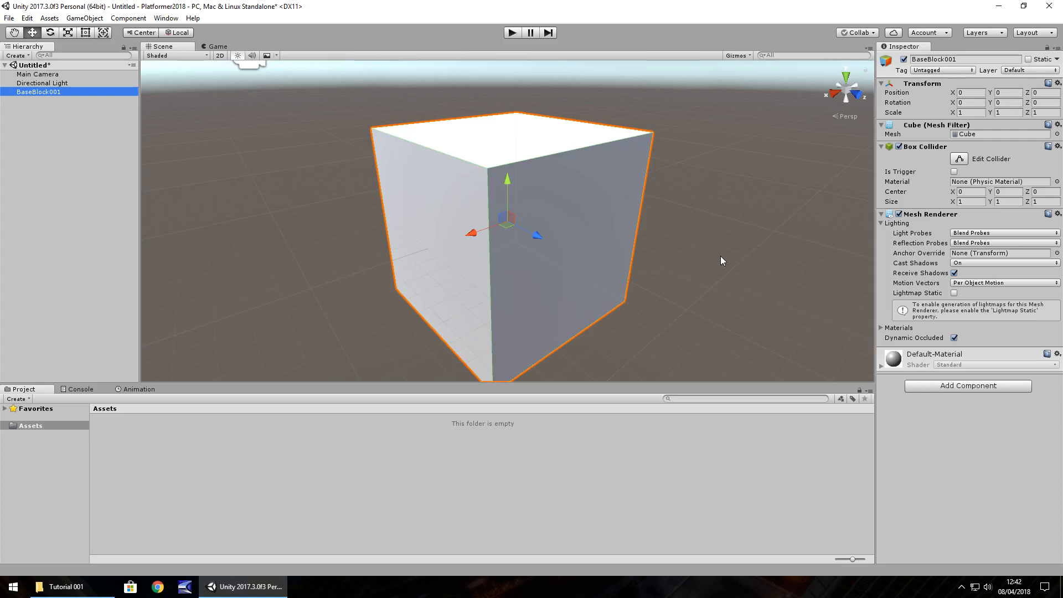
{"action": "mouse_move", "coordinate": [527, 179]}
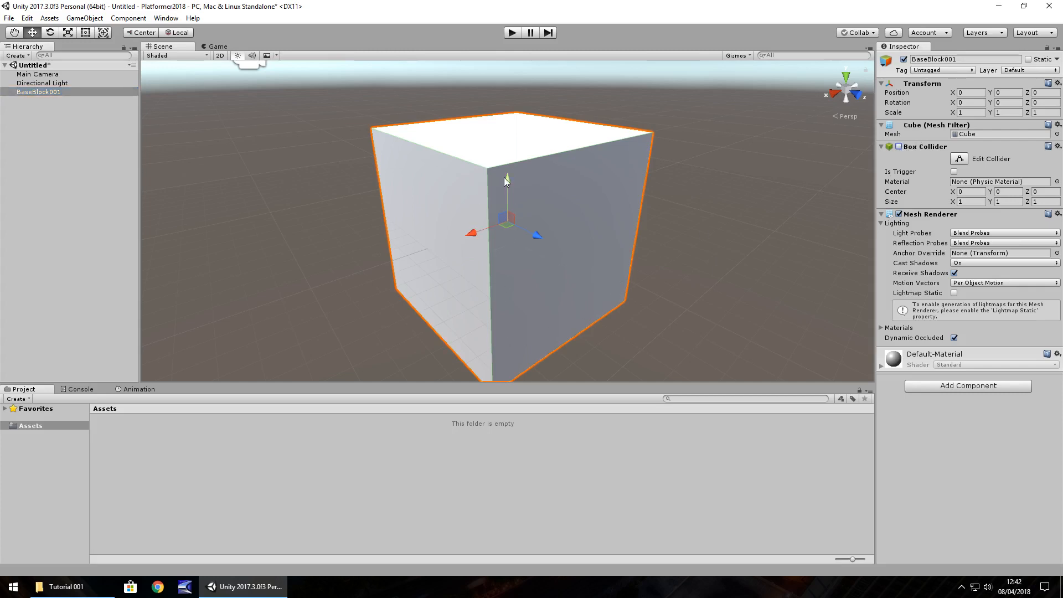
{"action": "mouse_move", "coordinate": [538, 221]}
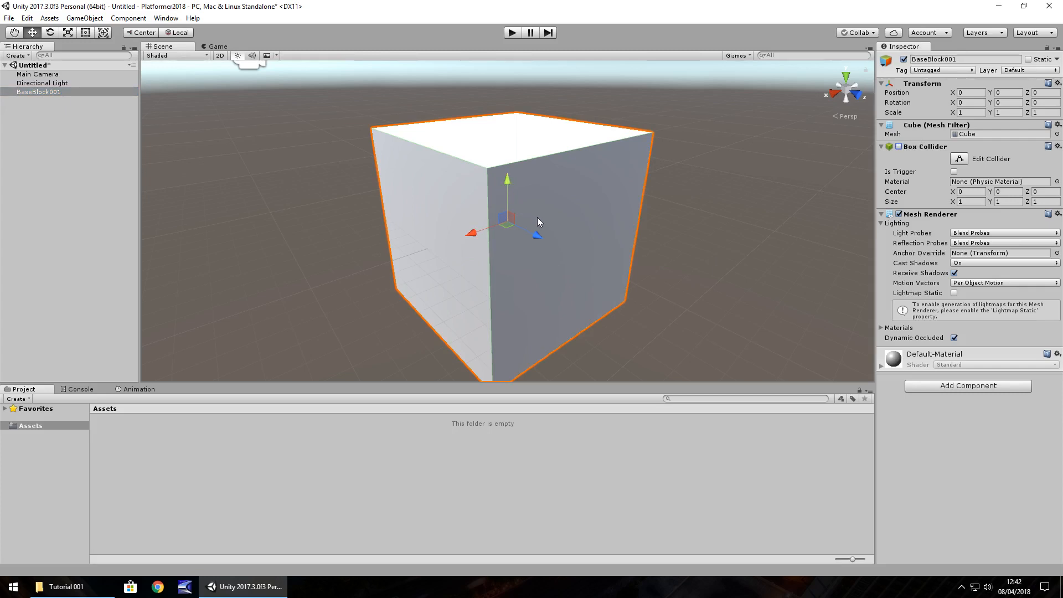
{"action": "mouse_move", "coordinate": [487, 177]}
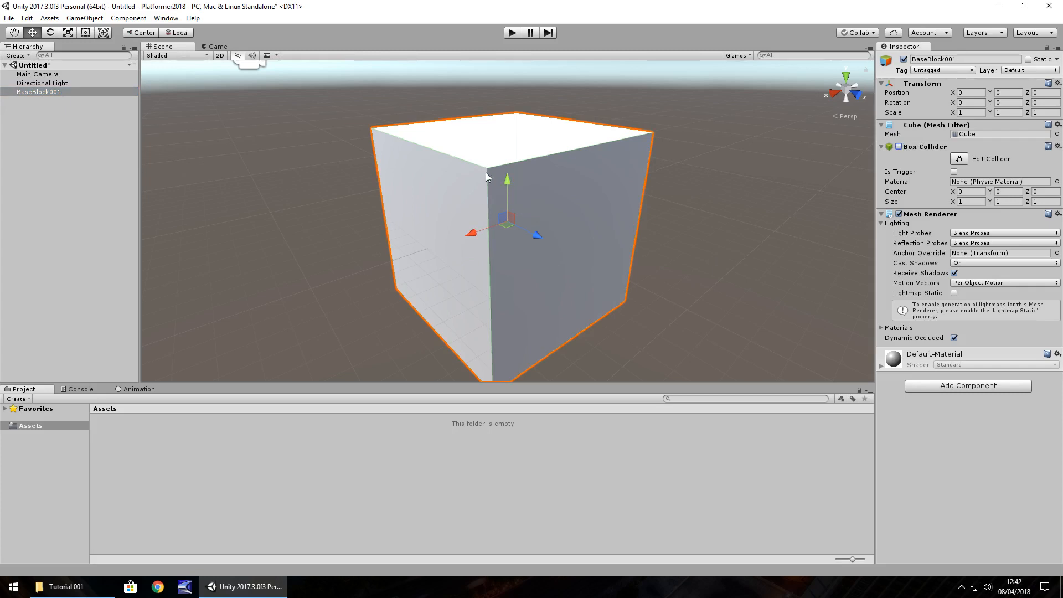
{"action": "mouse_move", "coordinate": [555, 194]}
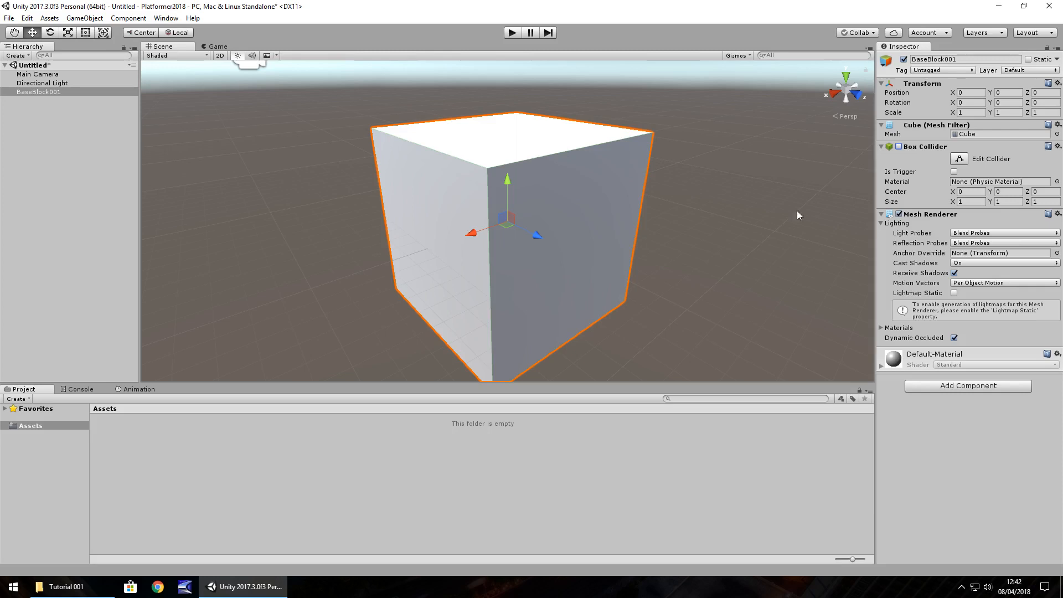
{"action": "mouse_move", "coordinate": [429, 202]}
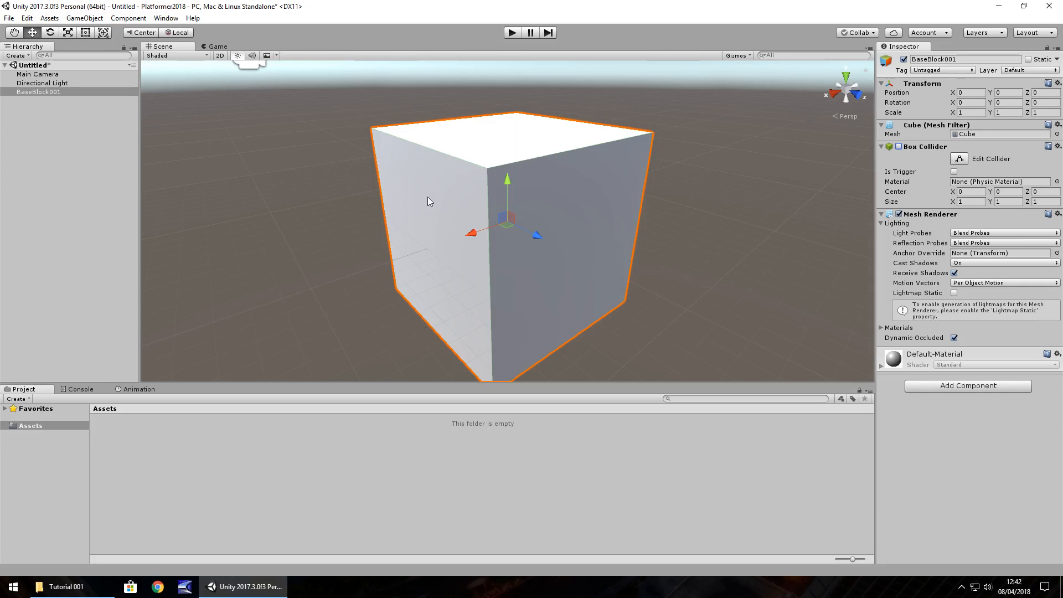
{"action": "mouse_move", "coordinate": [555, 154]}
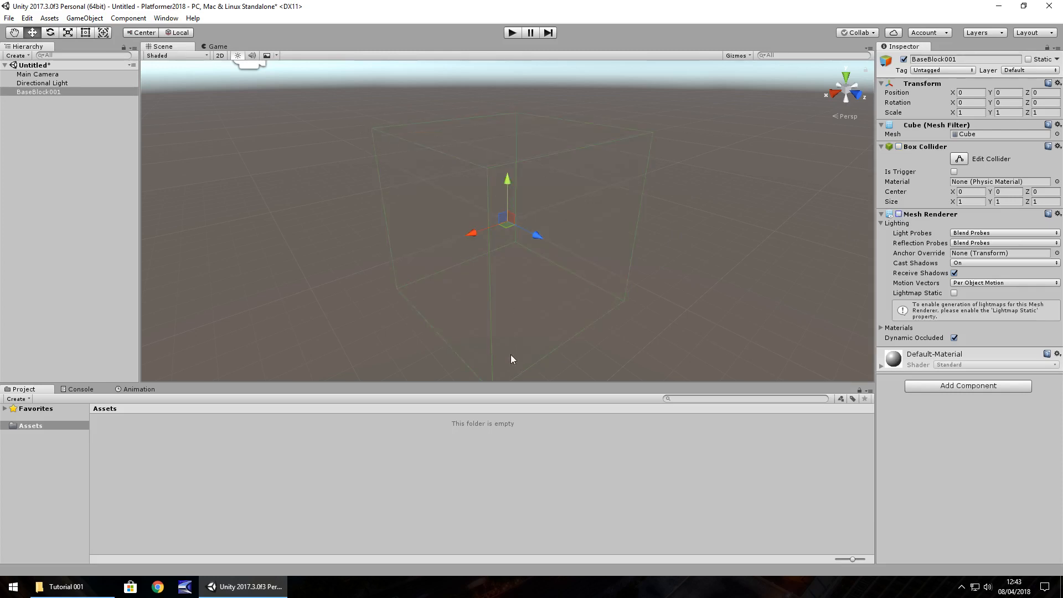
{"action": "left_click", "coordinate": [898, 146]}
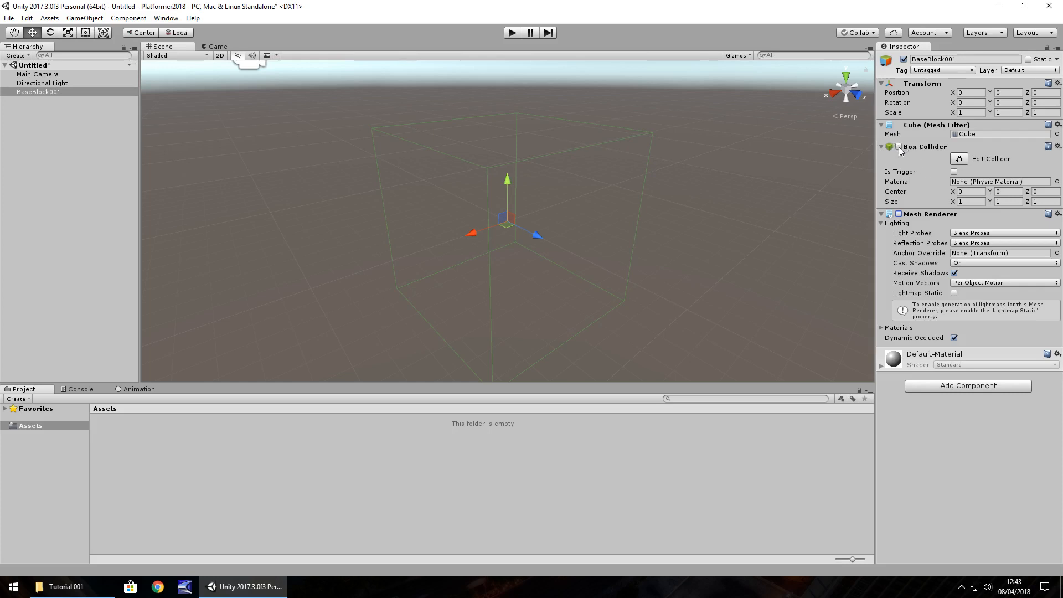
{"action": "left_click", "coordinate": [898, 147]}
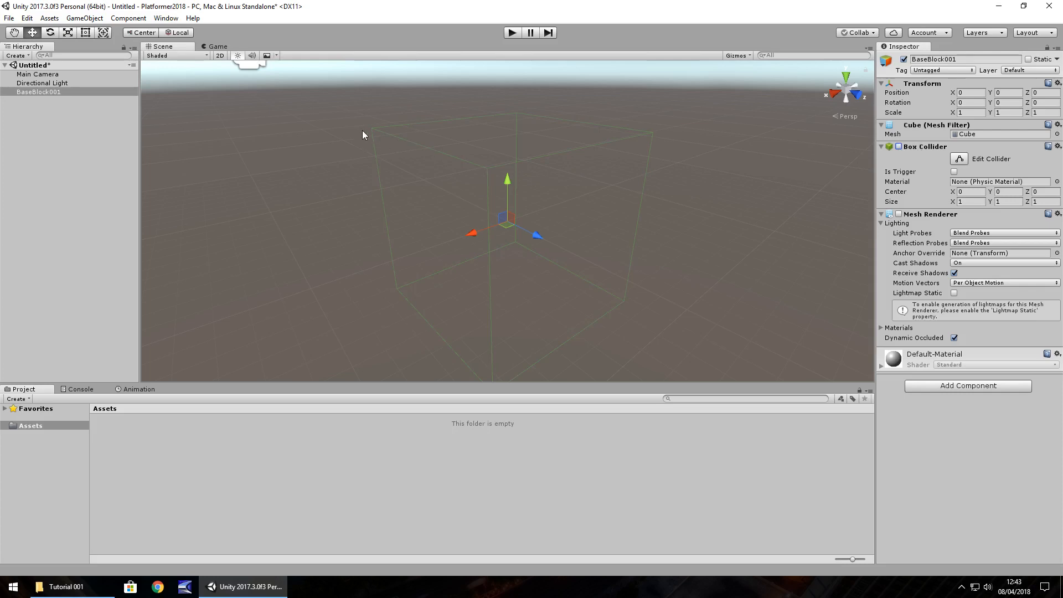
{"action": "mouse_move", "coordinate": [833, 210]}
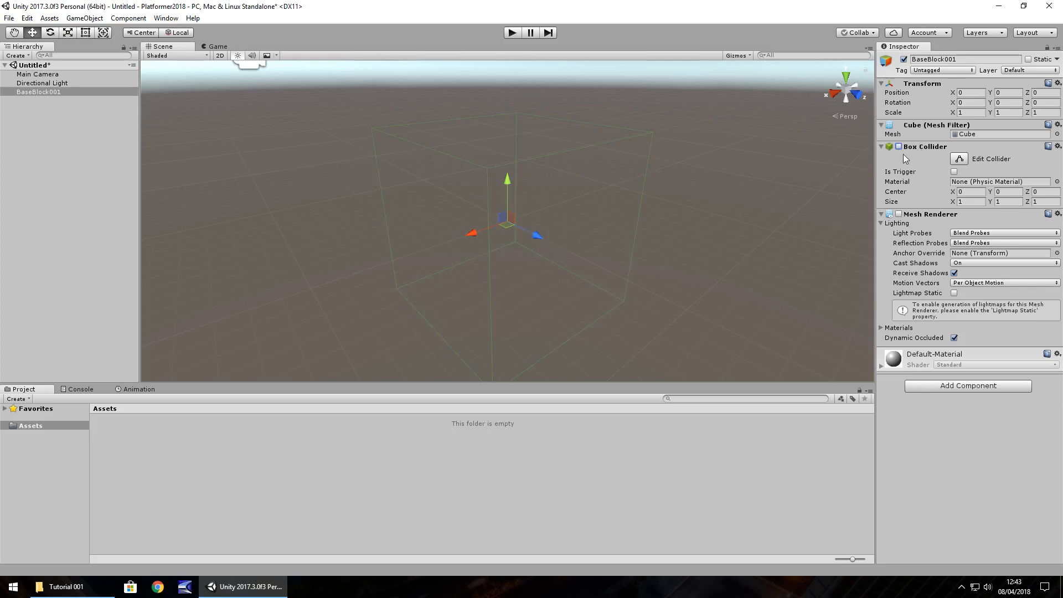
{"action": "left_click", "coordinate": [898, 146]}
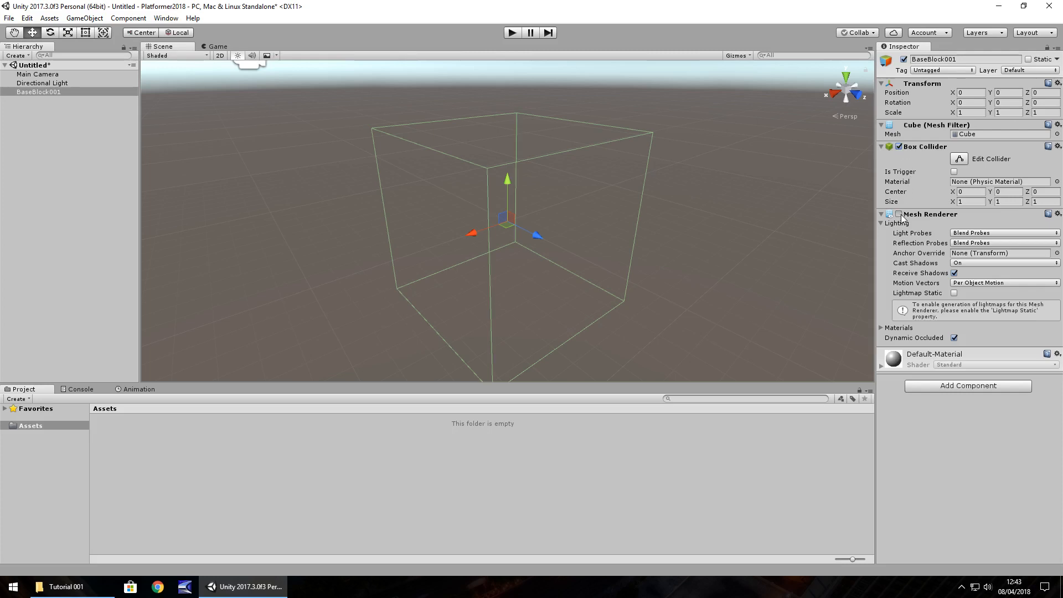
{"action": "left_click", "coordinate": [899, 214]}
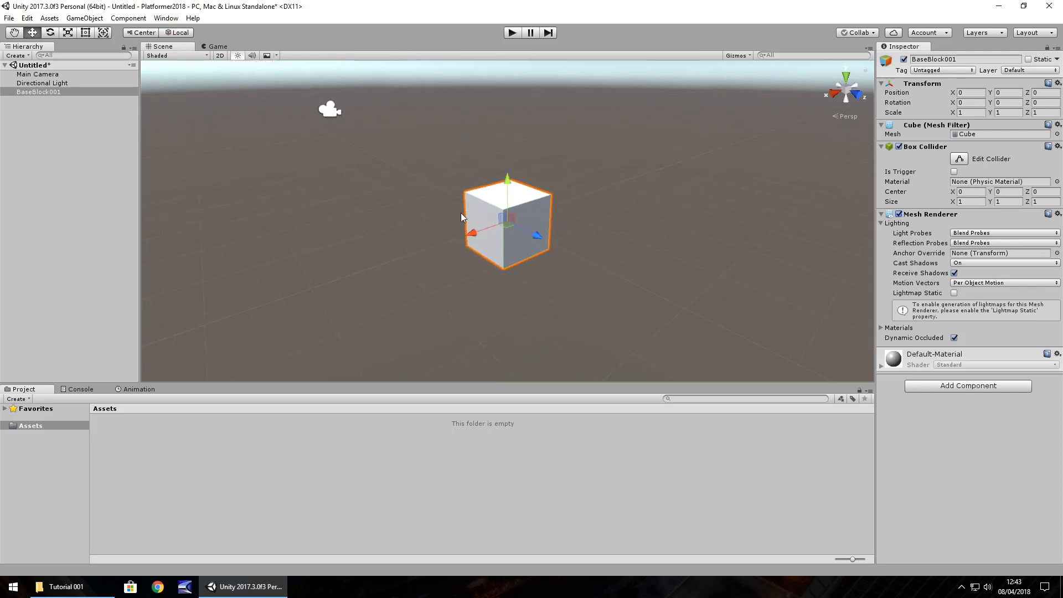
{"action": "mouse_move", "coordinate": [447, 218]}
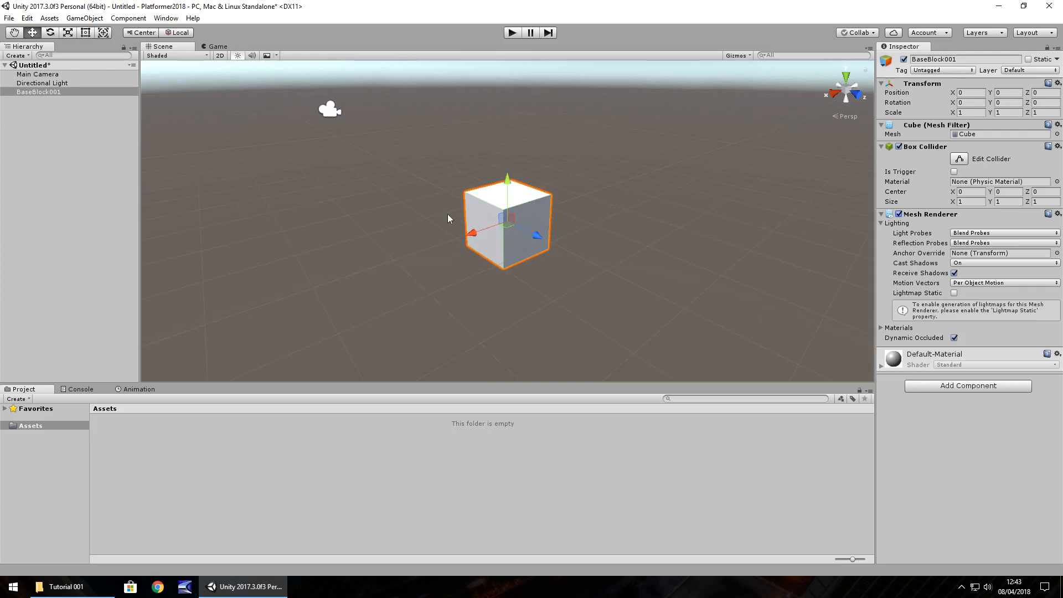
{"action": "mouse_move", "coordinate": [457, 287]}
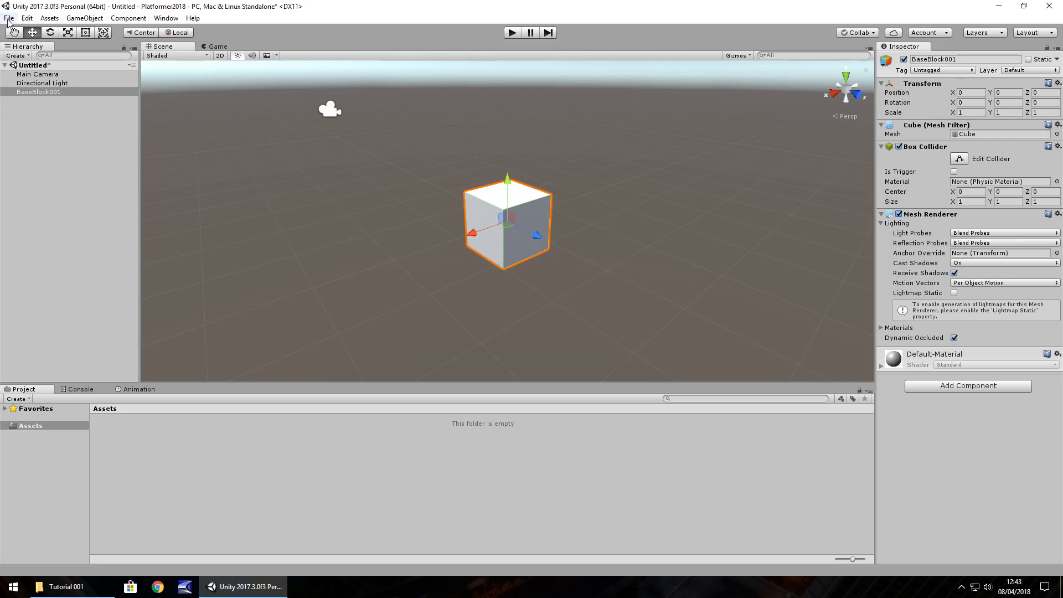
{"action": "left_click", "coordinate": [9, 17]}
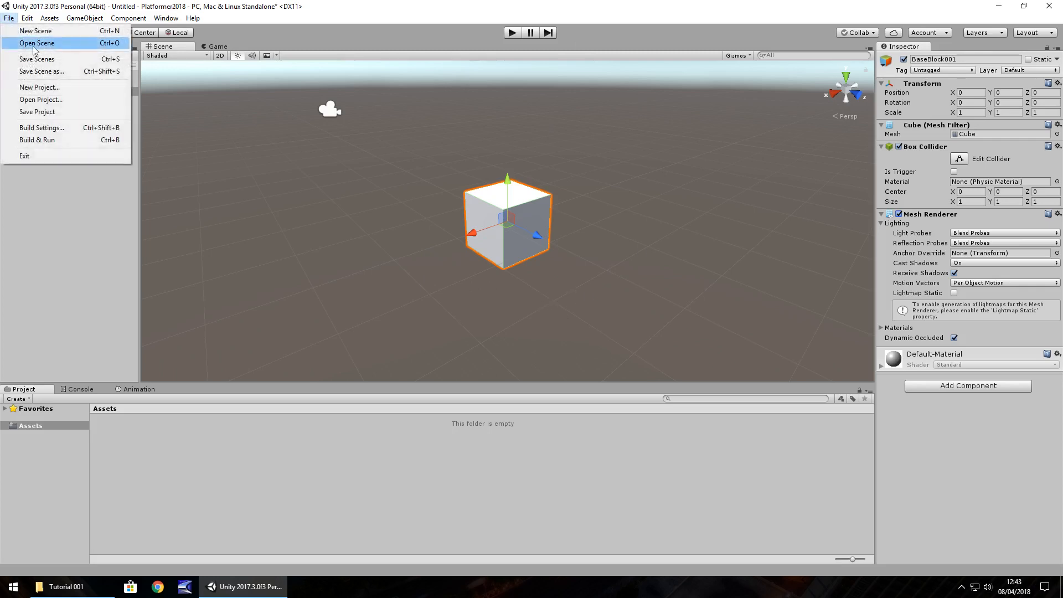
{"action": "left_click", "coordinate": [41, 128]}
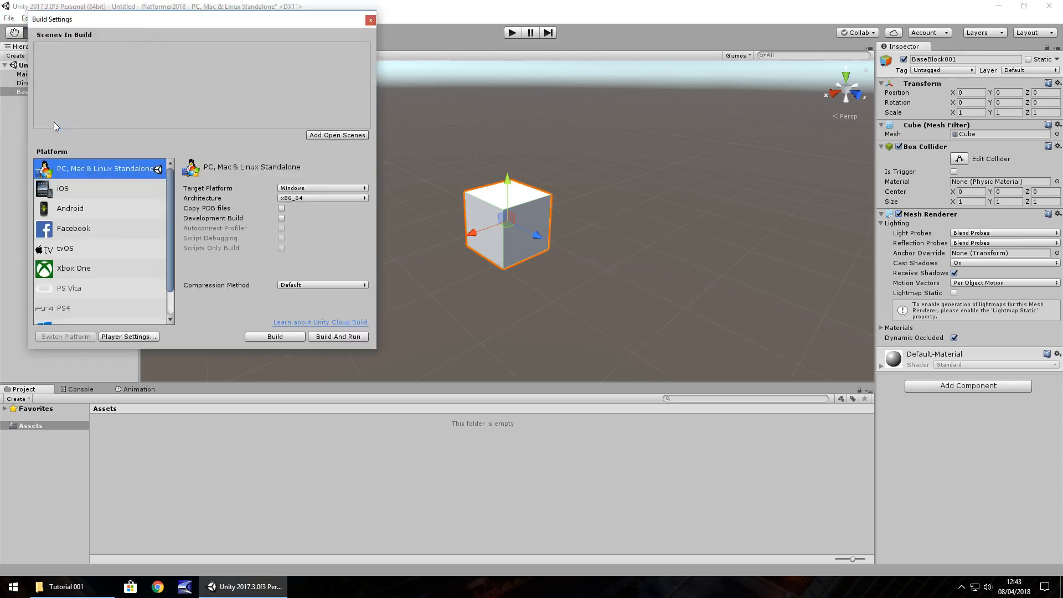
{"action": "mouse_move", "coordinate": [78, 233]}
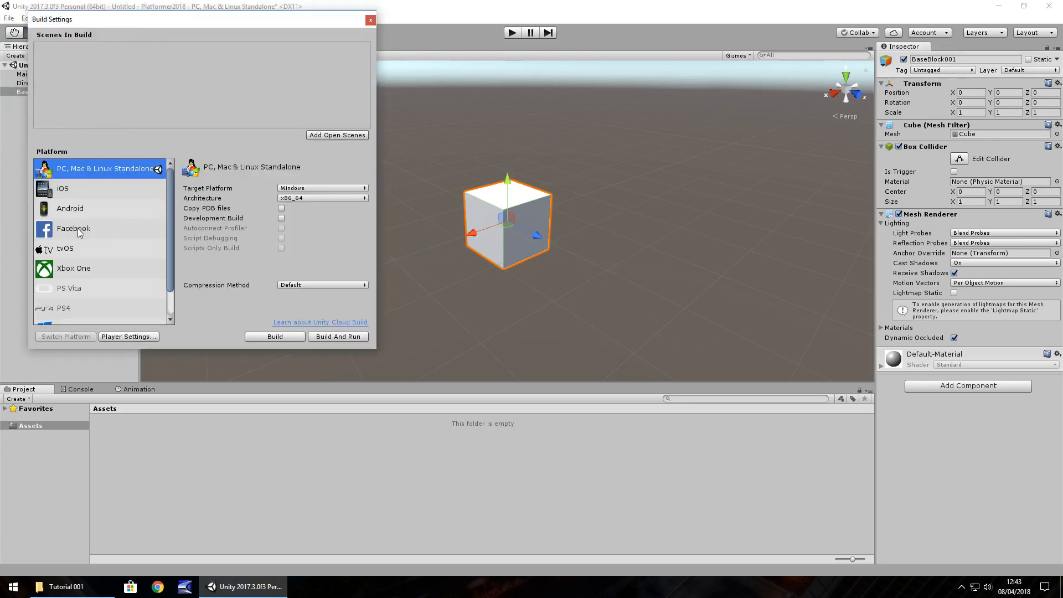
{"action": "mouse_move", "coordinate": [86, 289]}
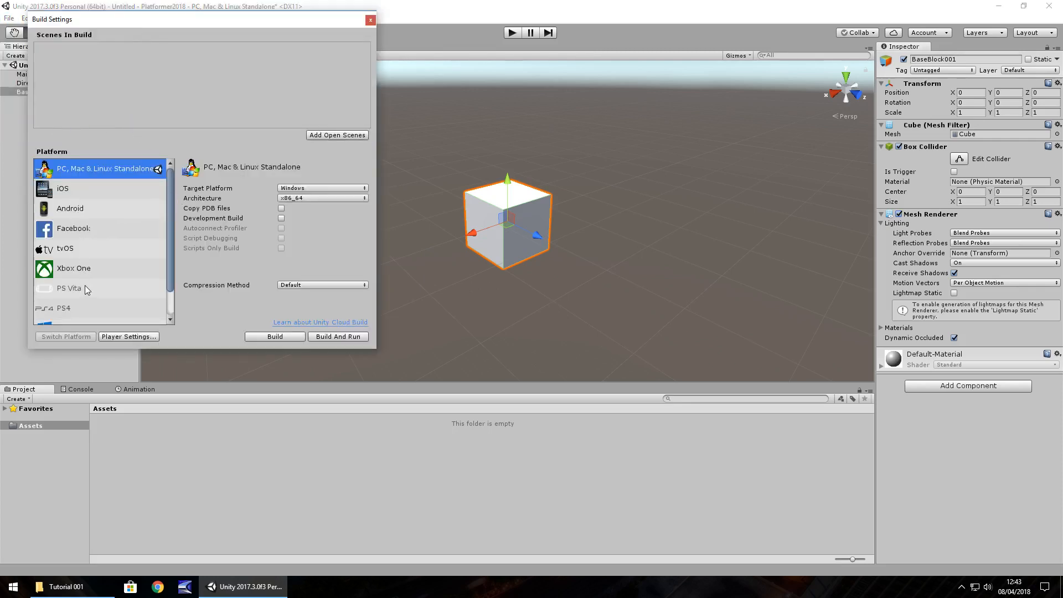
{"action": "mouse_move", "coordinate": [66, 197]}
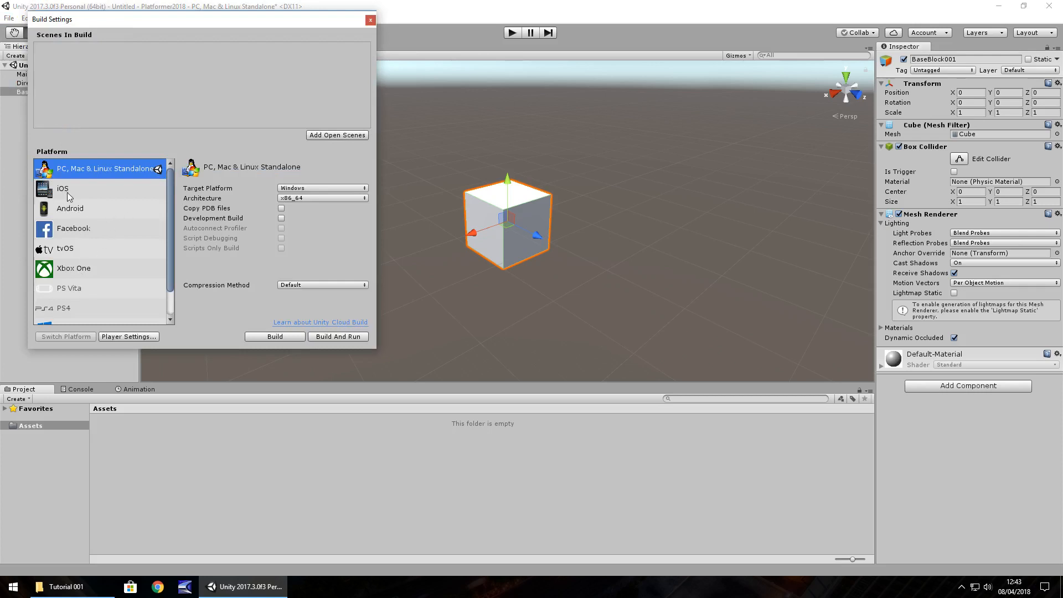
{"action": "left_click", "coordinate": [70, 208]}
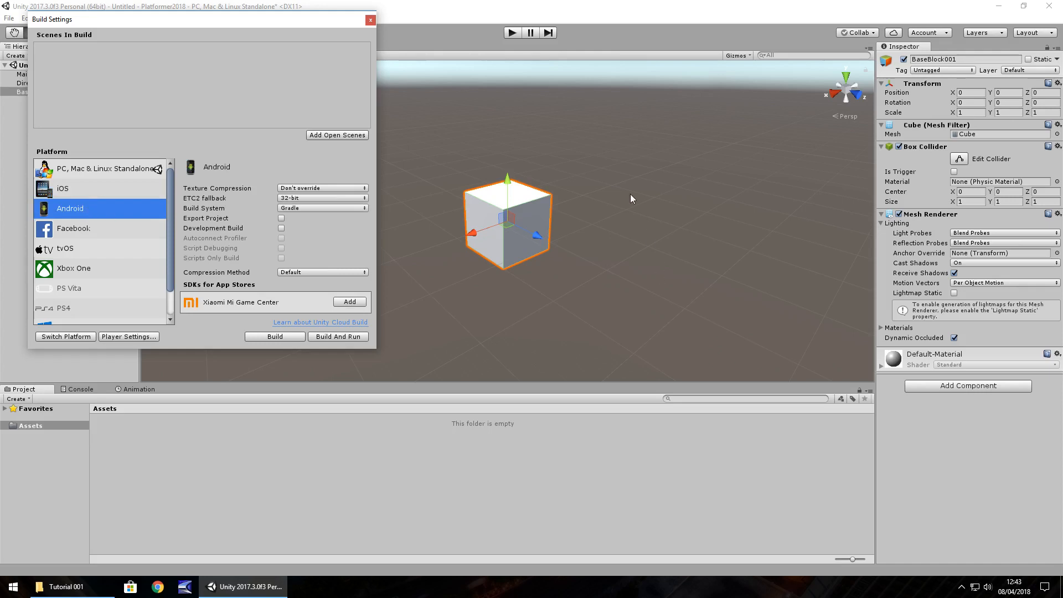
{"action": "left_click", "coordinate": [102, 169]}
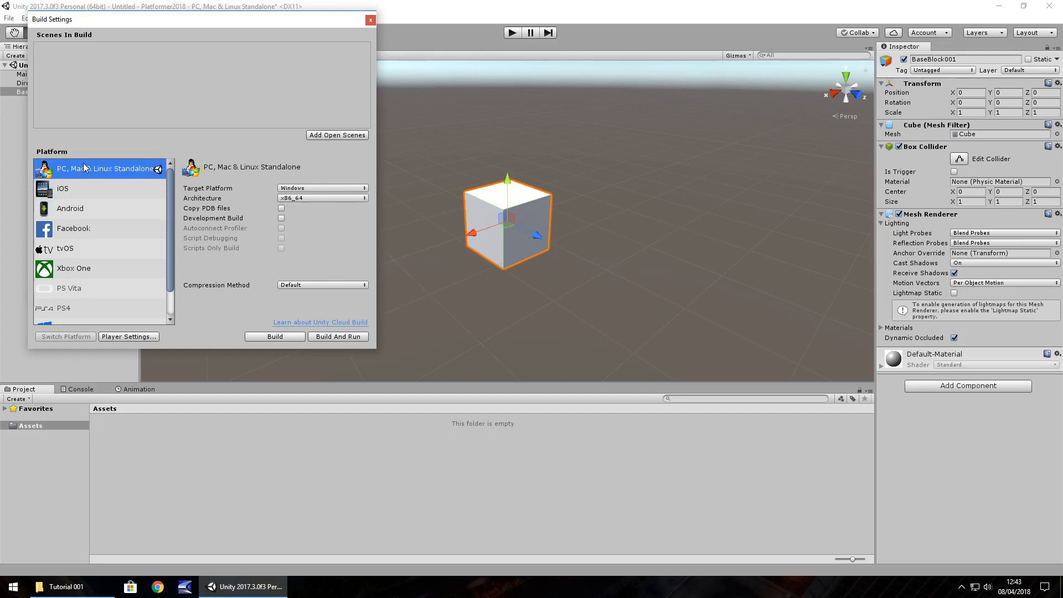
{"action": "mouse_move", "coordinate": [74, 288]}
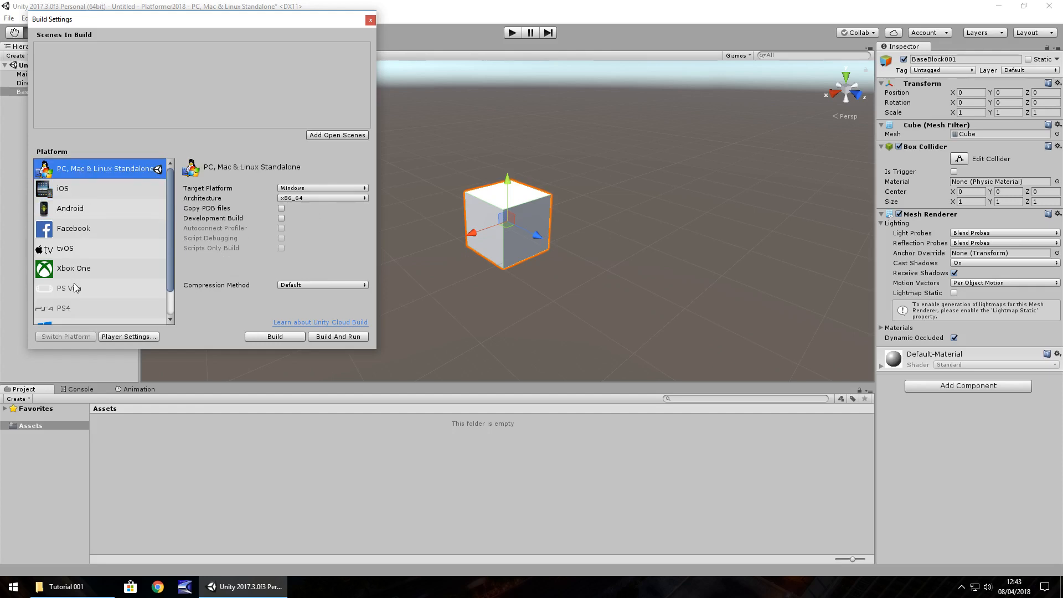
{"action": "left_click", "coordinate": [63, 308]}
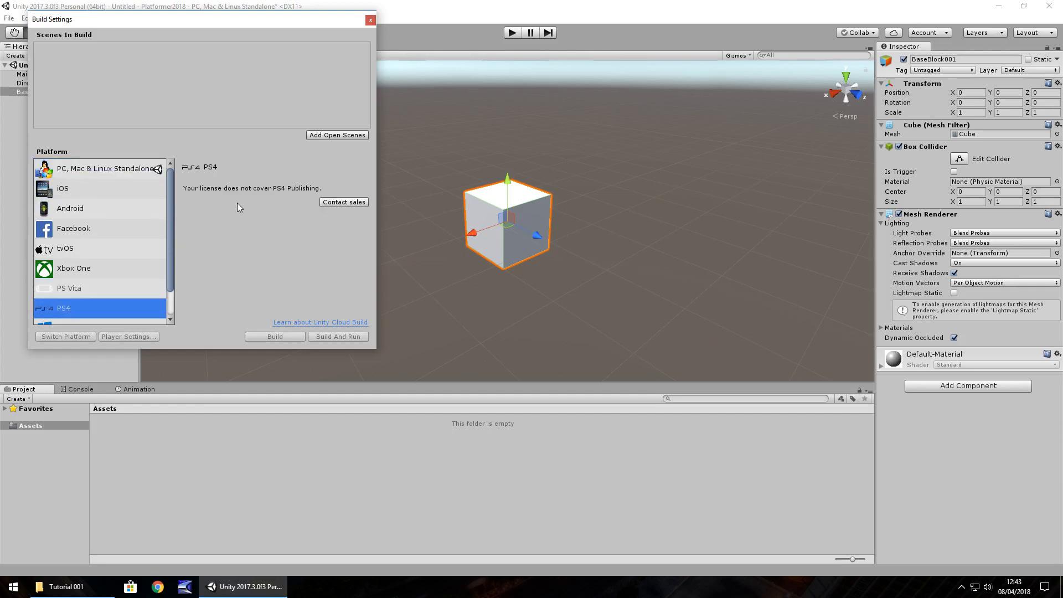
{"action": "mouse_move", "coordinate": [231, 259]}
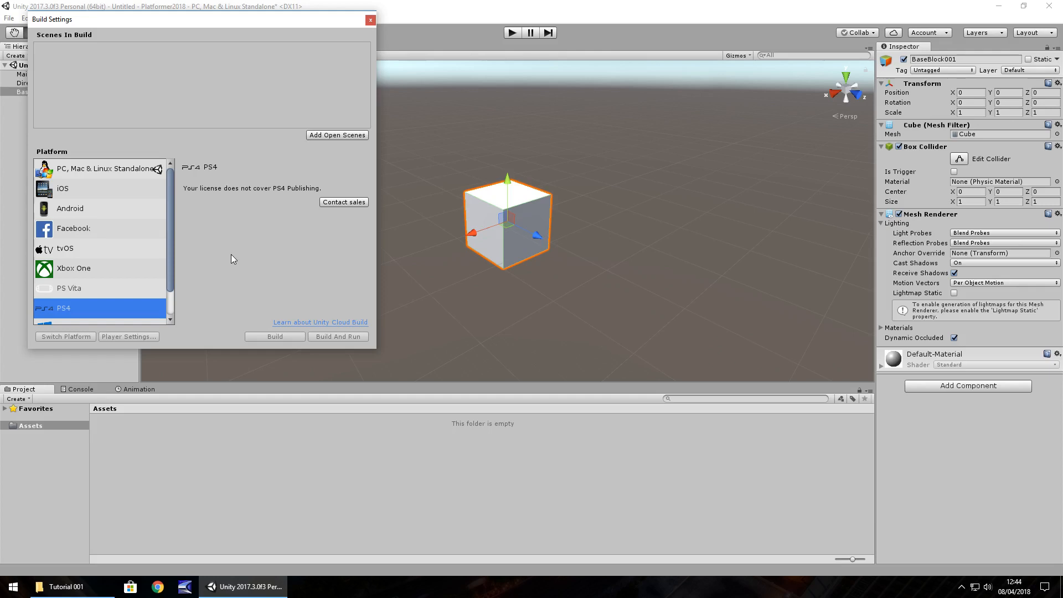
{"action": "left_click", "coordinate": [73, 268]}
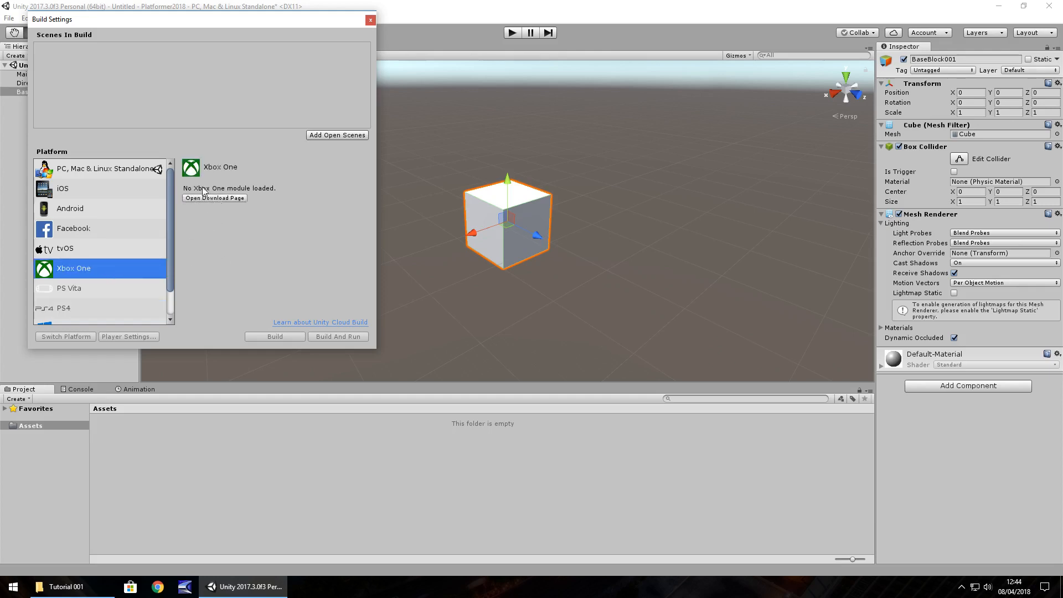
{"action": "mouse_move", "coordinate": [92, 220]}
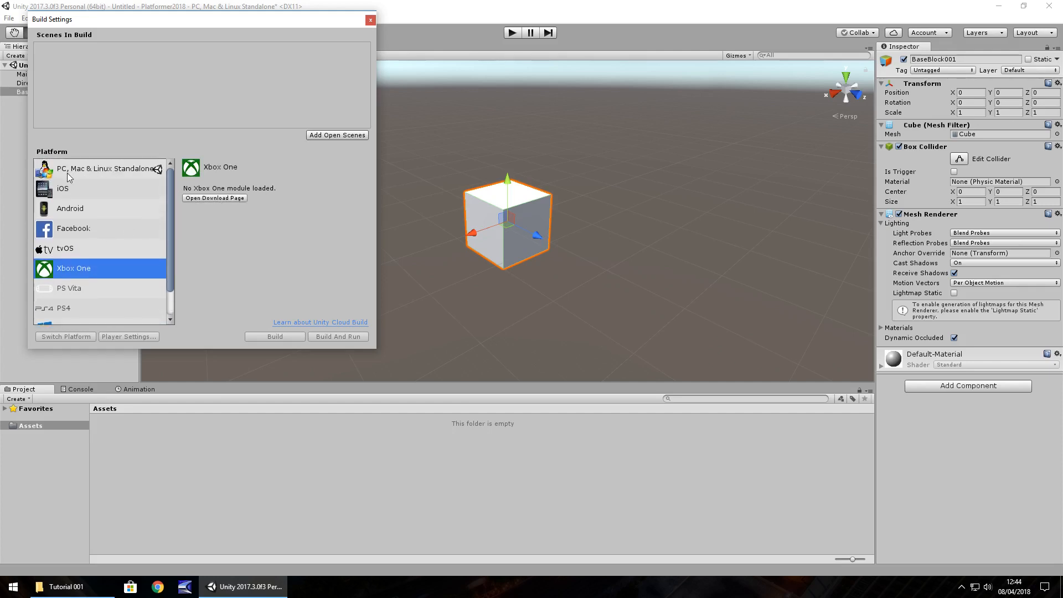
{"action": "left_click", "coordinate": [105, 168]}
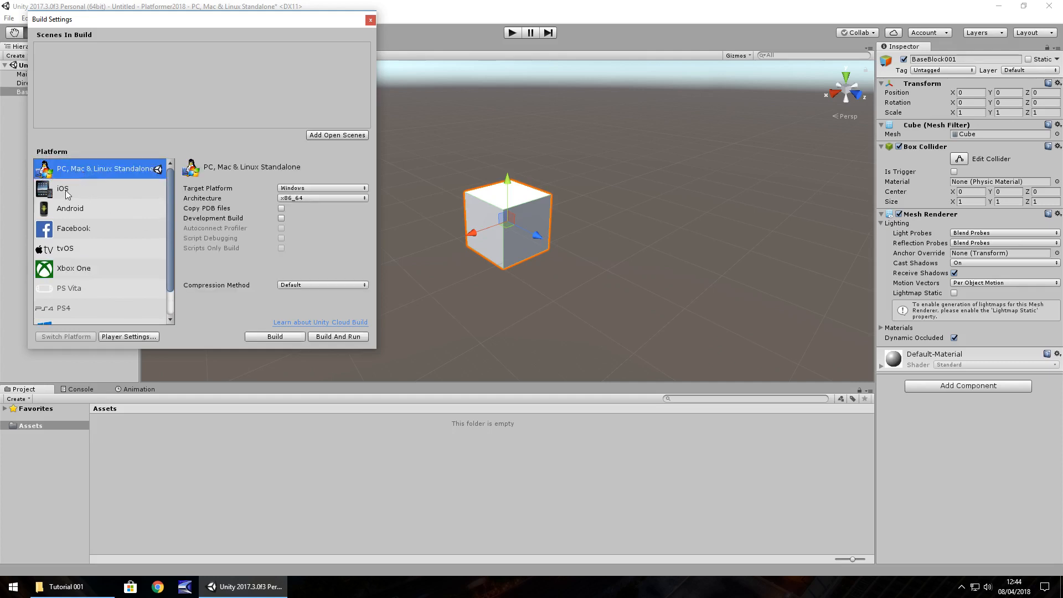
{"action": "mouse_move", "coordinate": [75, 213]}
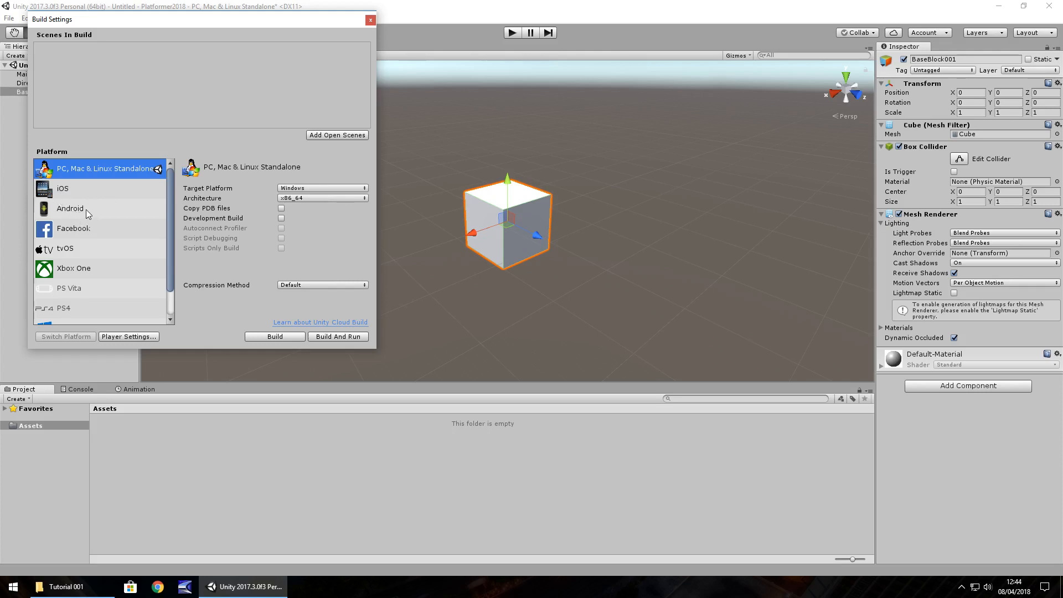
{"action": "mouse_move", "coordinate": [95, 210]}
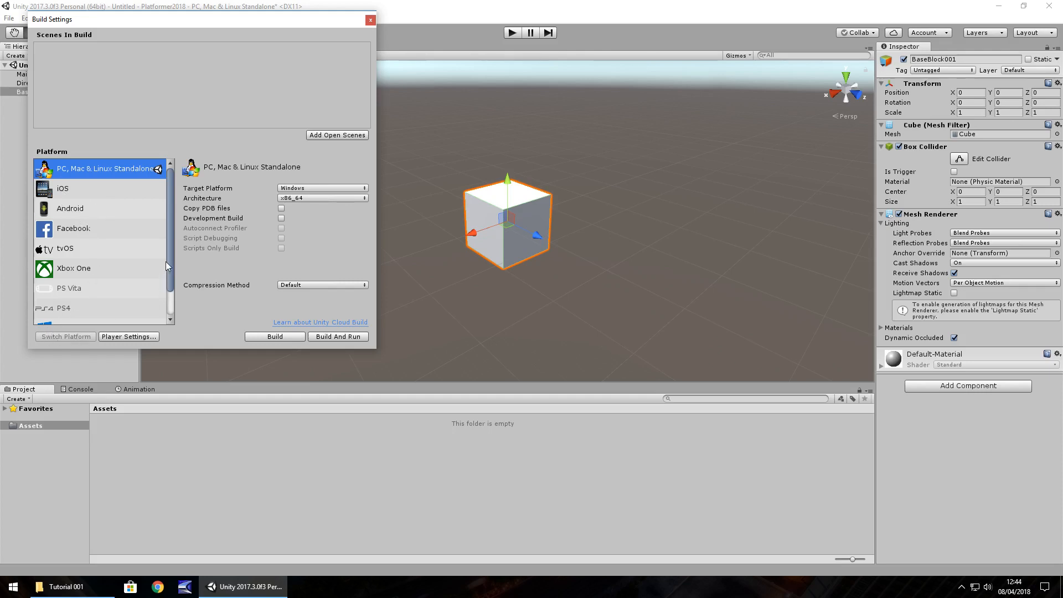
{"action": "mouse_move", "coordinate": [381, 11]}
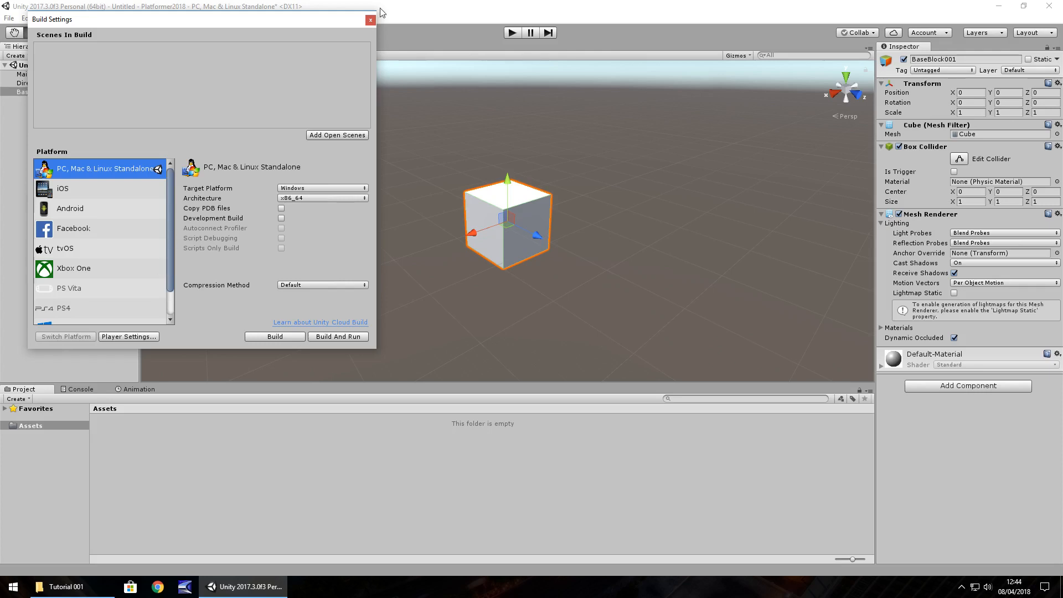
{"action": "mouse_move", "coordinate": [371, 20]}
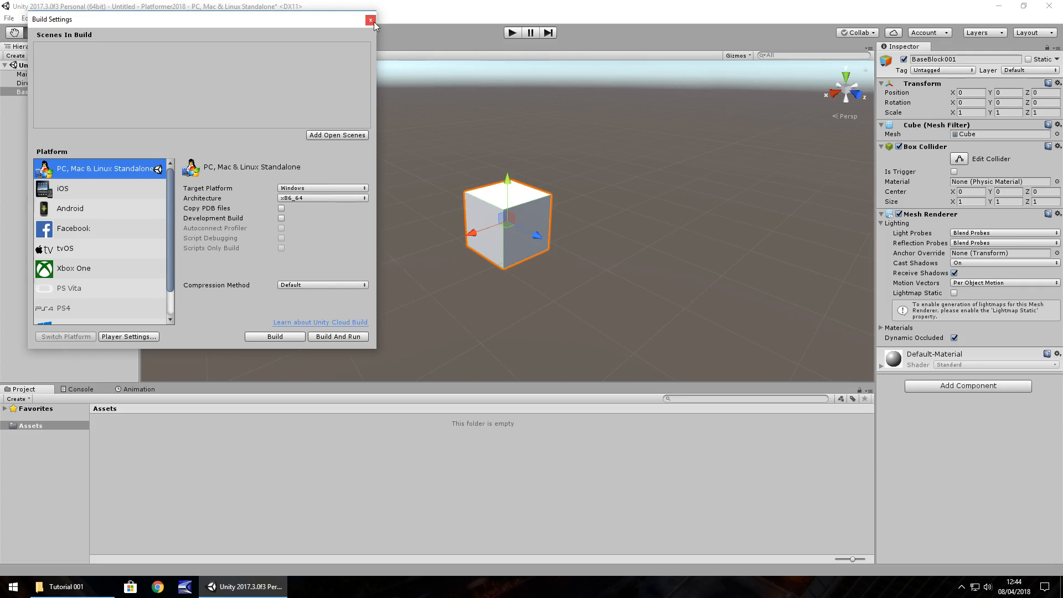
{"action": "left_click", "coordinate": [371, 19]}
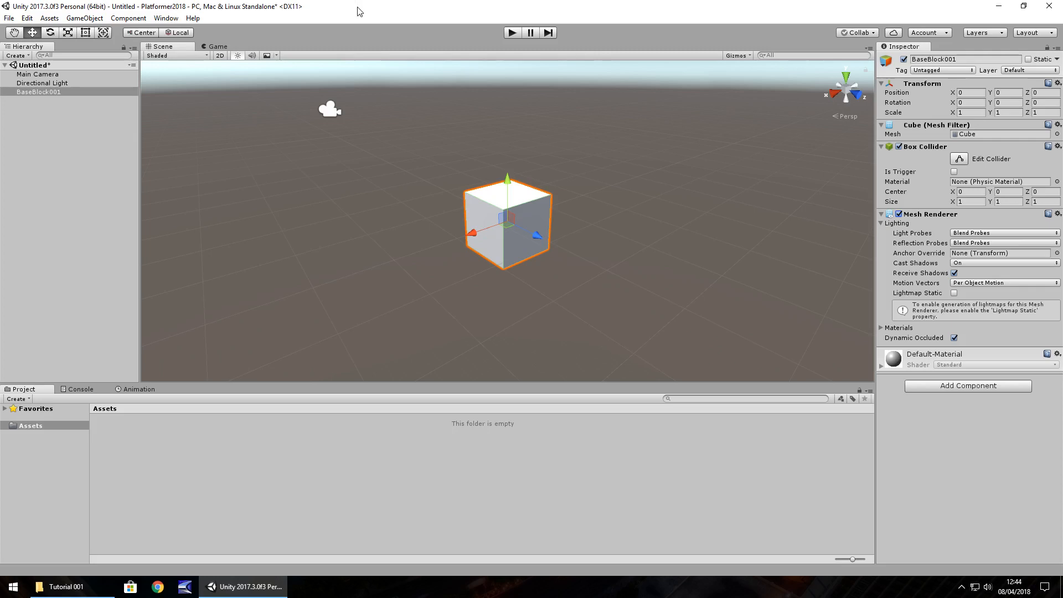
{"action": "mouse_move", "coordinate": [331, 278]}
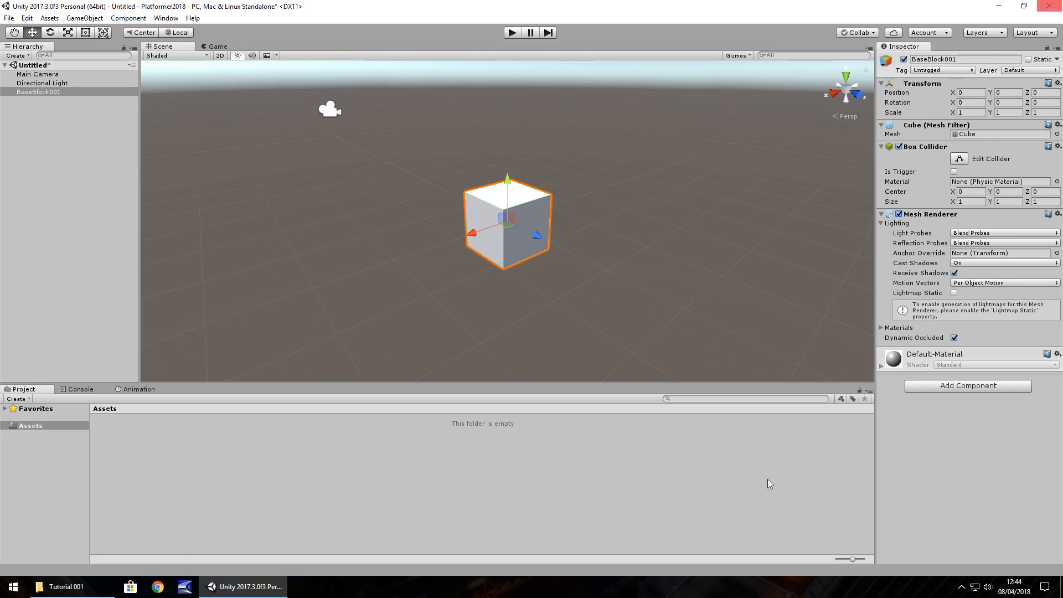
Step: Set the Snap Settings Move X, Y and Z increments to 1
{"action": "left_click", "coordinate": [27, 18]}
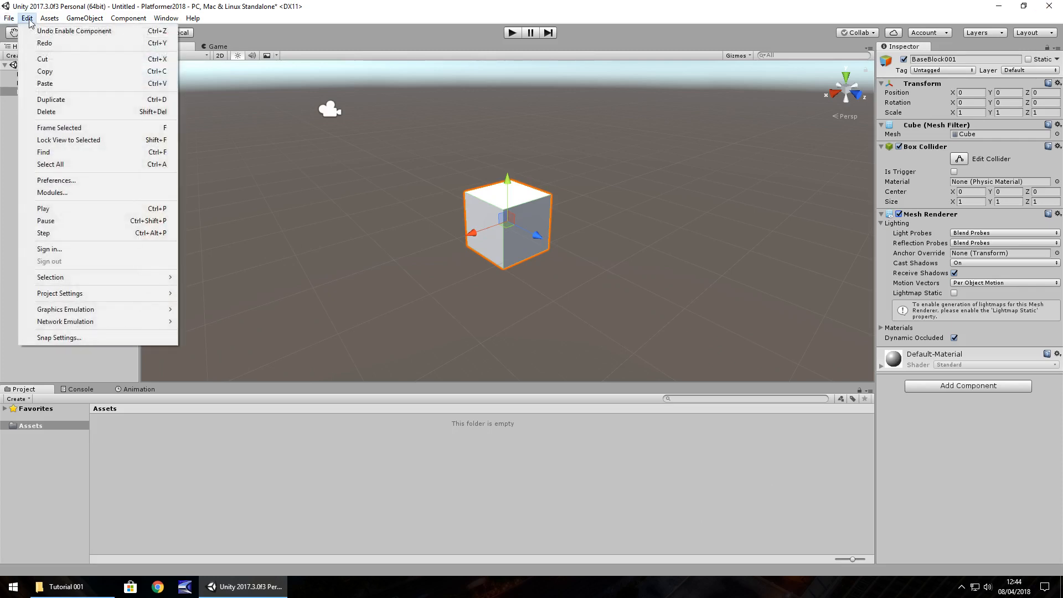
{"action": "mouse_move", "coordinate": [60, 292]}
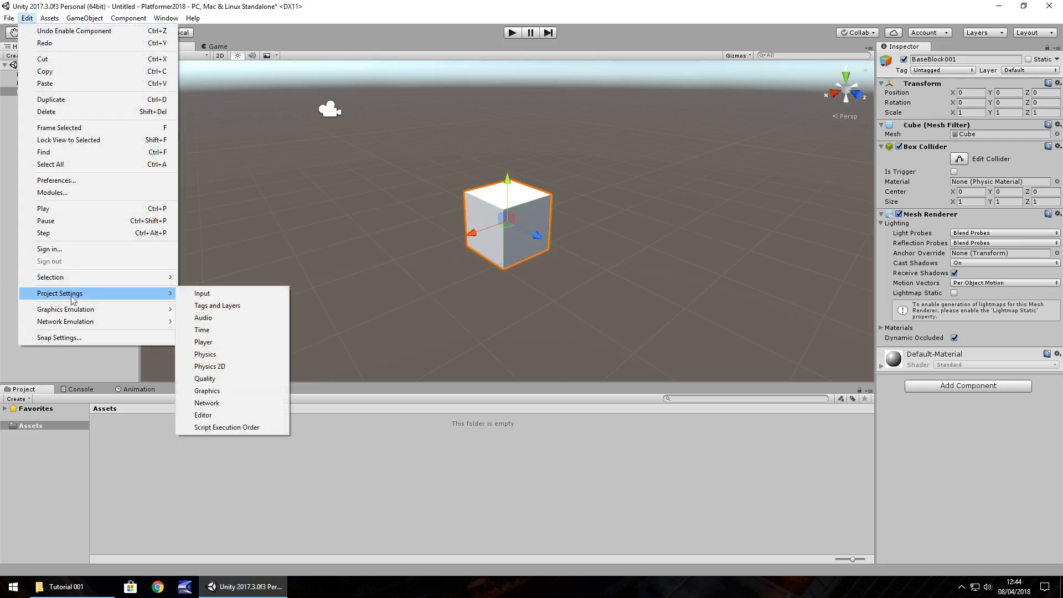
{"action": "mouse_move", "coordinate": [58, 338]}
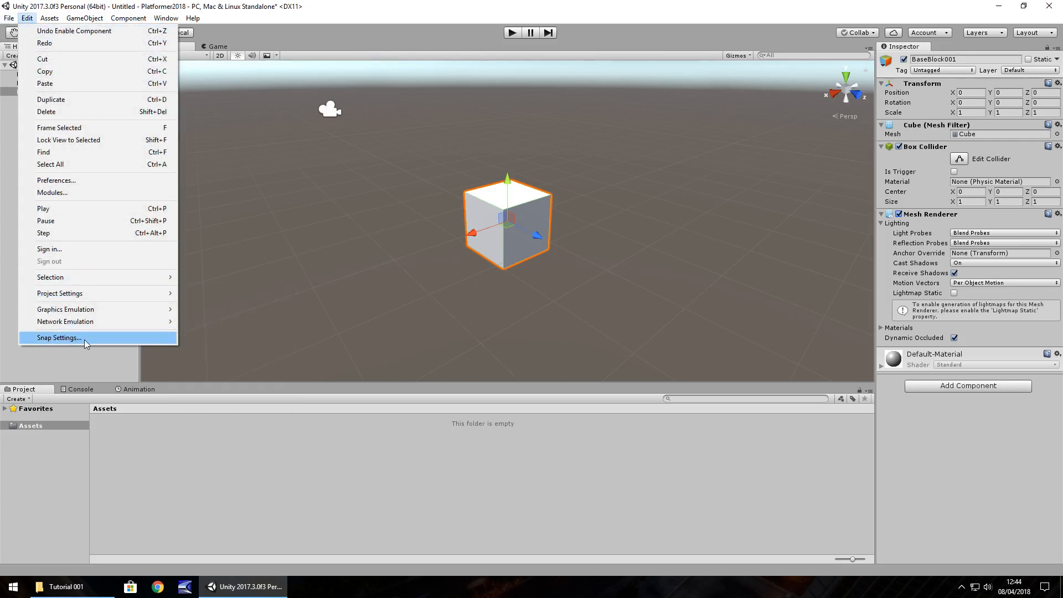
{"action": "left_click", "coordinate": [59, 338]}
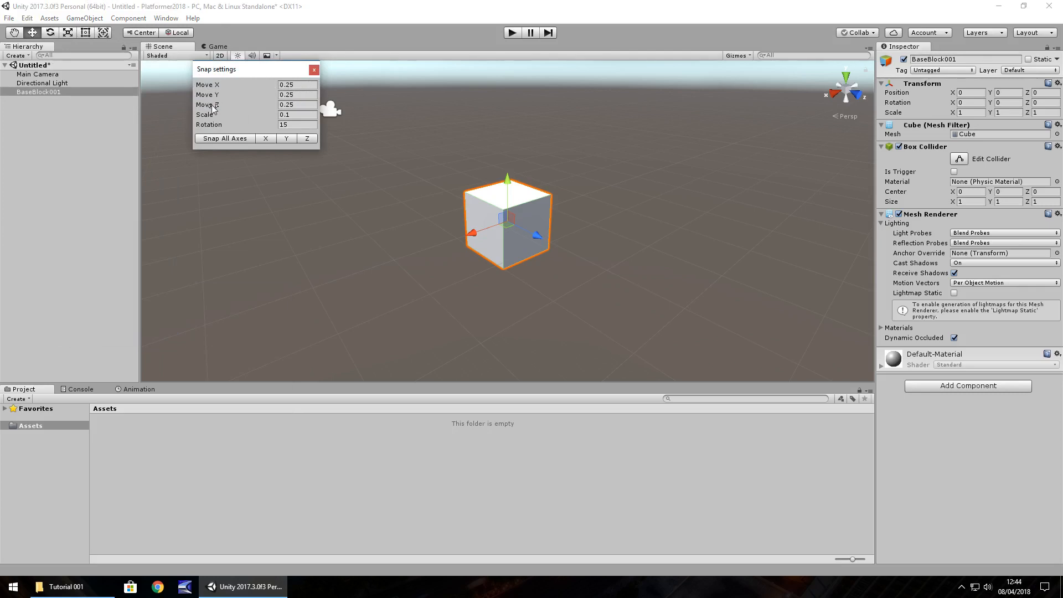
{"action": "left_click", "coordinate": [297, 84]}
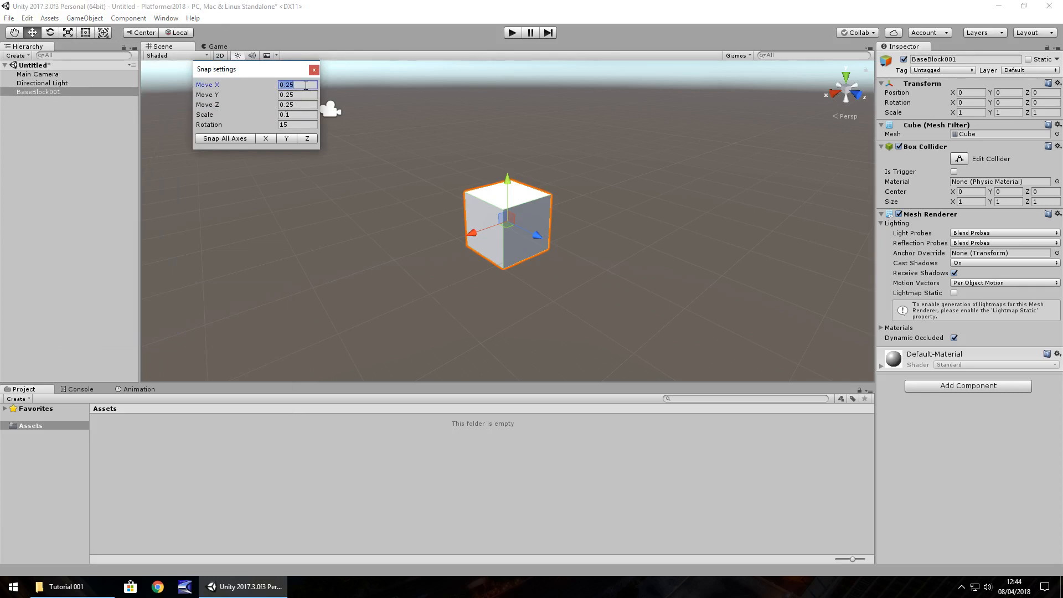
{"action": "type", "text": "1"}
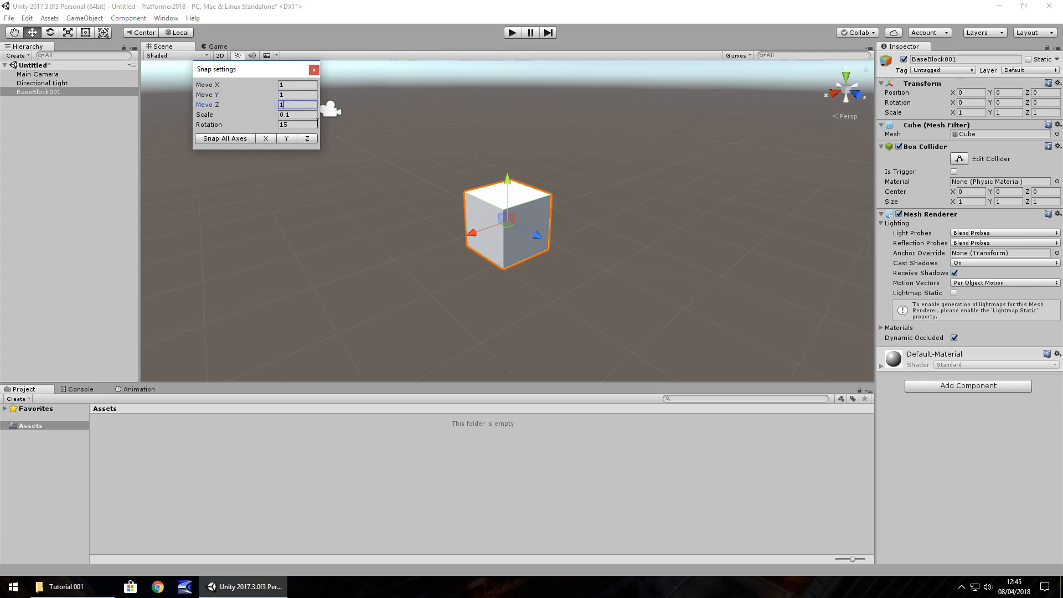
{"action": "mouse_move", "coordinate": [446, 249]}
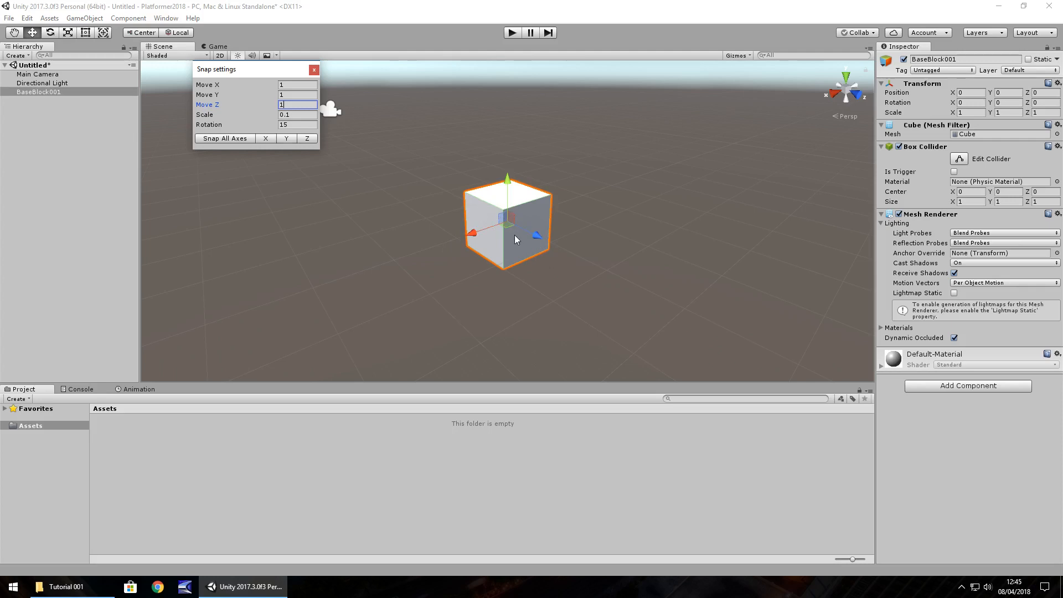
{"action": "mouse_move", "coordinate": [485, 241]}
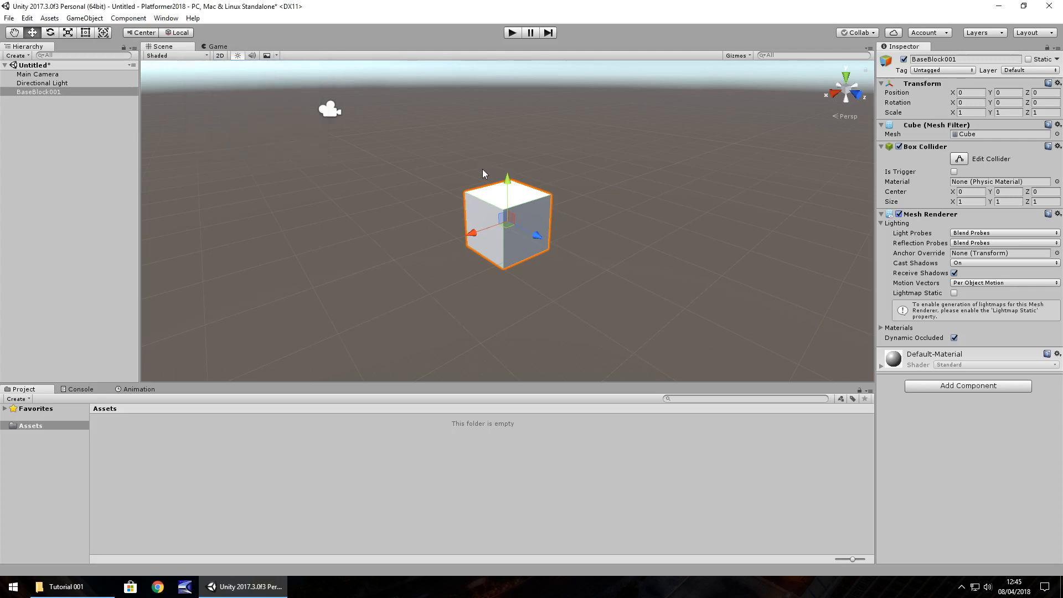
{"action": "mouse_move", "coordinate": [475, 232]}
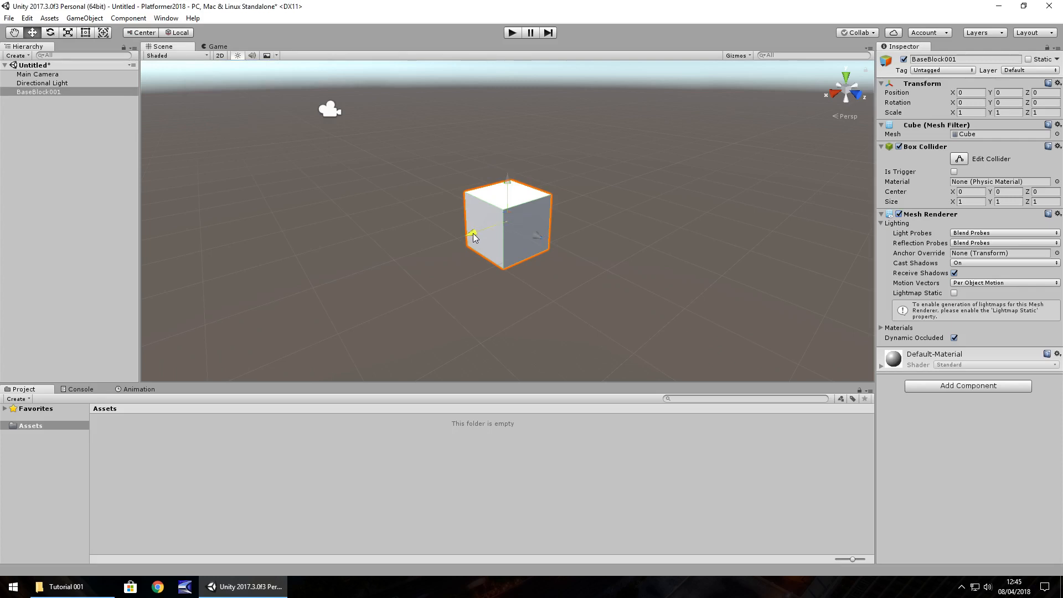
Step: Drag BaseBlock001 in snapped whole-unit steps along X and Z to X -7, Z -5
{"action": "left_click_drag", "start_coordinate": [473, 234], "coordinate": [420, 253]}
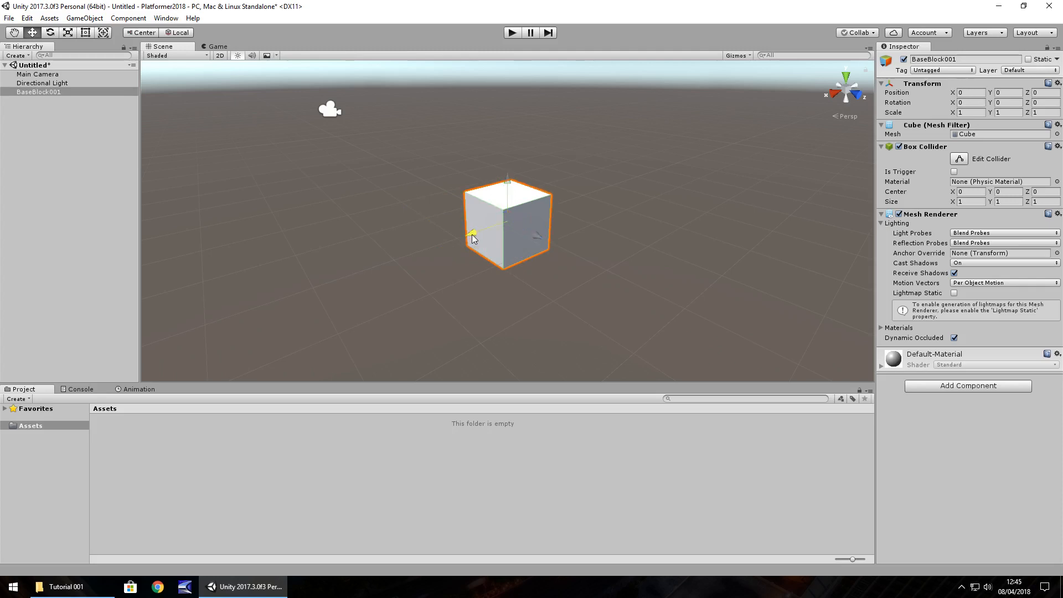
{"action": "left_click_drag", "start_coordinate": [473, 235], "coordinate": [599, 197]}
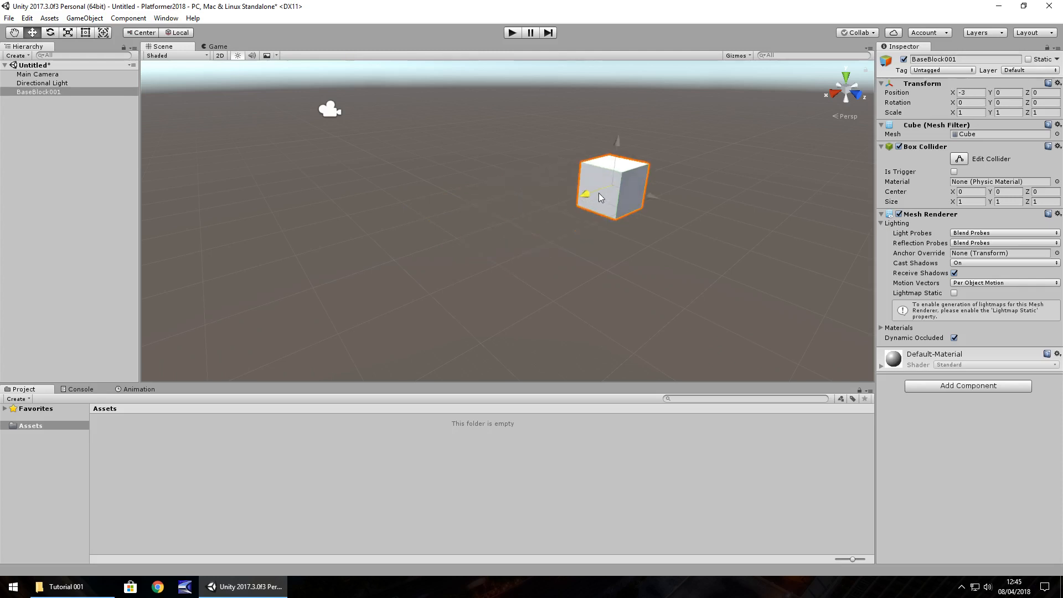
{"action": "left_click_drag", "start_coordinate": [614, 197], "coordinate": [667, 170]}
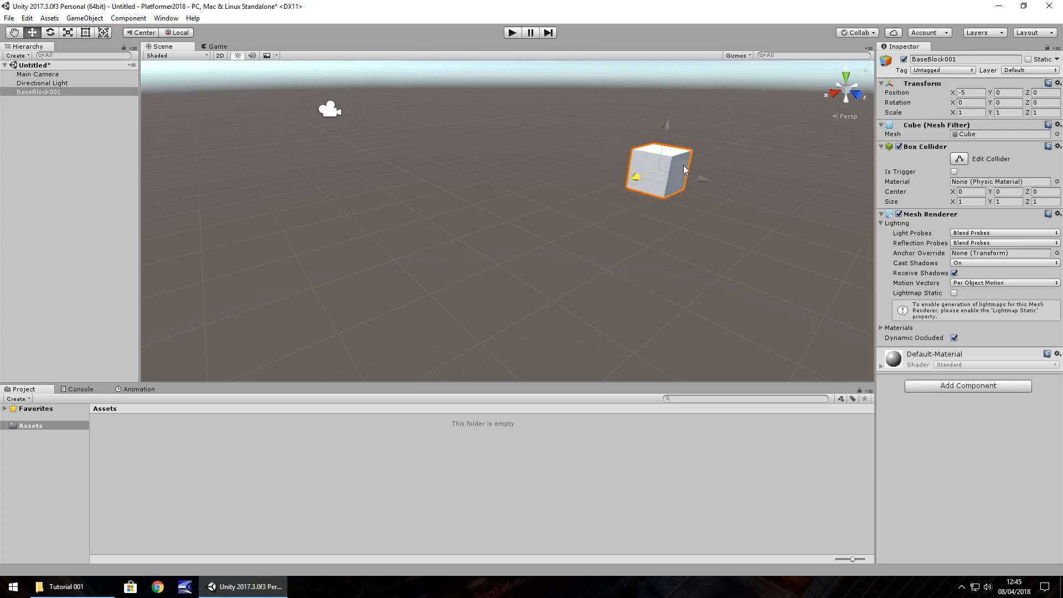
{"action": "left_click_drag", "start_coordinate": [685, 169], "coordinate": [742, 163]}
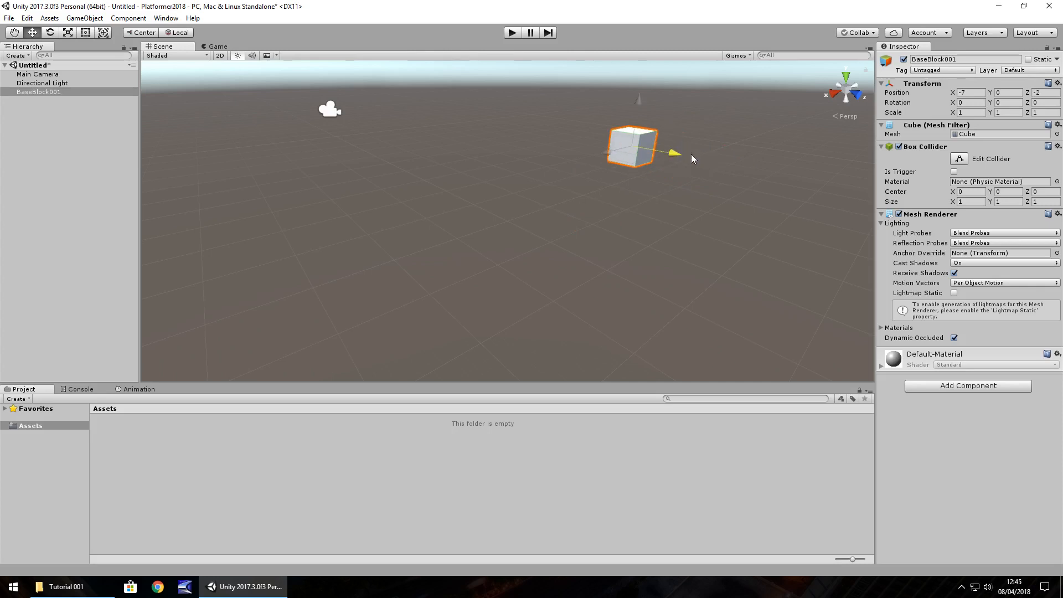
{"action": "left_click_drag", "start_coordinate": [674, 151], "coordinate": [600, 140]}
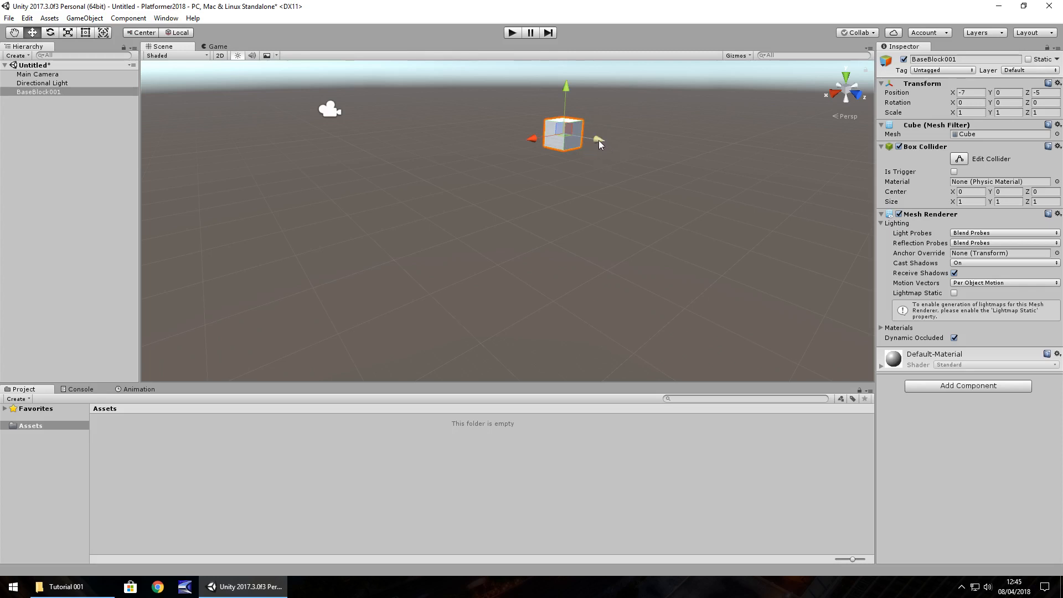
{"action": "left_click_drag", "start_coordinate": [563, 139], "coordinate": [633, 147]}
{"action": "type", "text": "0"}
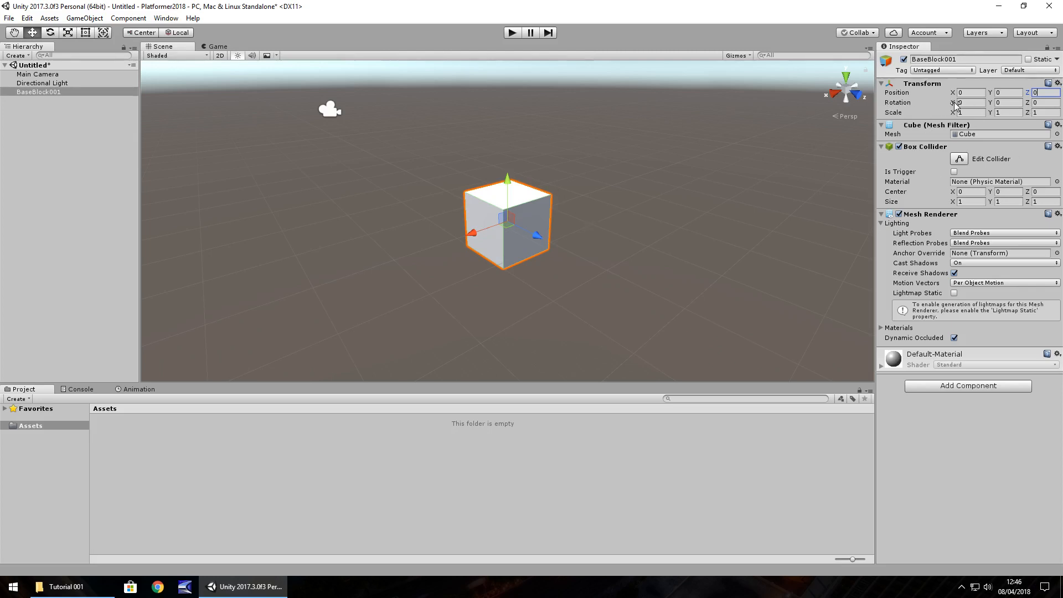
Step: Tilt BaseBlock001 with rotation X 50 and Y 20
{"action": "left_click", "coordinate": [970, 101]}
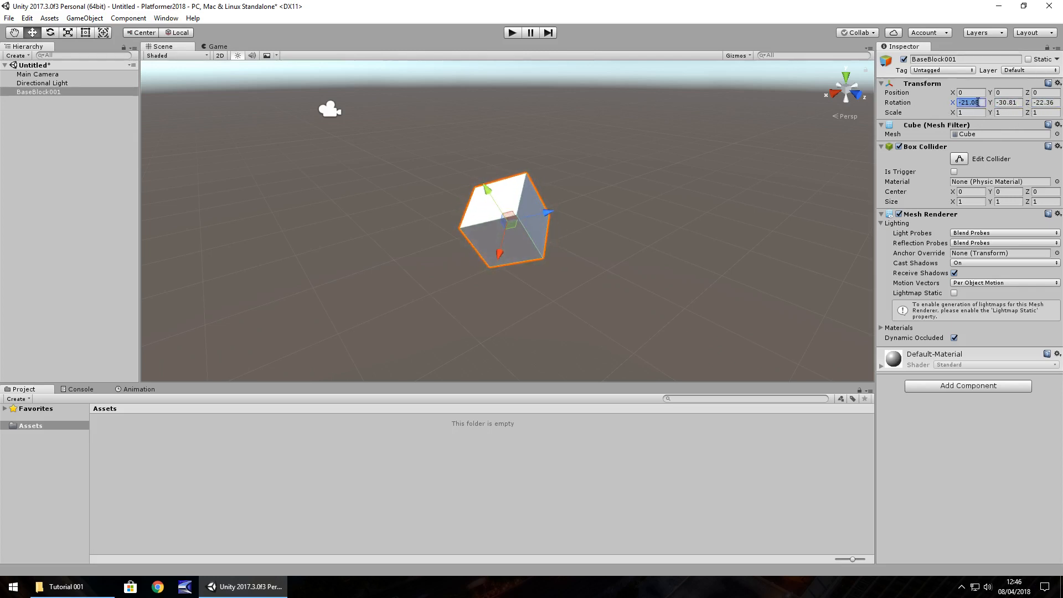
{"action": "type", "text": "50"}
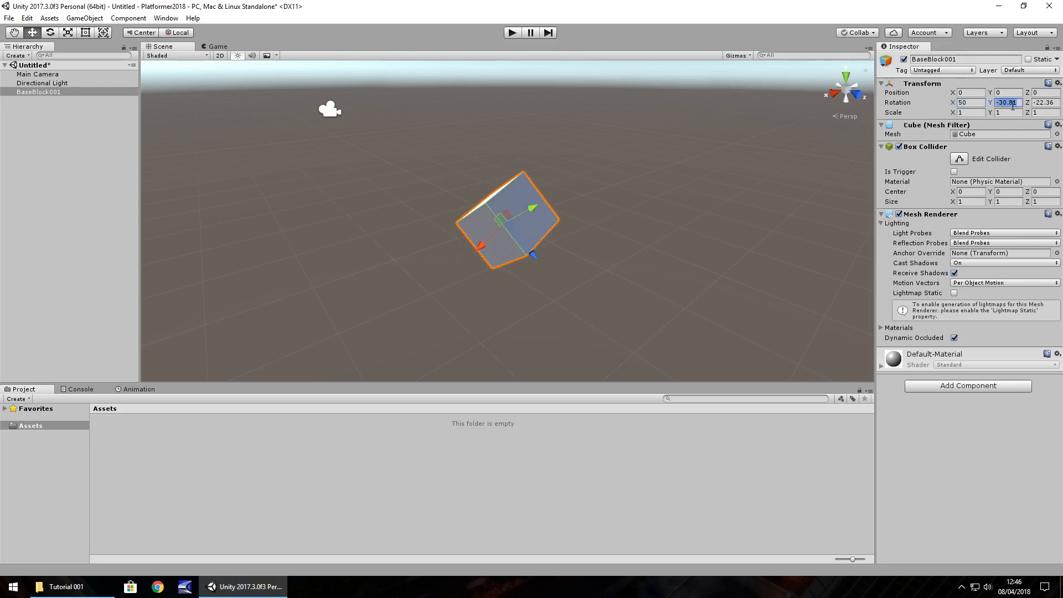
{"action": "type", "text": "20"}
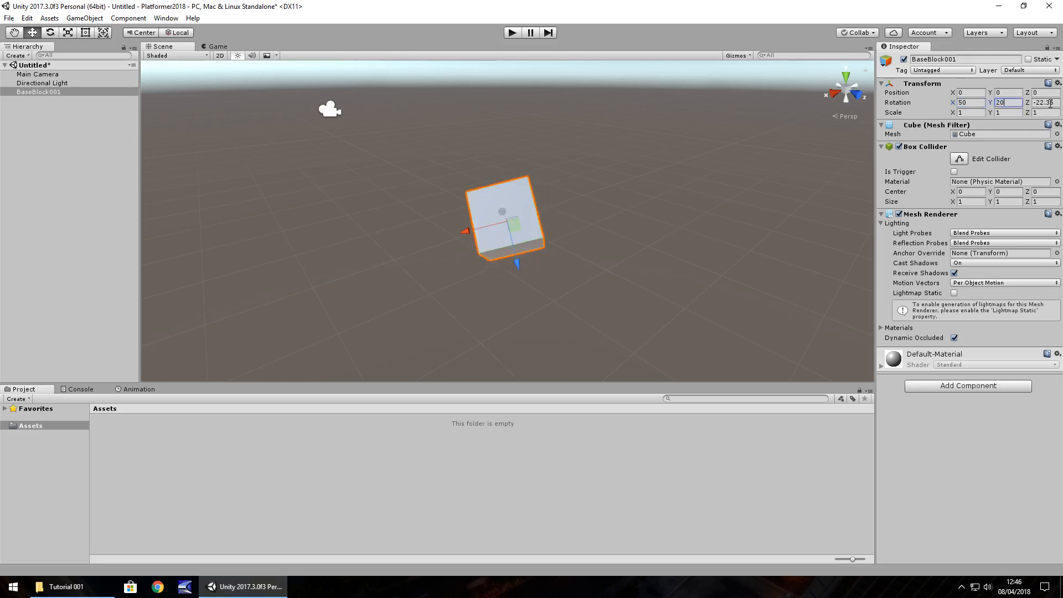
{"action": "left_click", "coordinate": [966, 102]}
{"action": "type", "text": "0"}
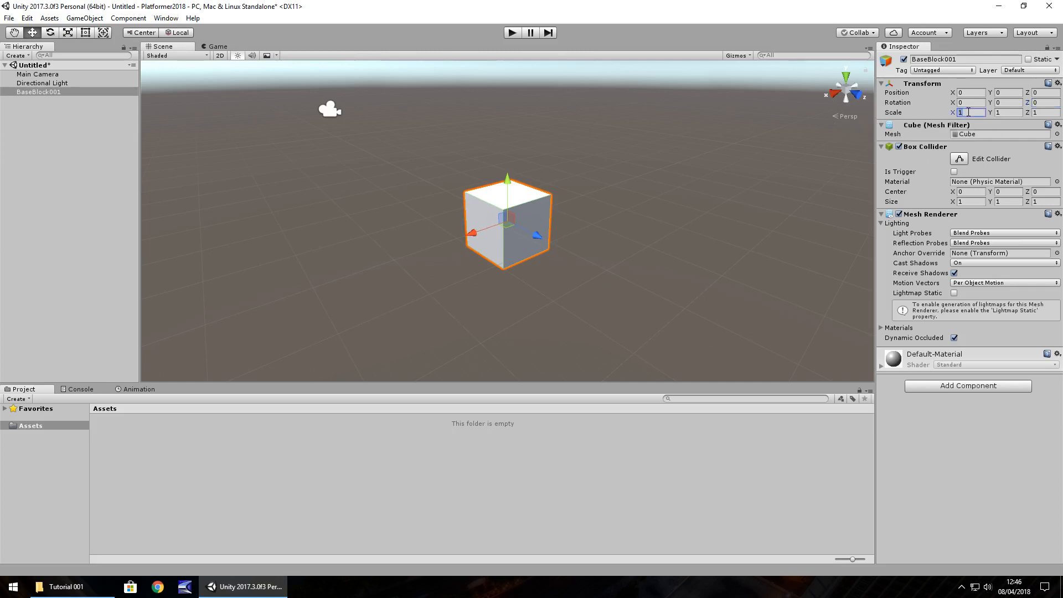
Step: Try BaseBlock001 at scale 2 and 0.5, then restore its default size
{"action": "type", "text": "2"}
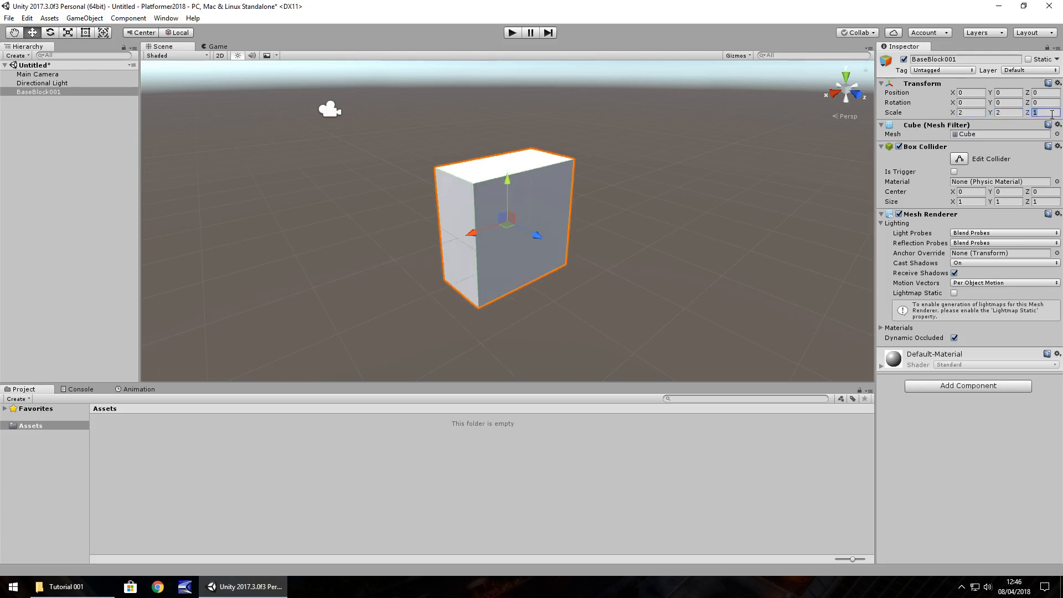
{"action": "type", "text": "2"}
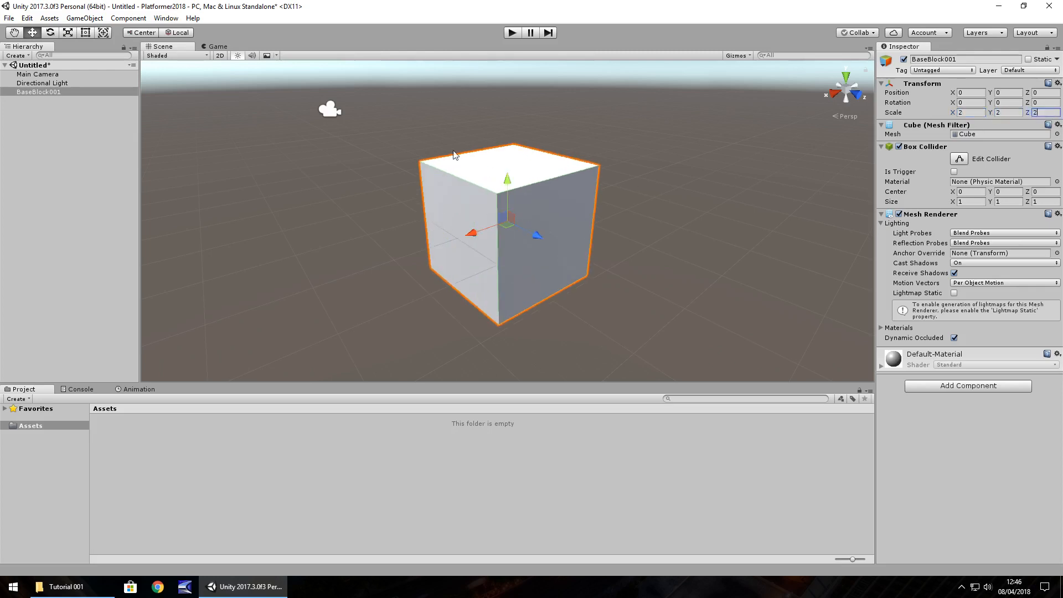
{"action": "mouse_move", "coordinate": [549, 173]}
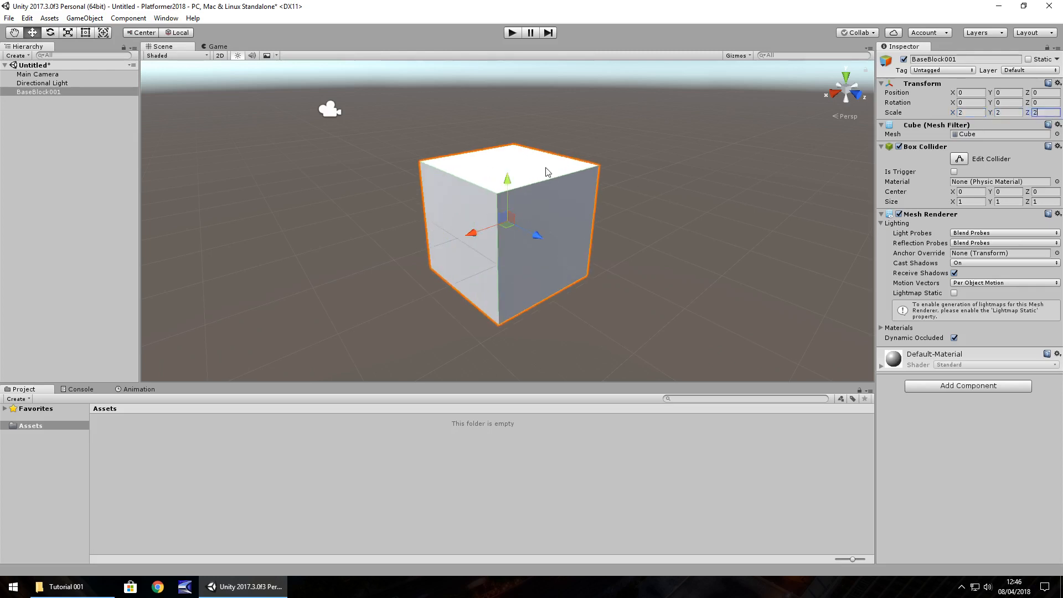
{"action": "mouse_move", "coordinate": [463, 204]}
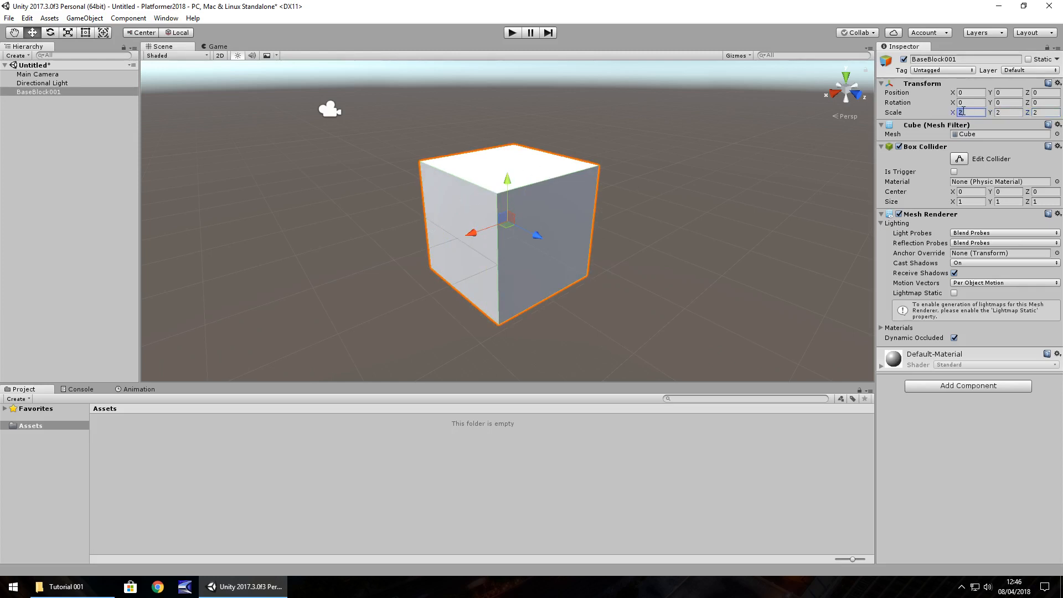
{"action": "type", "text": ".5"}
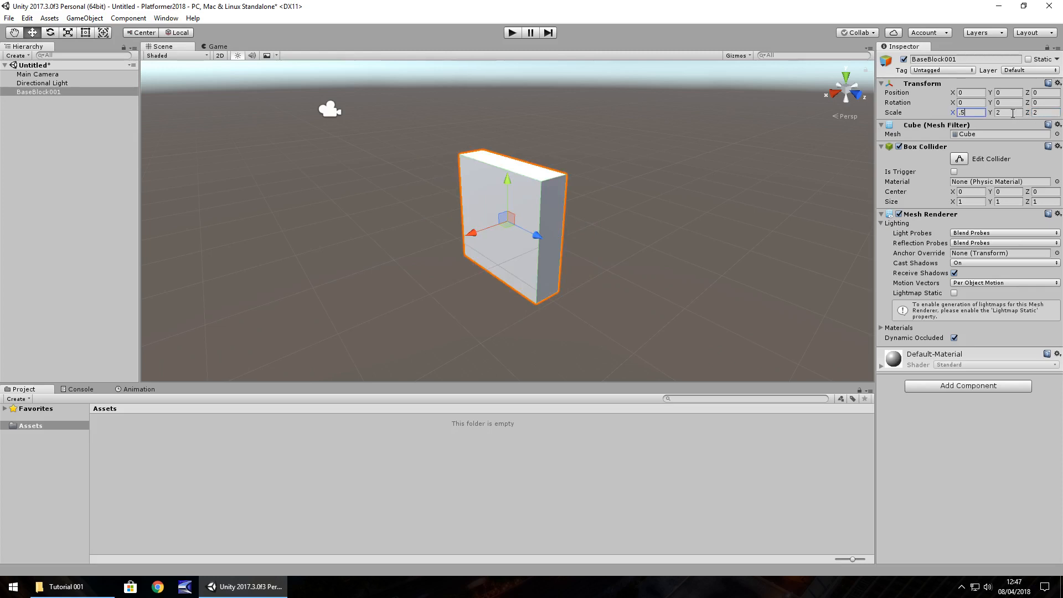
{"action": "type", "text": ".5"}
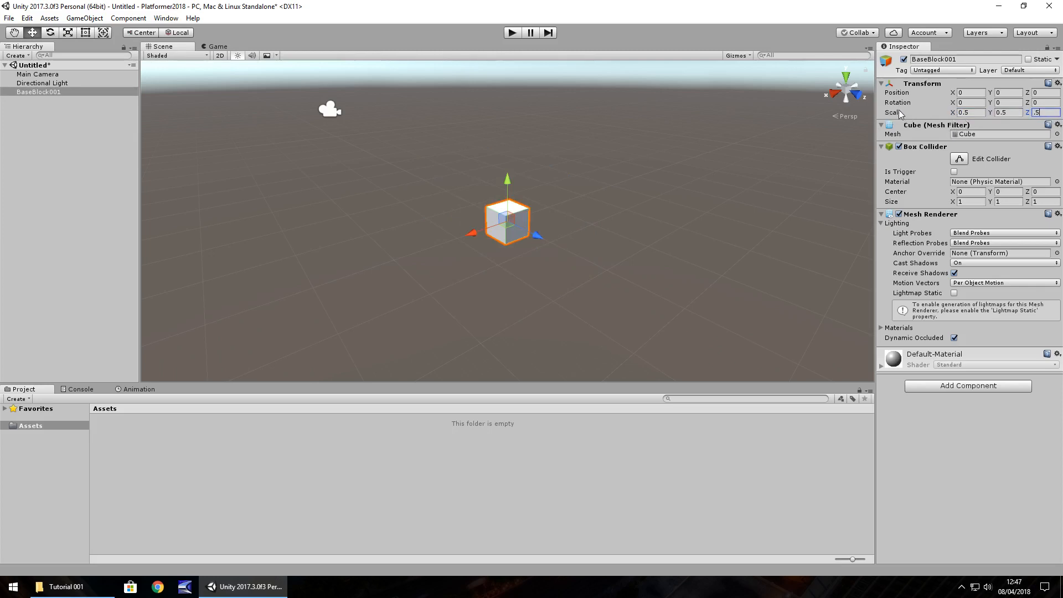
{"action": "left_click", "coordinate": [968, 111]}
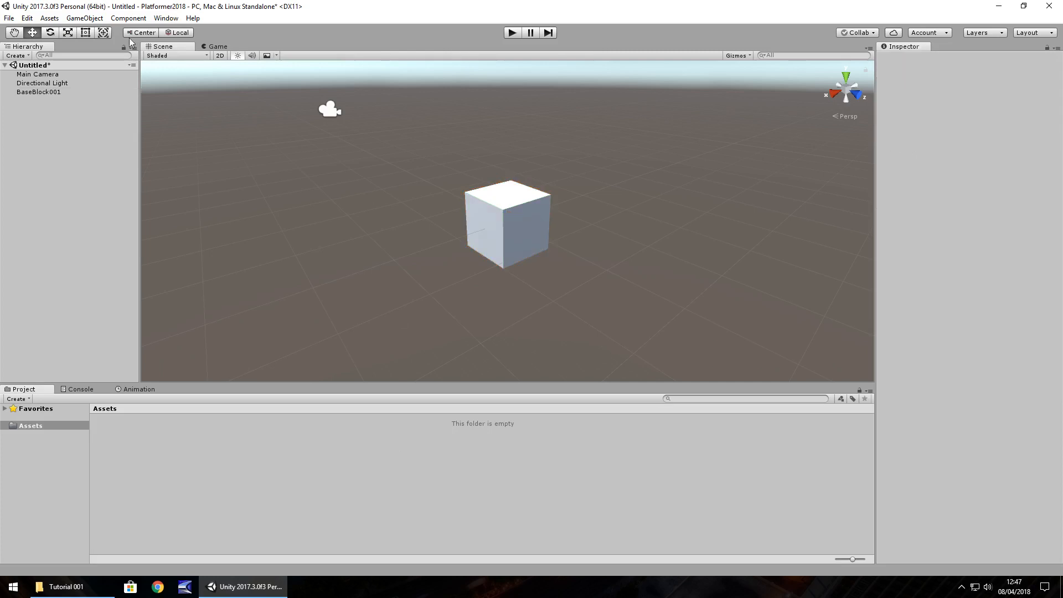
{"action": "mouse_move", "coordinate": [89, 227]}
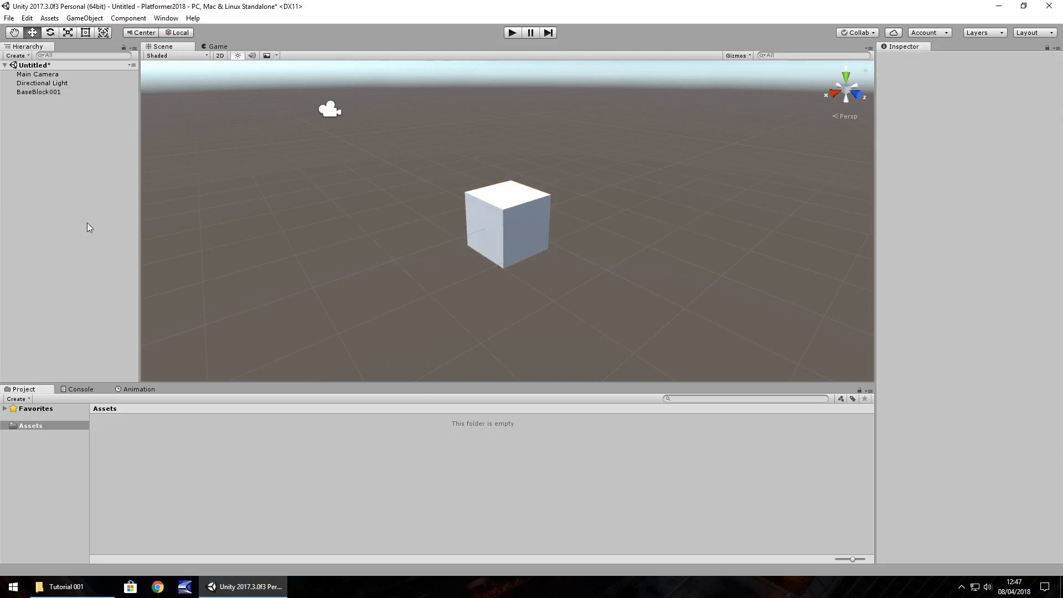
{"action": "mouse_move", "coordinate": [107, 243]}
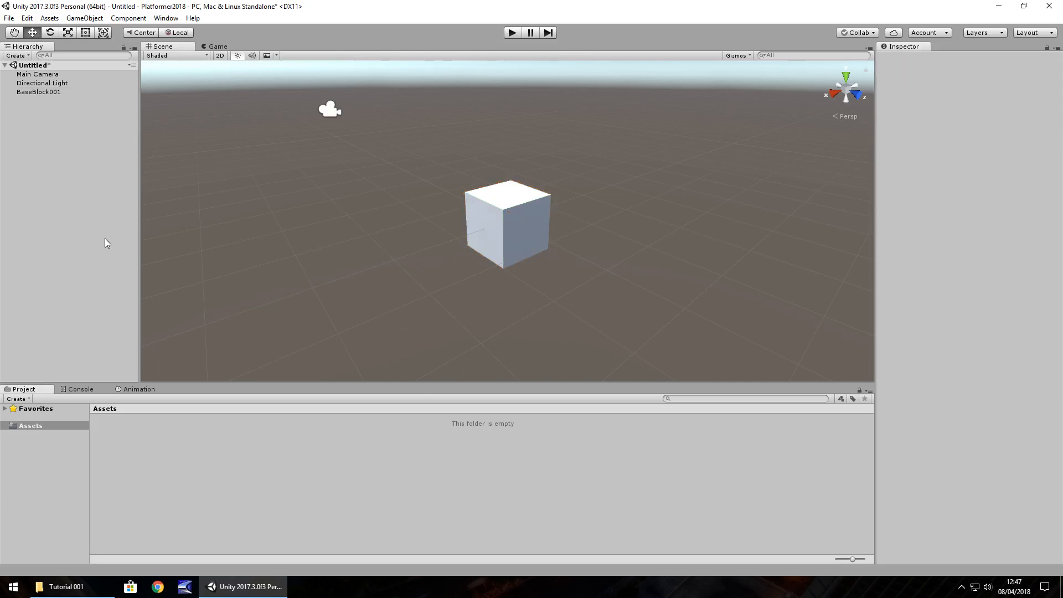
Step: Save the scene as Level001 in the Assets folder
{"action": "left_click", "coordinate": [9, 18]}
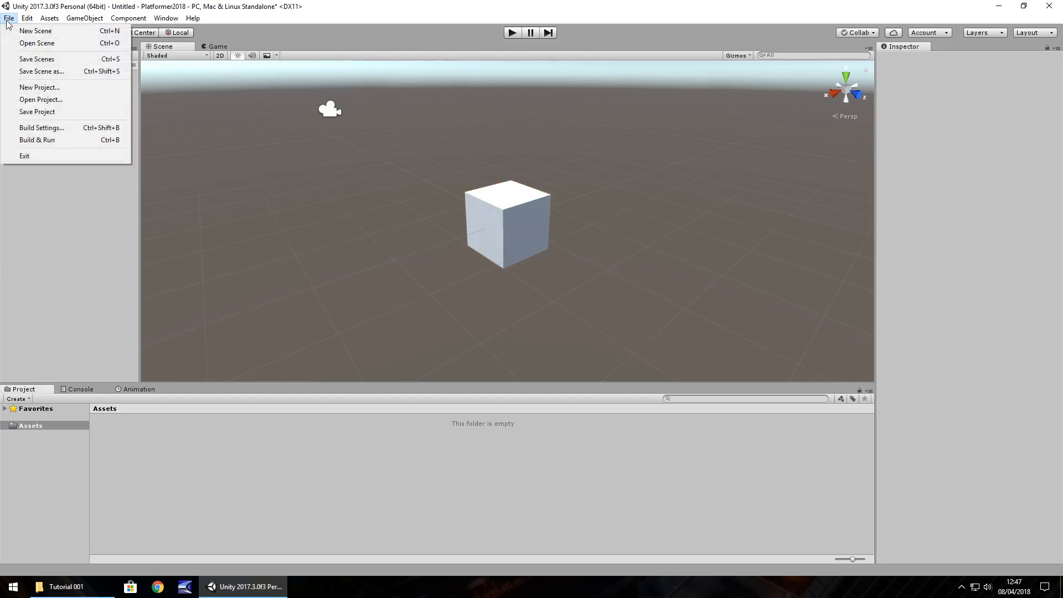
{"action": "mouse_move", "coordinate": [37, 59]}
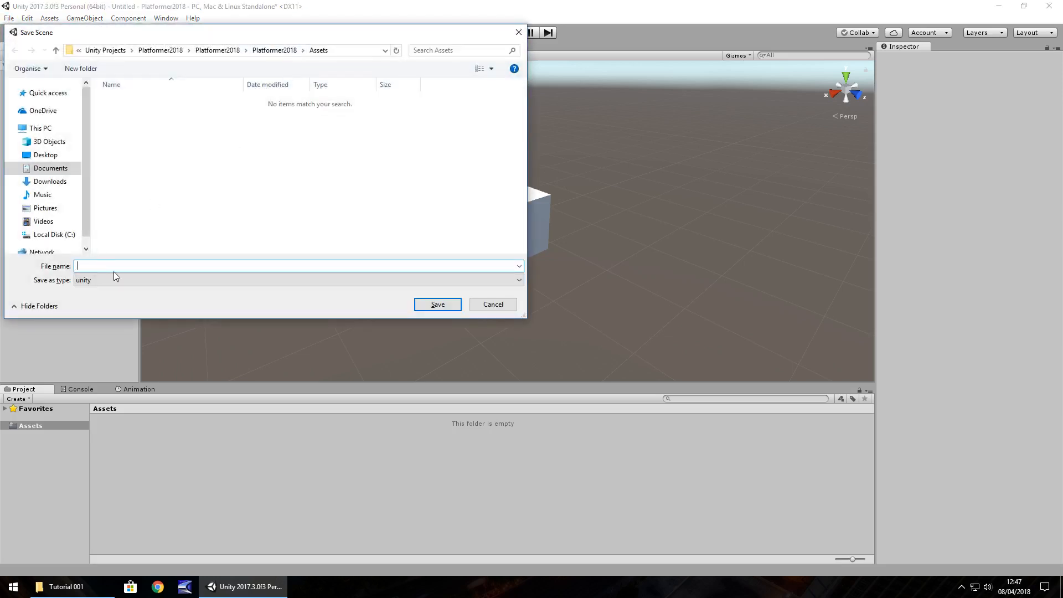
{"action": "type", "text": "Level001"}
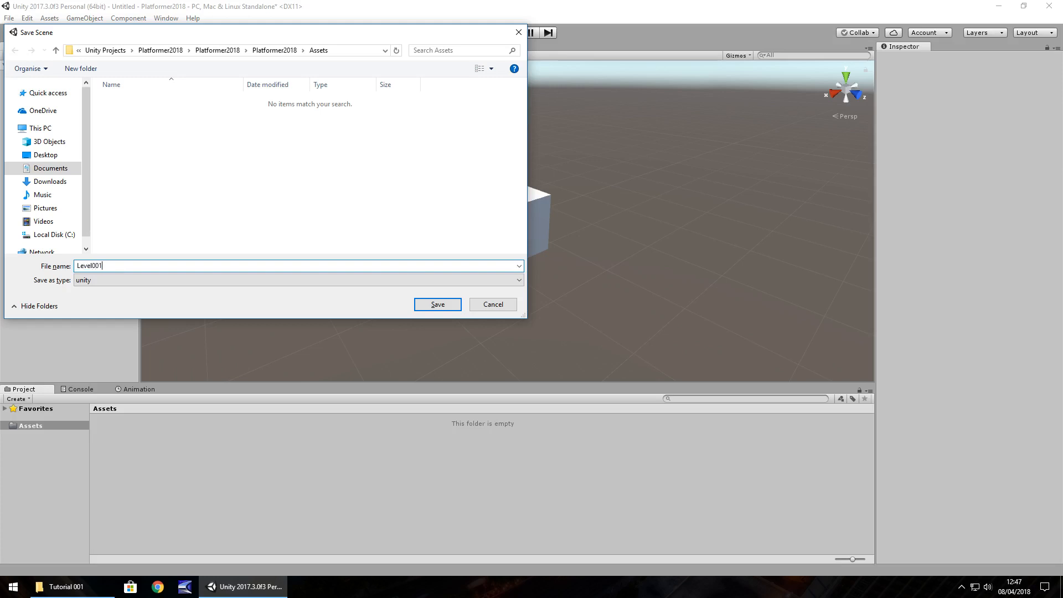
{"action": "left_click", "coordinate": [437, 304]}
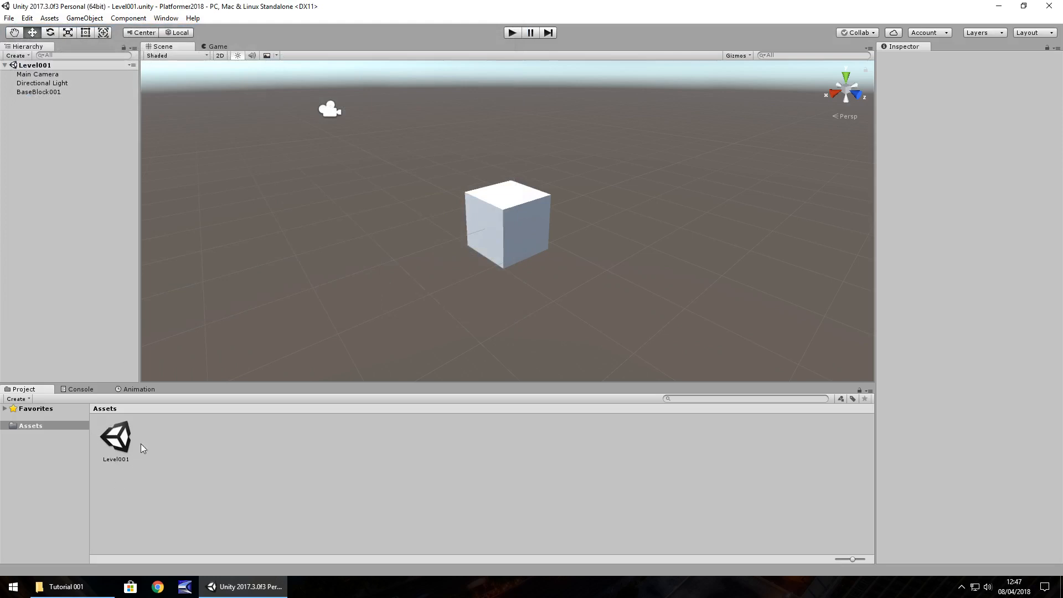
{"action": "mouse_move", "coordinate": [139, 456]}
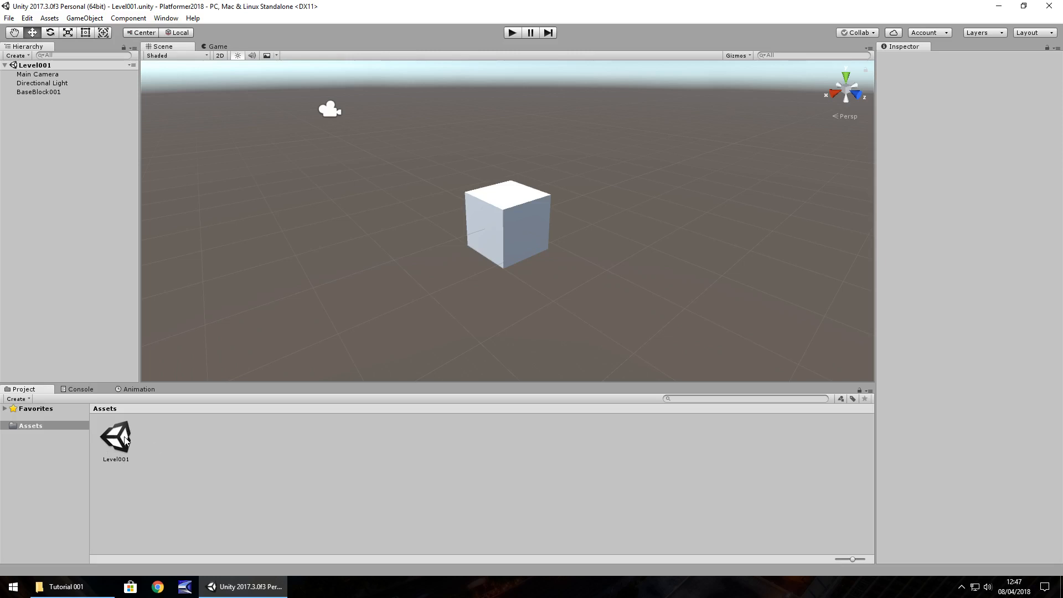
{"action": "left_click", "coordinate": [115, 437]}
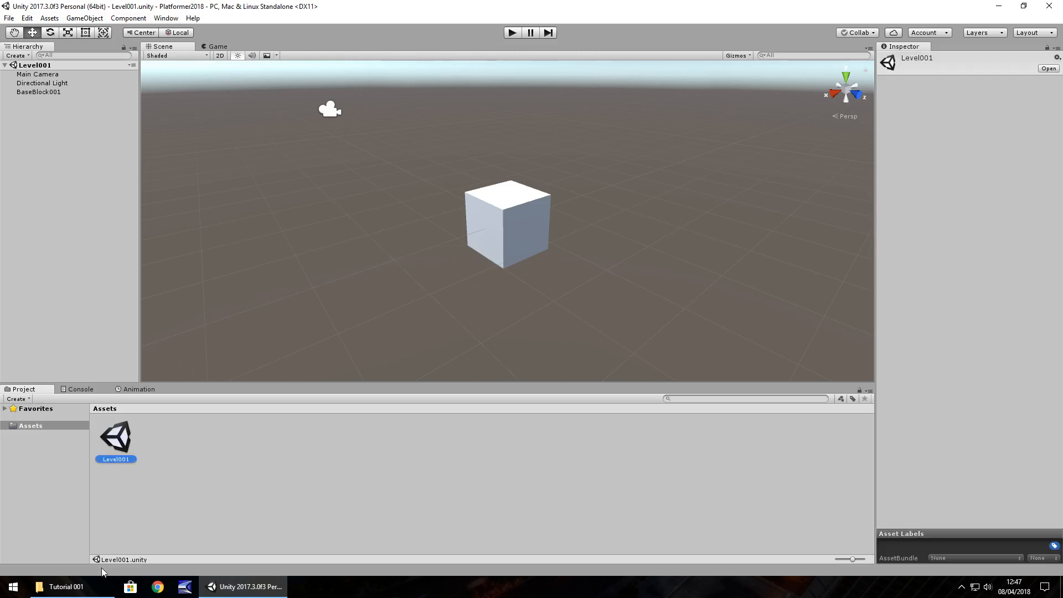
{"action": "mouse_move", "coordinate": [121, 565]}
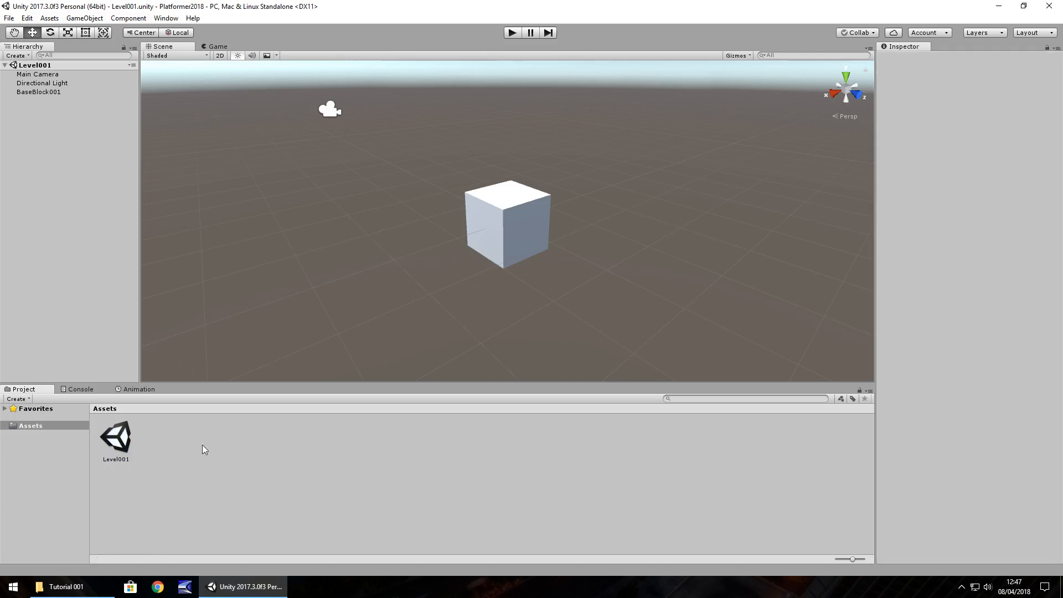
{"action": "left_click", "coordinate": [31, 425]}
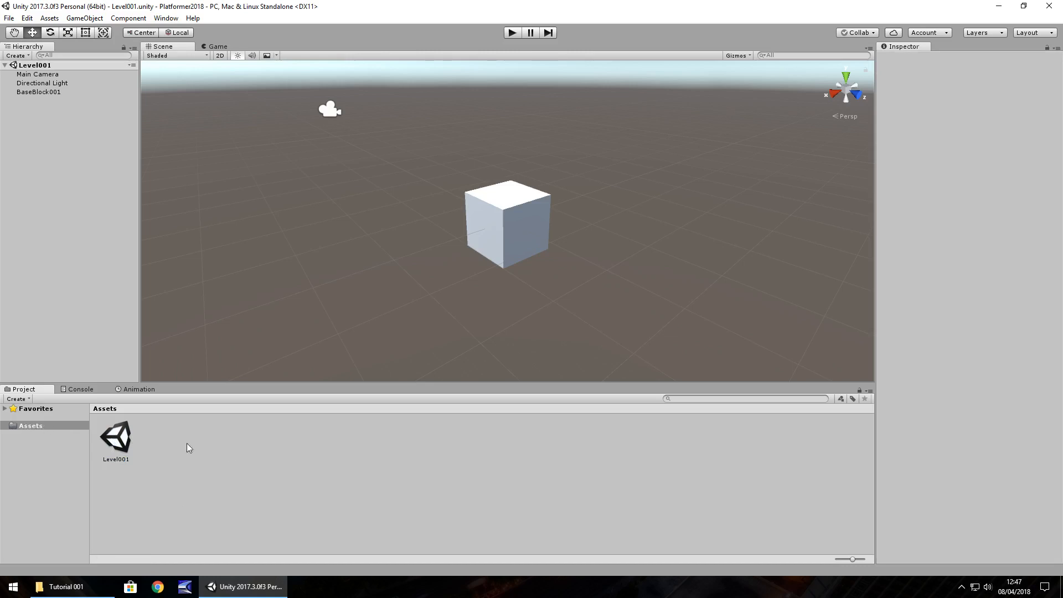
{"action": "mouse_move", "coordinate": [231, 454]}
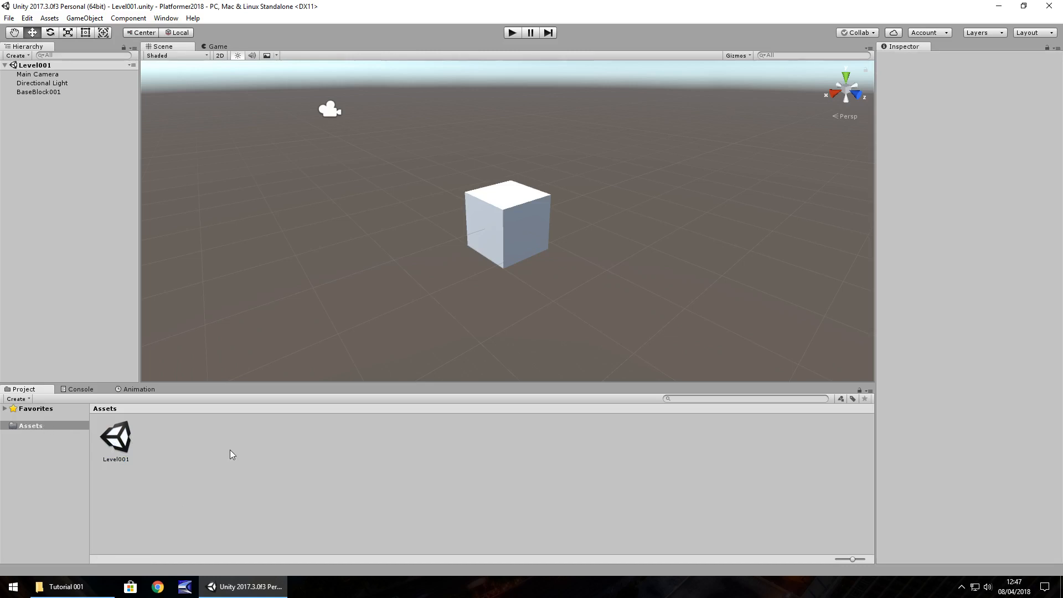